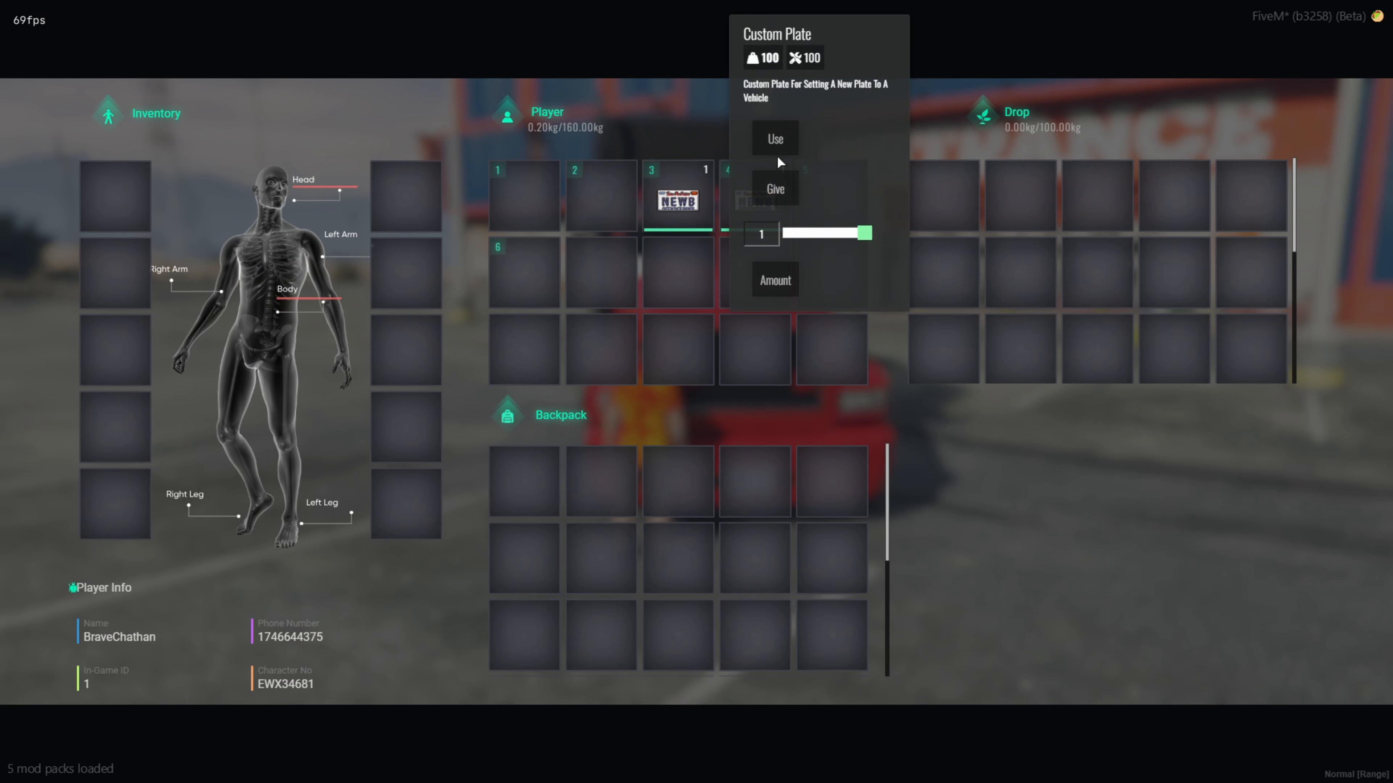
- Reach the 1.0.3 key compatibility fix release page from the repo README's Releases list
left_click(774, 138)
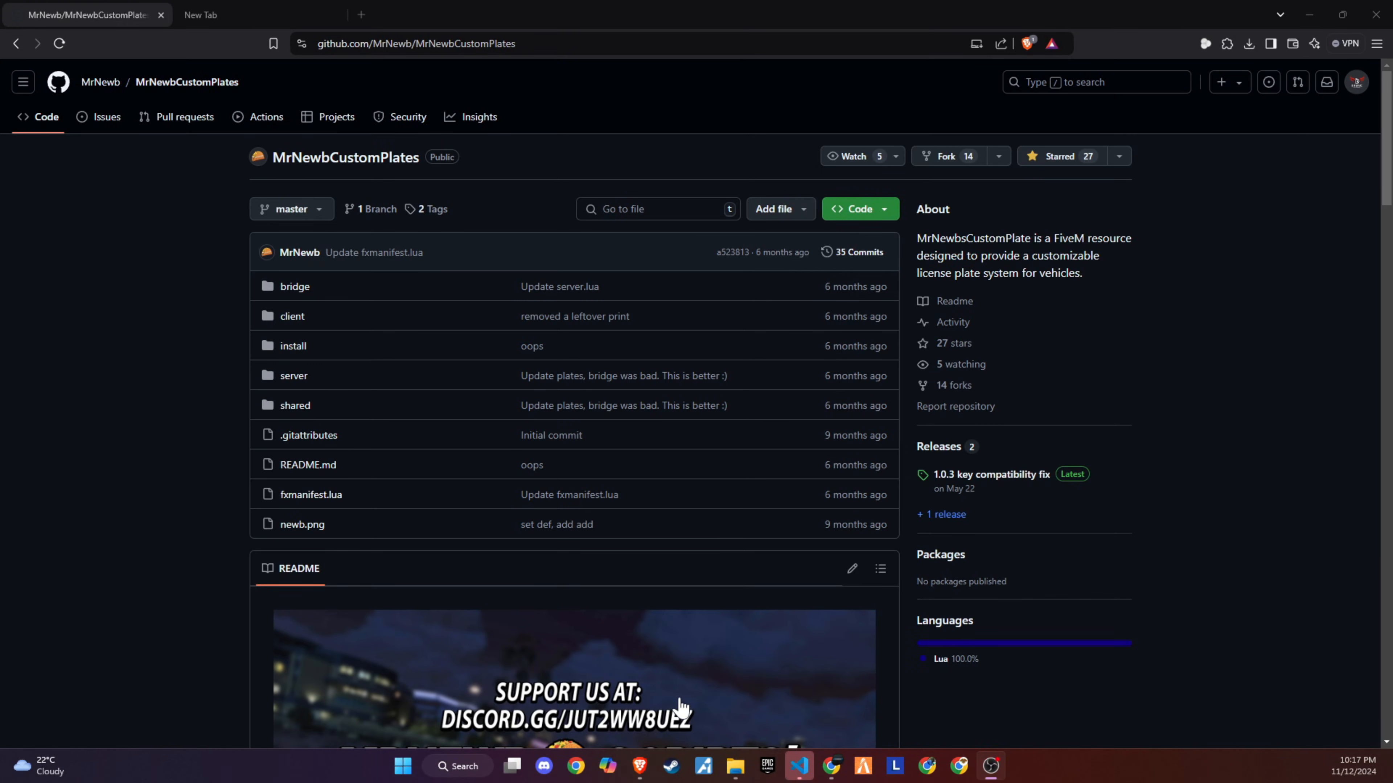
mouse_move(632, 668)
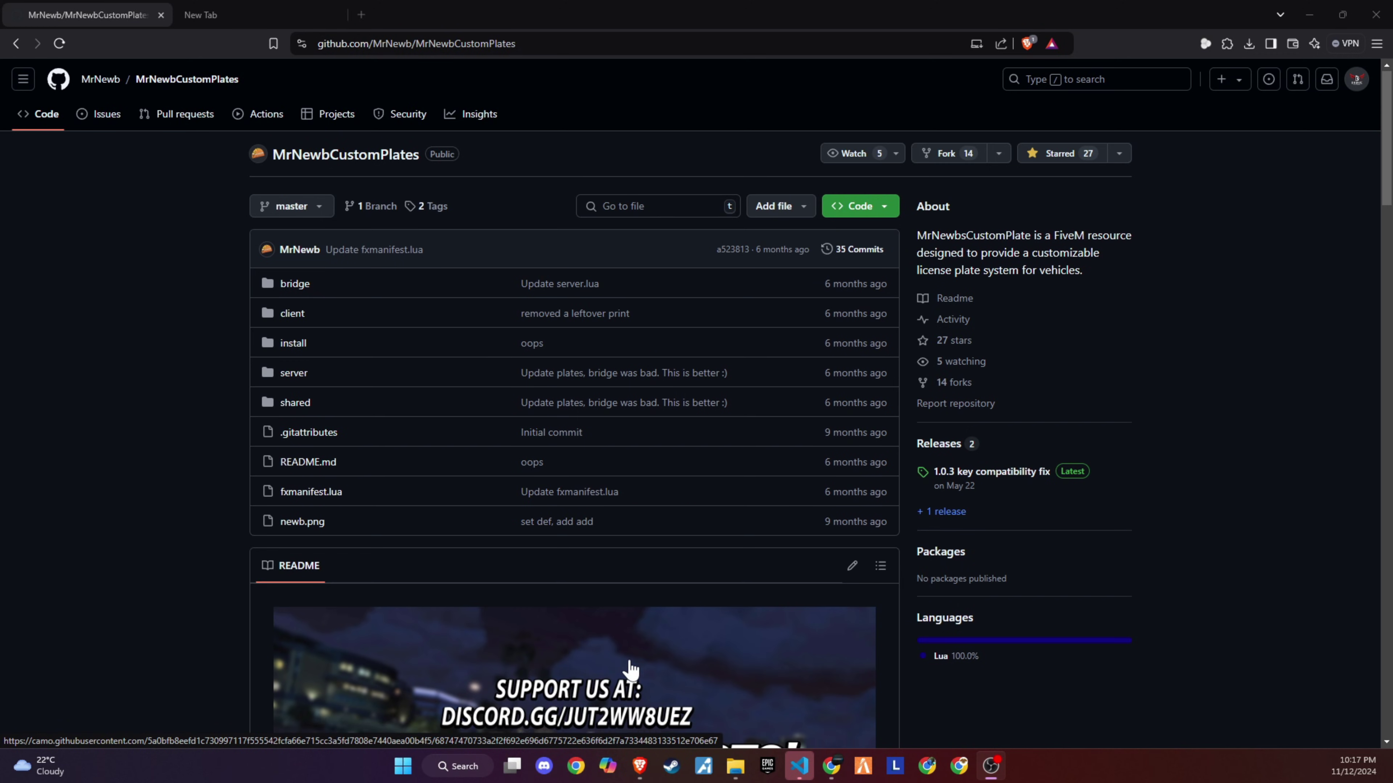
scroll("down", 3)
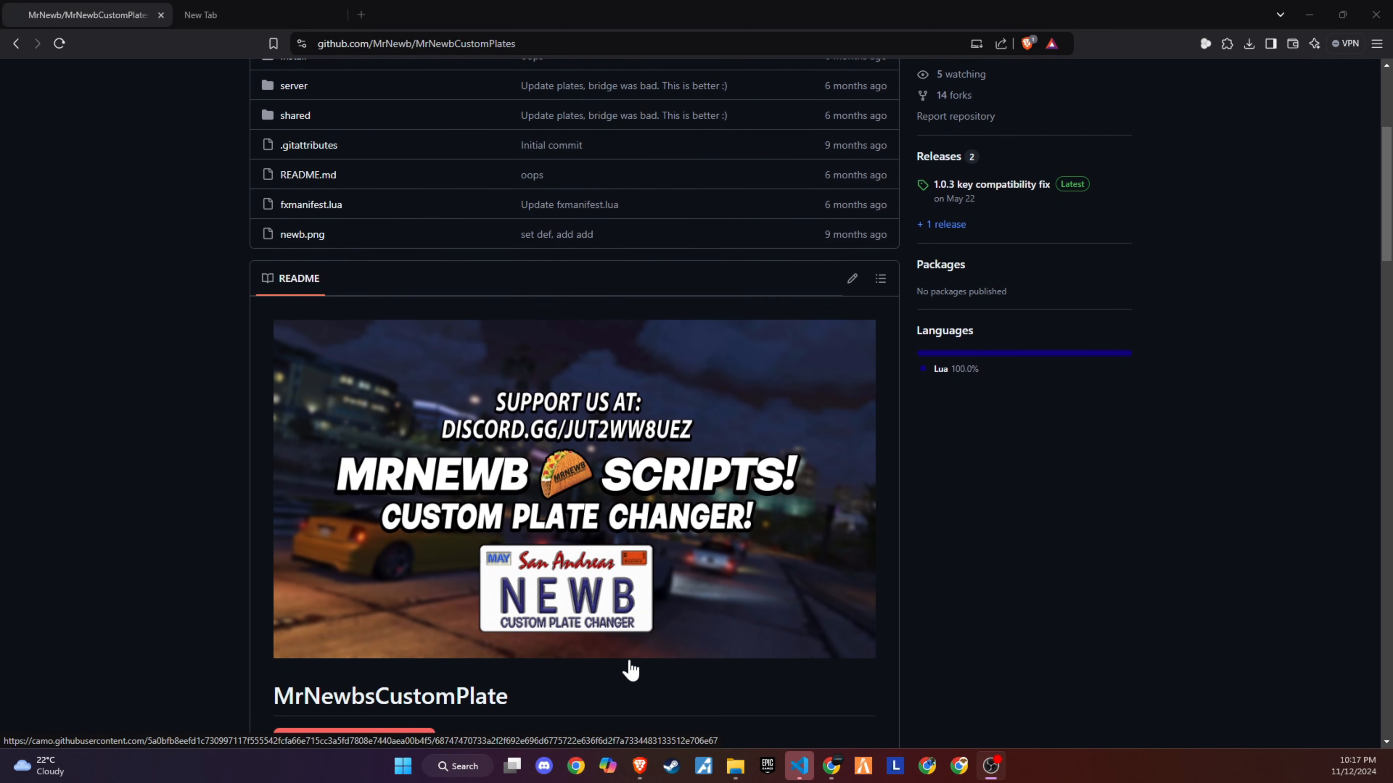
scroll("up", 3)
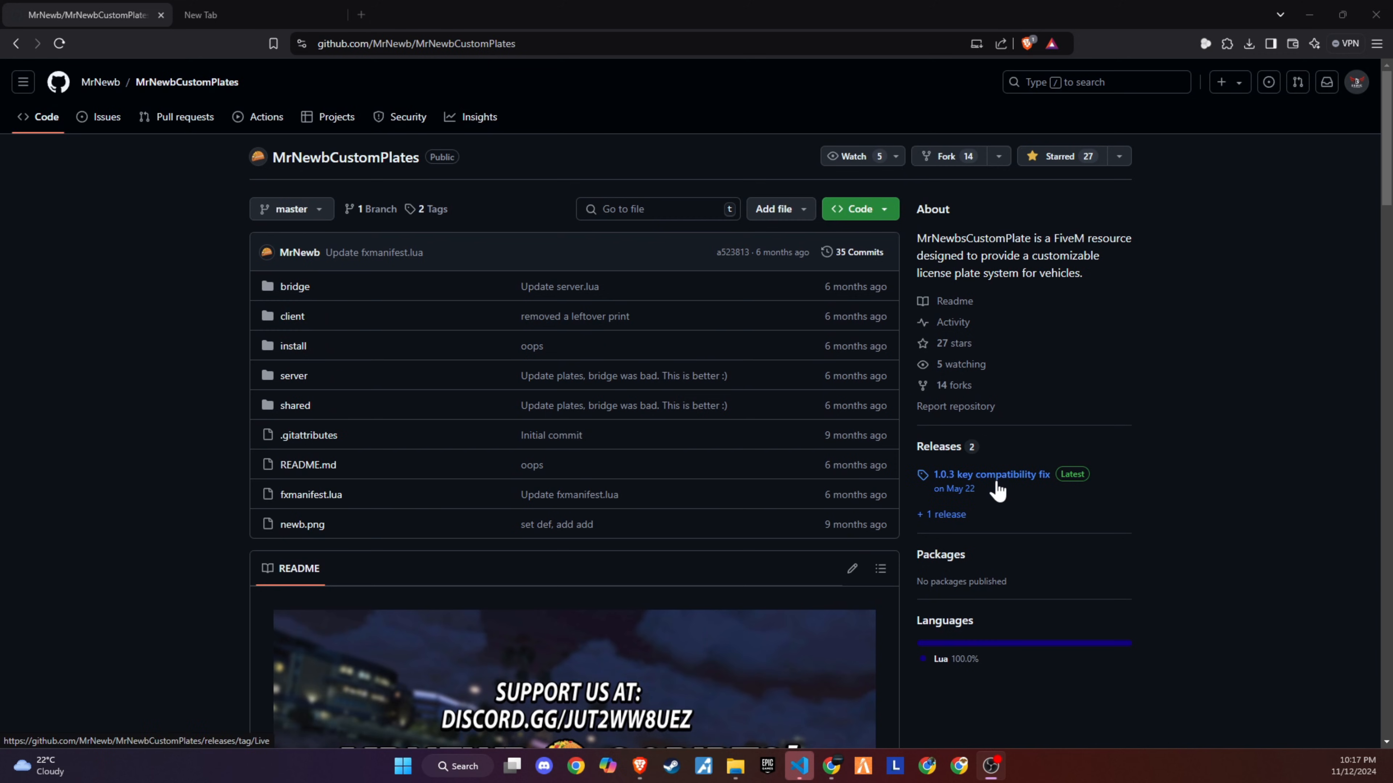
left_click(991, 475)
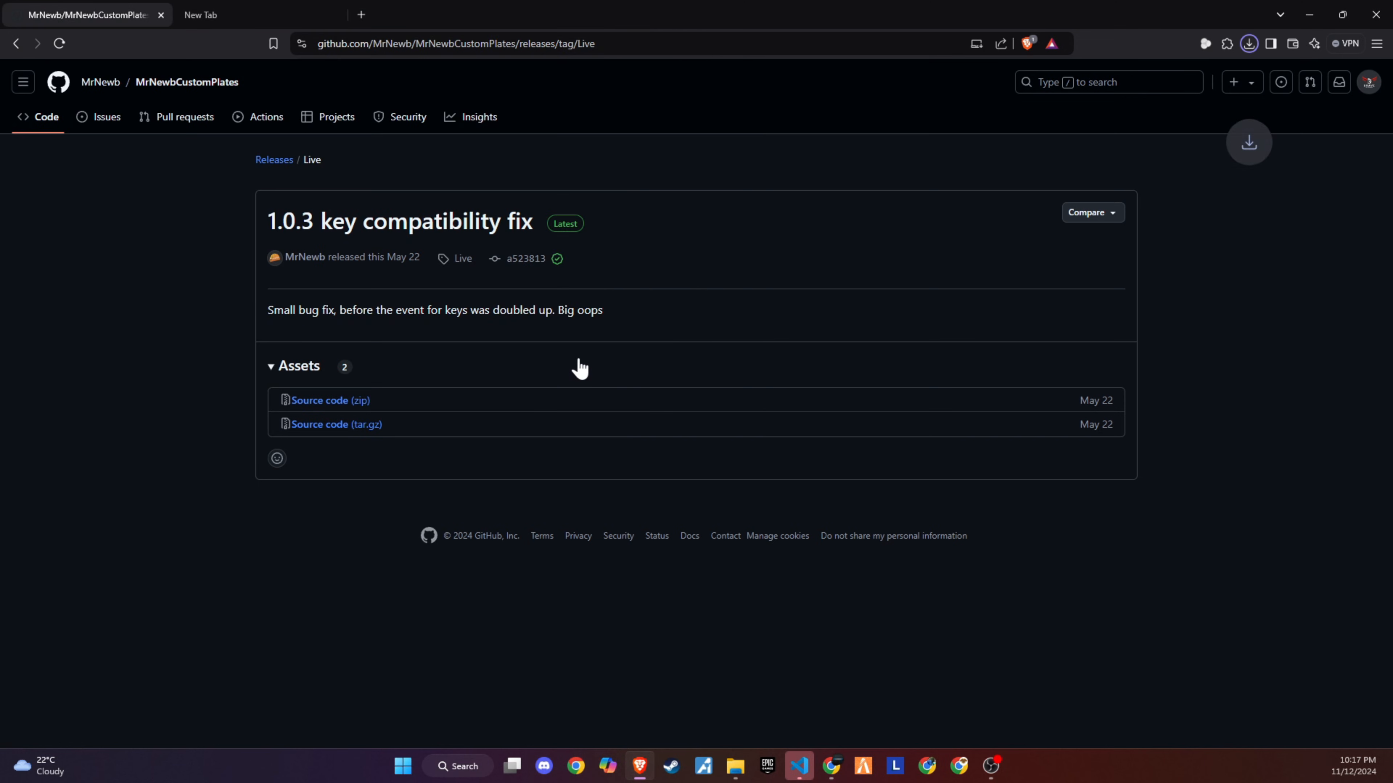
mouse_move(756, 725)
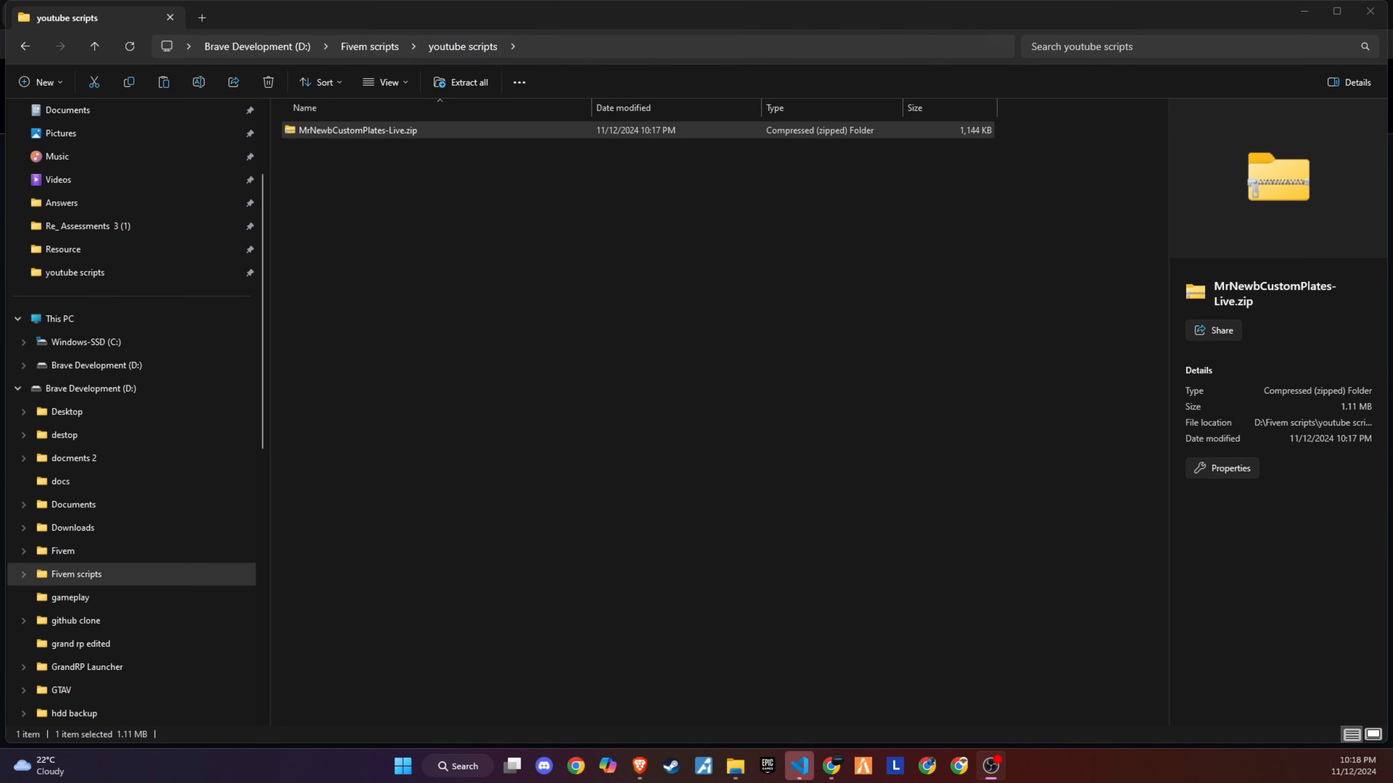
- Extract the release zip and copy the MrNewbCustomPlates-Live folder into resources\[v6]
right_click(358, 129)
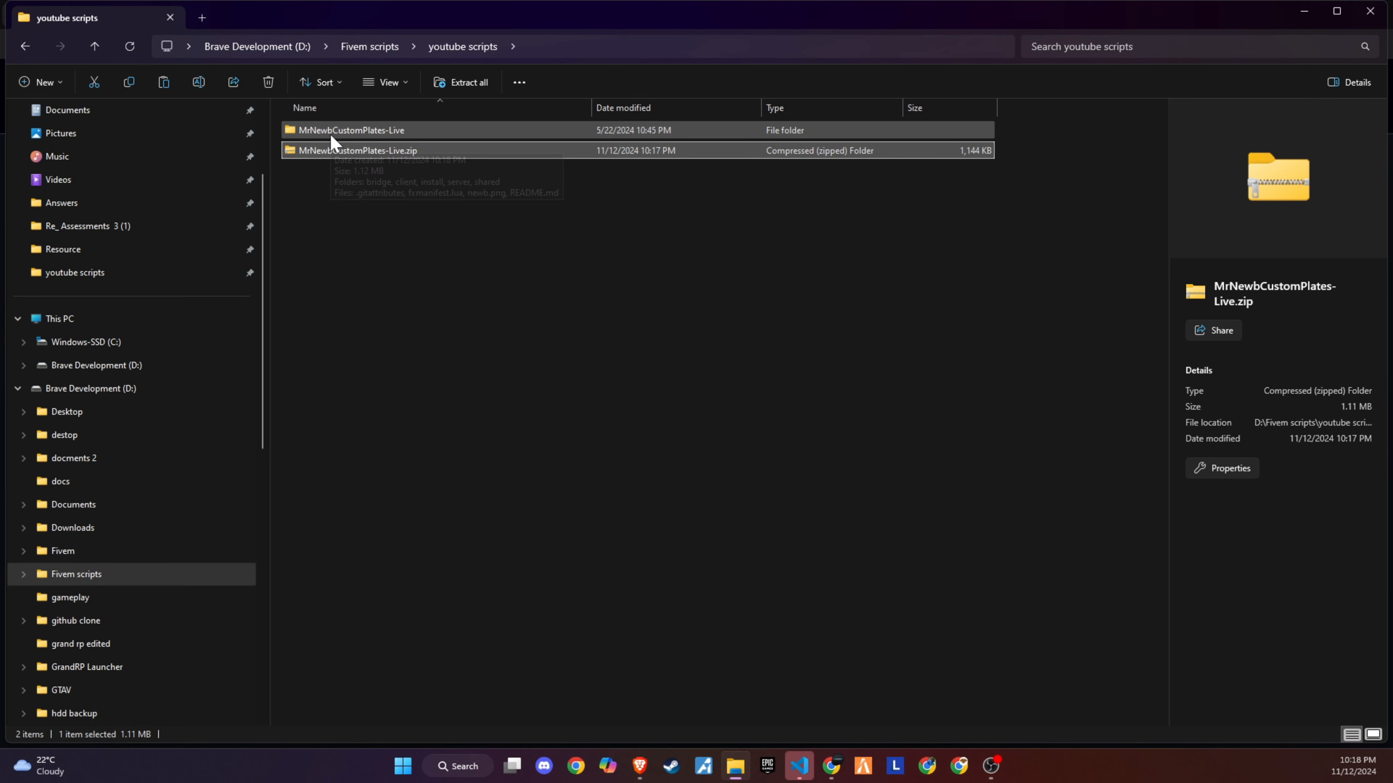
left_click(352, 130)
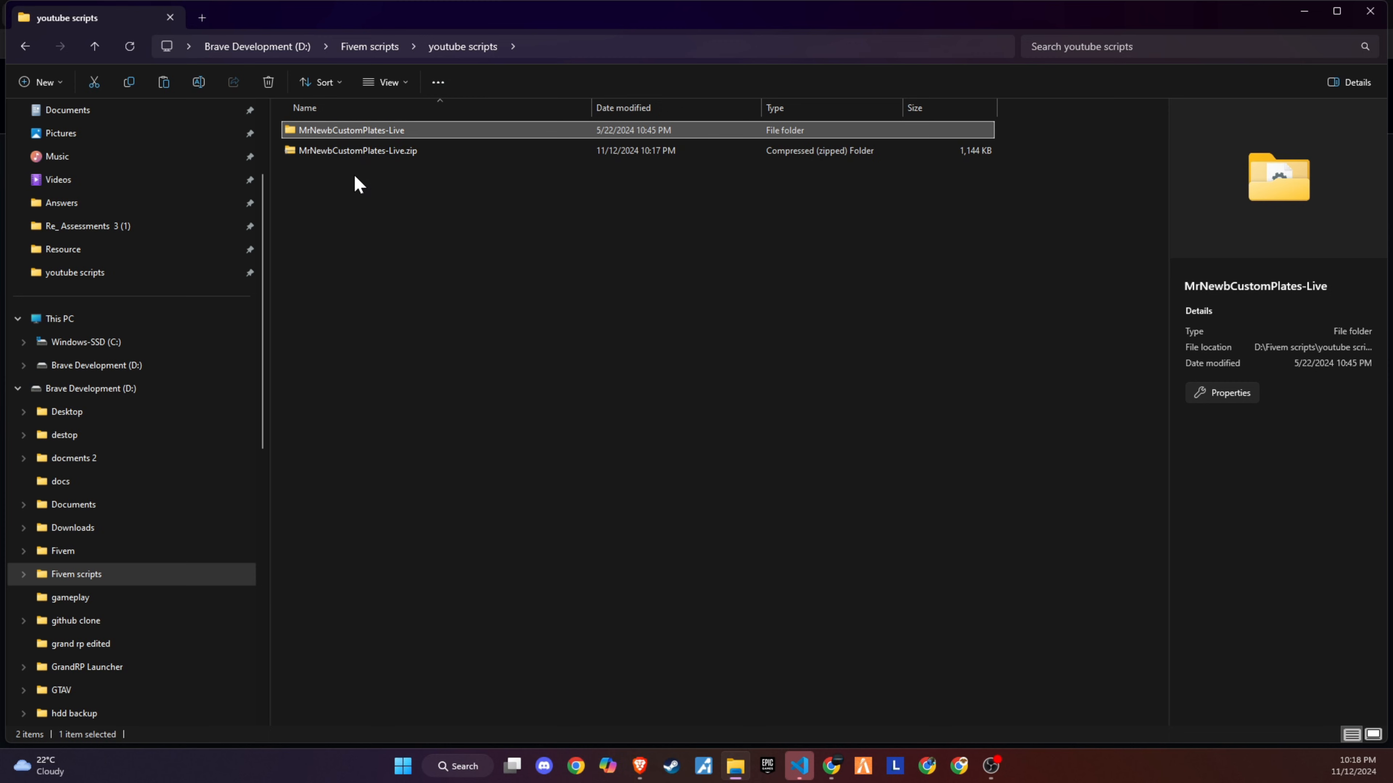
right_click(351, 129)
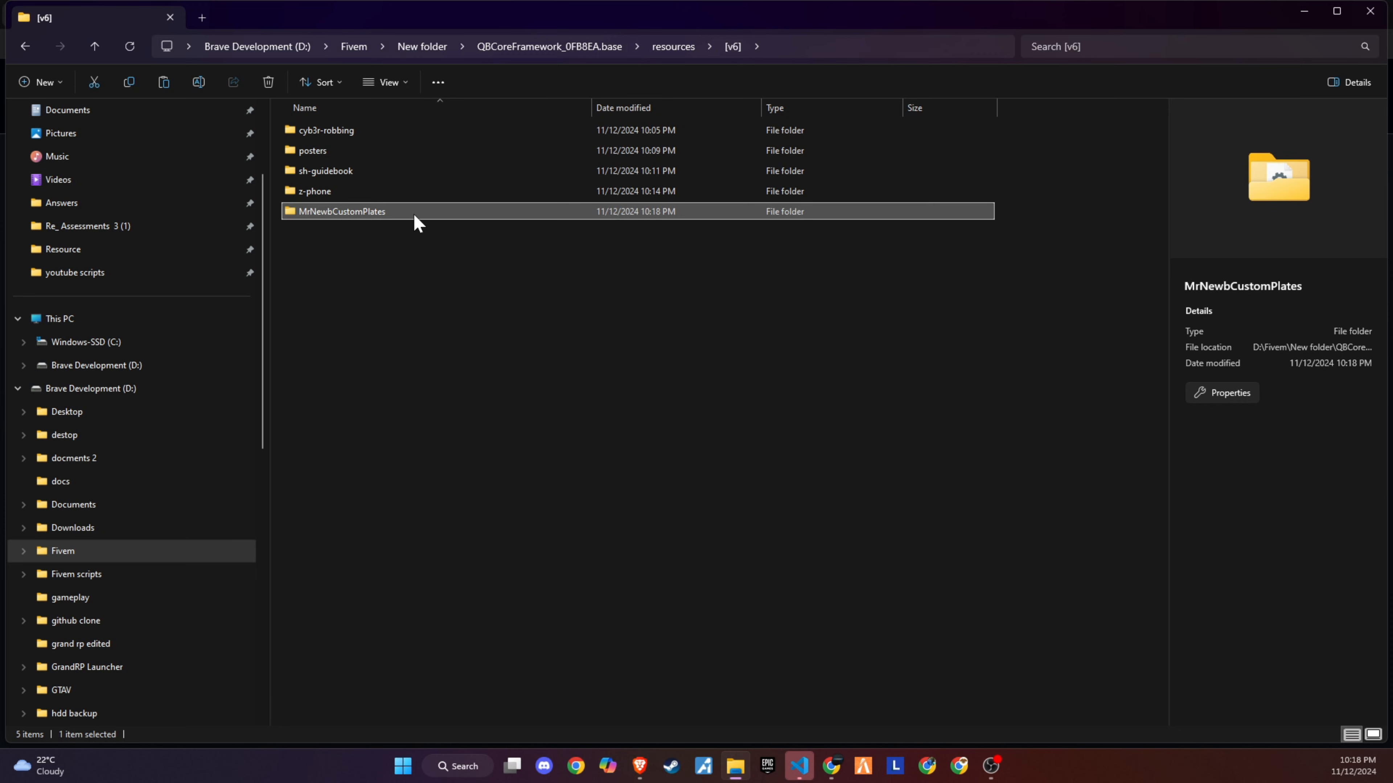
double_click(341, 211)
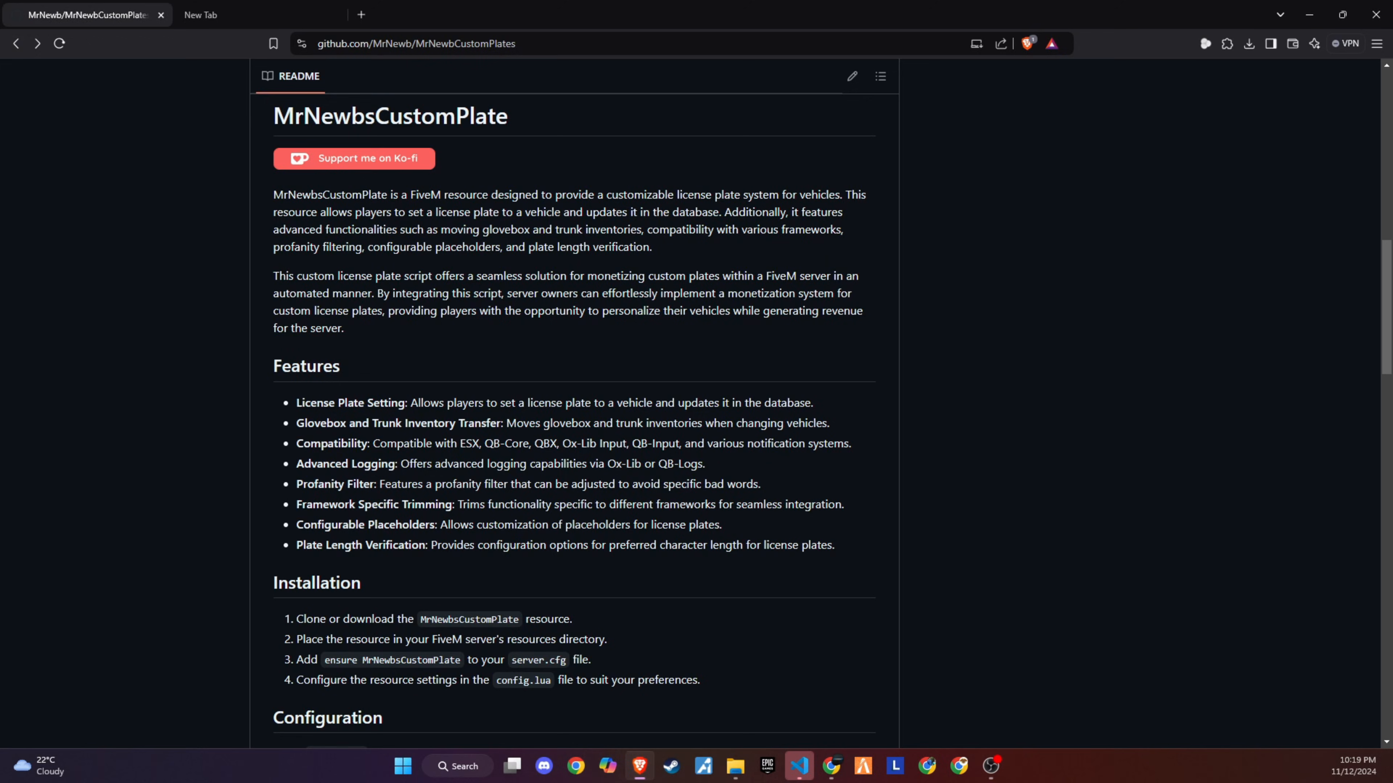
- Copy the qb-core customizableplate item snippet from the README's Item Configuration section
scroll("down", 3)
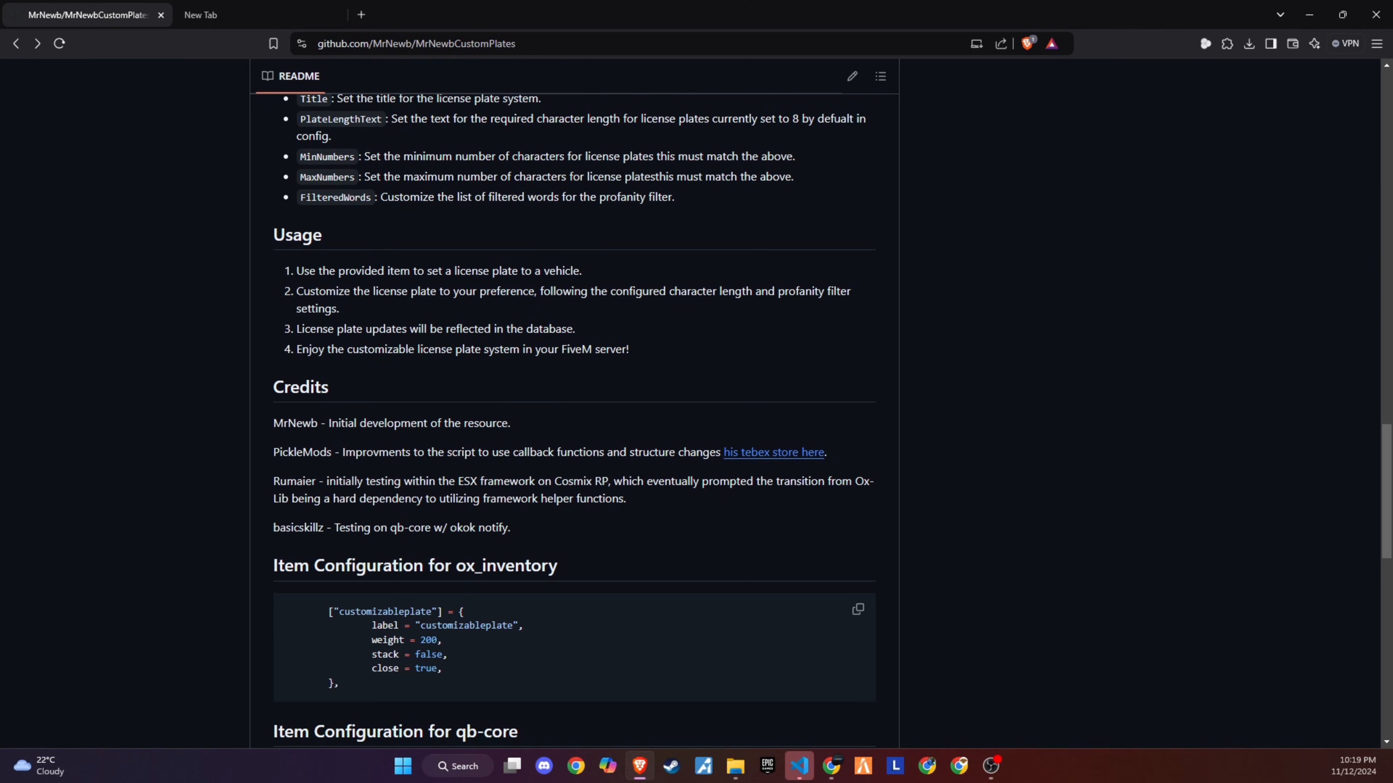
scroll("down", 3)
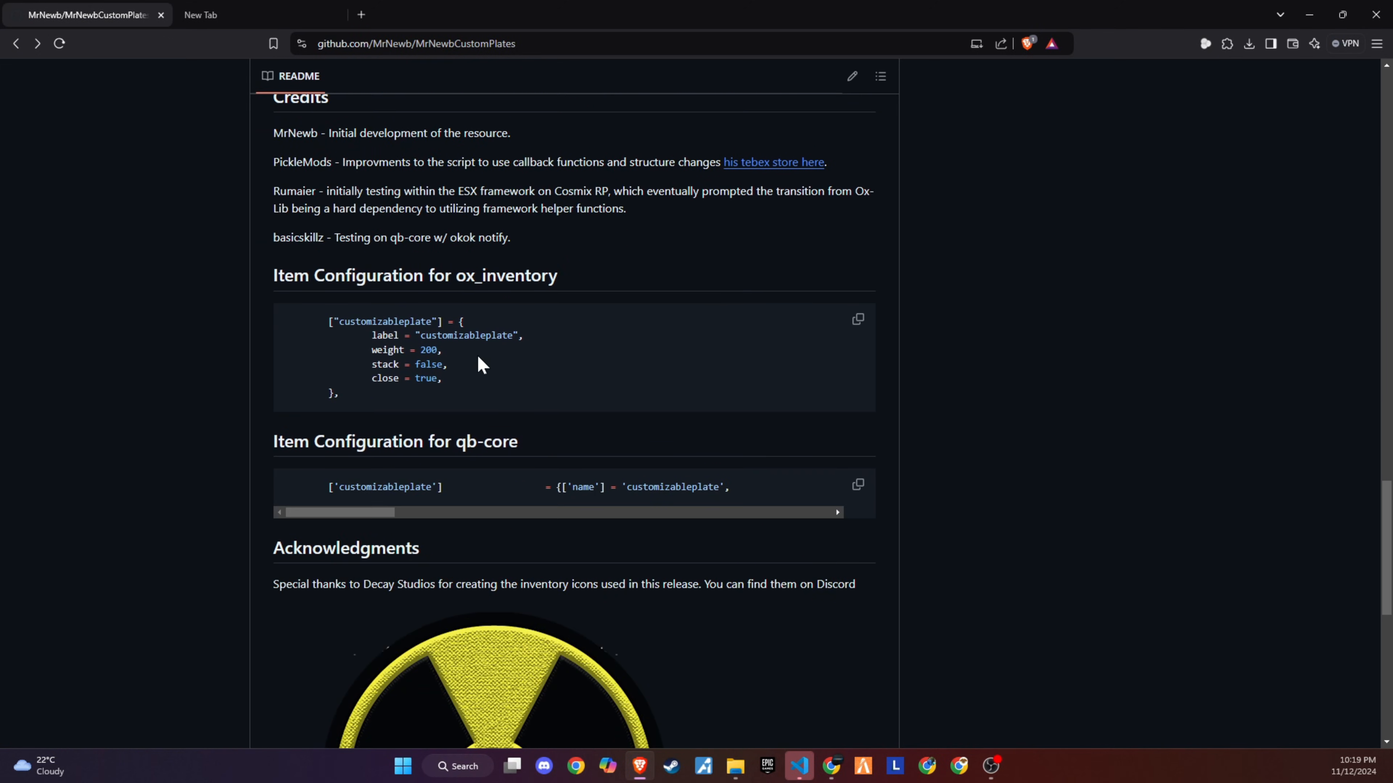
scroll("down", 3)
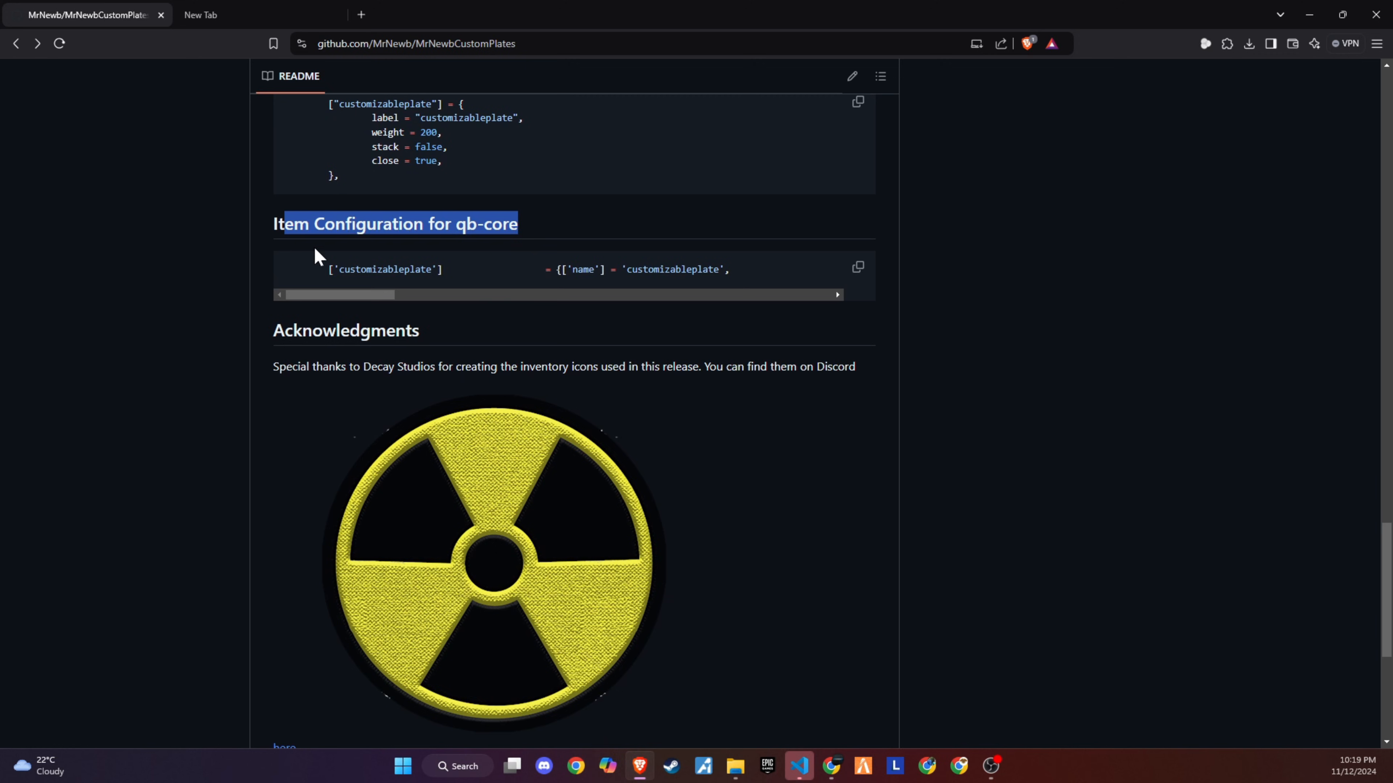
left_click(857, 268)
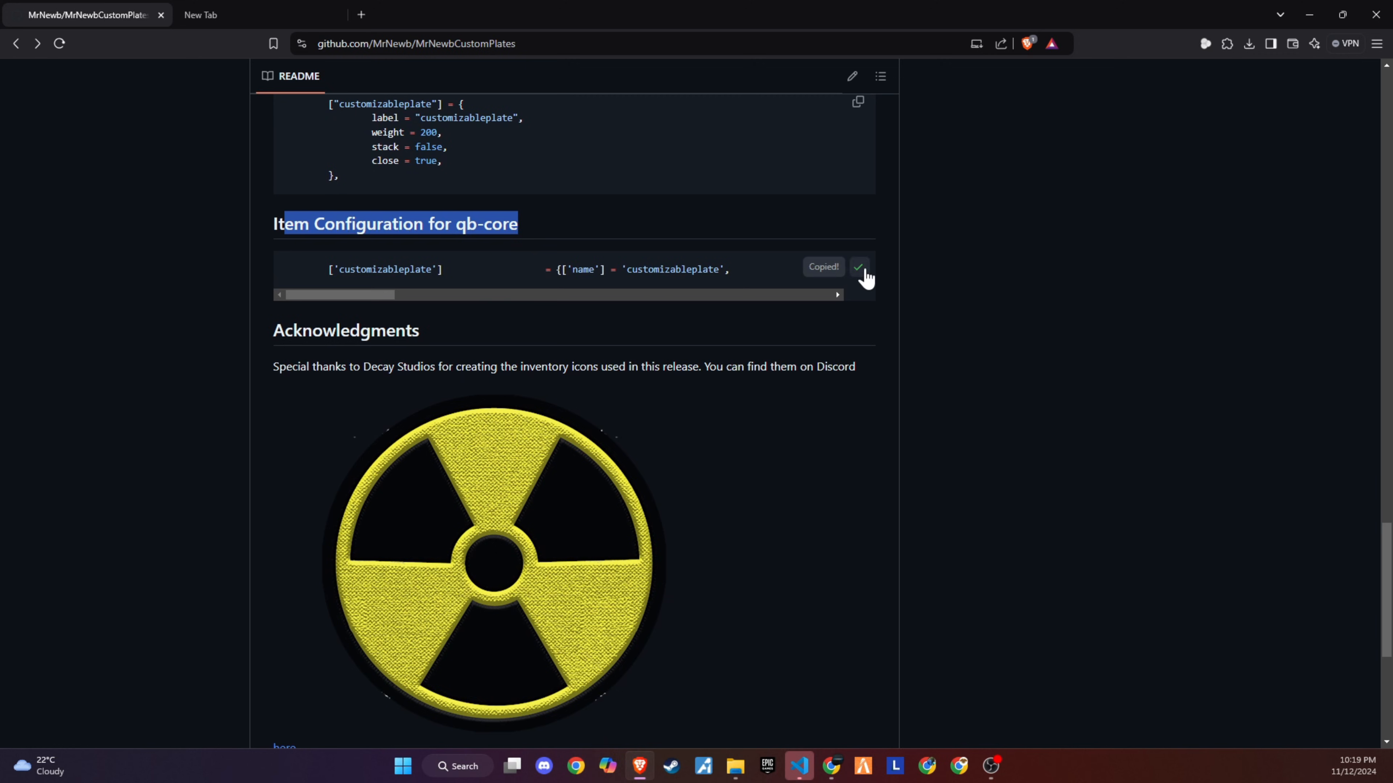
mouse_move(734, 767)
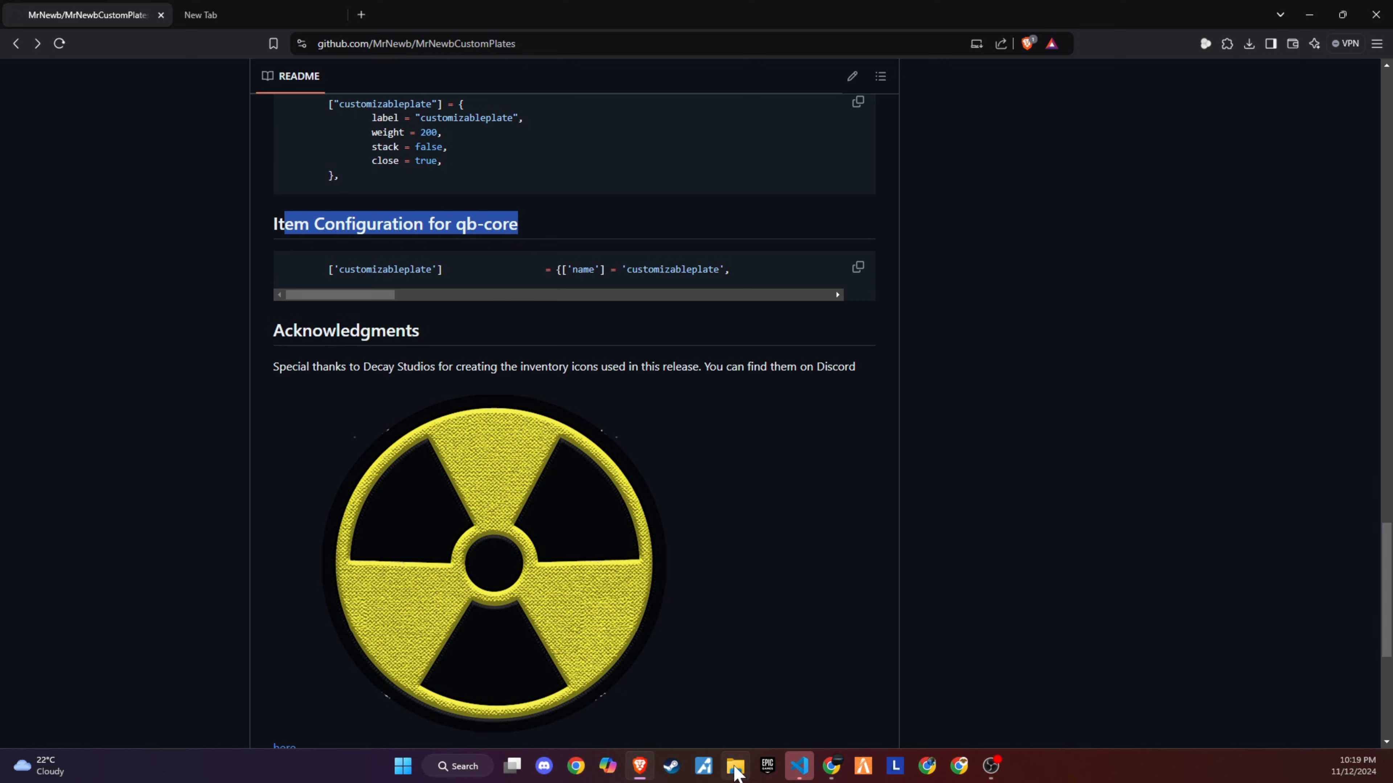
- Navigate File Explorer to [qb]\qb-core\shared and select items.lua
left_click(732, 766)
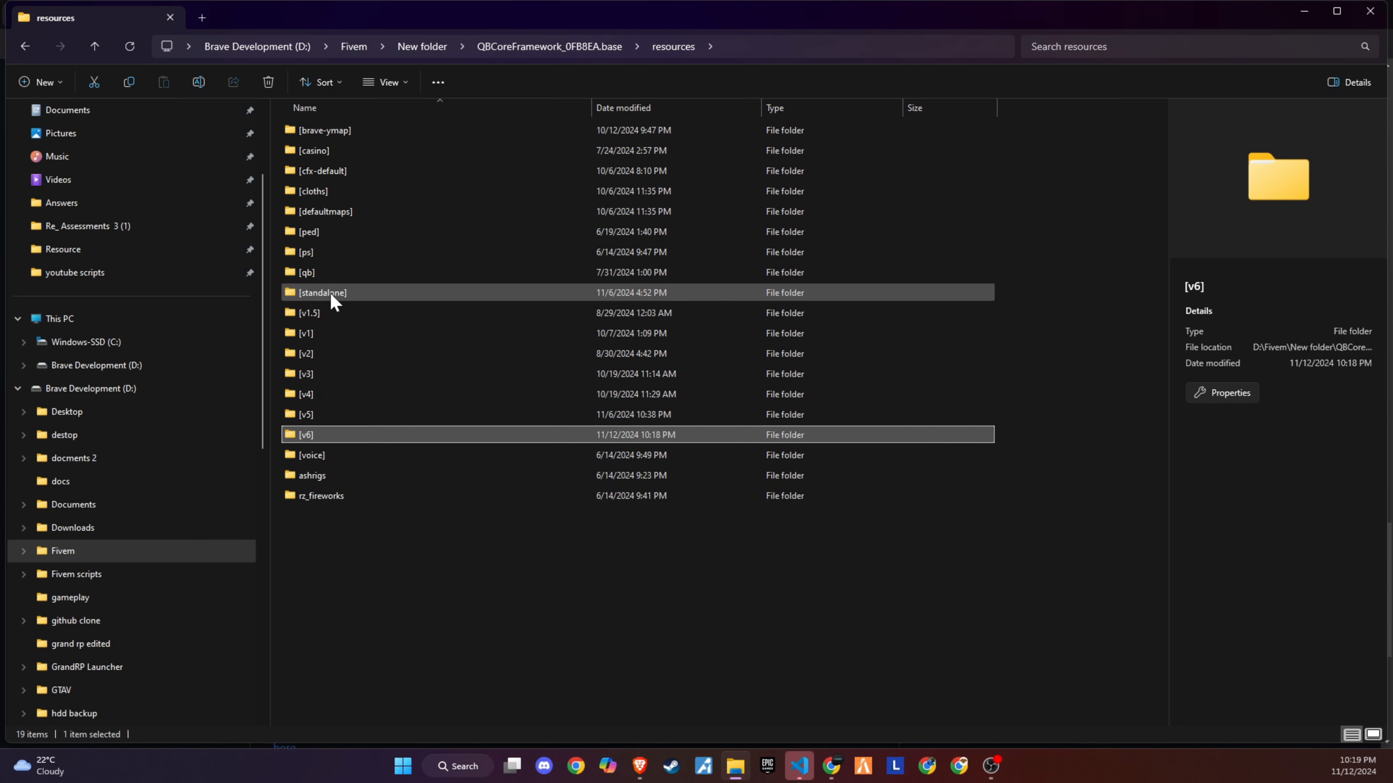
double_click(306, 272)
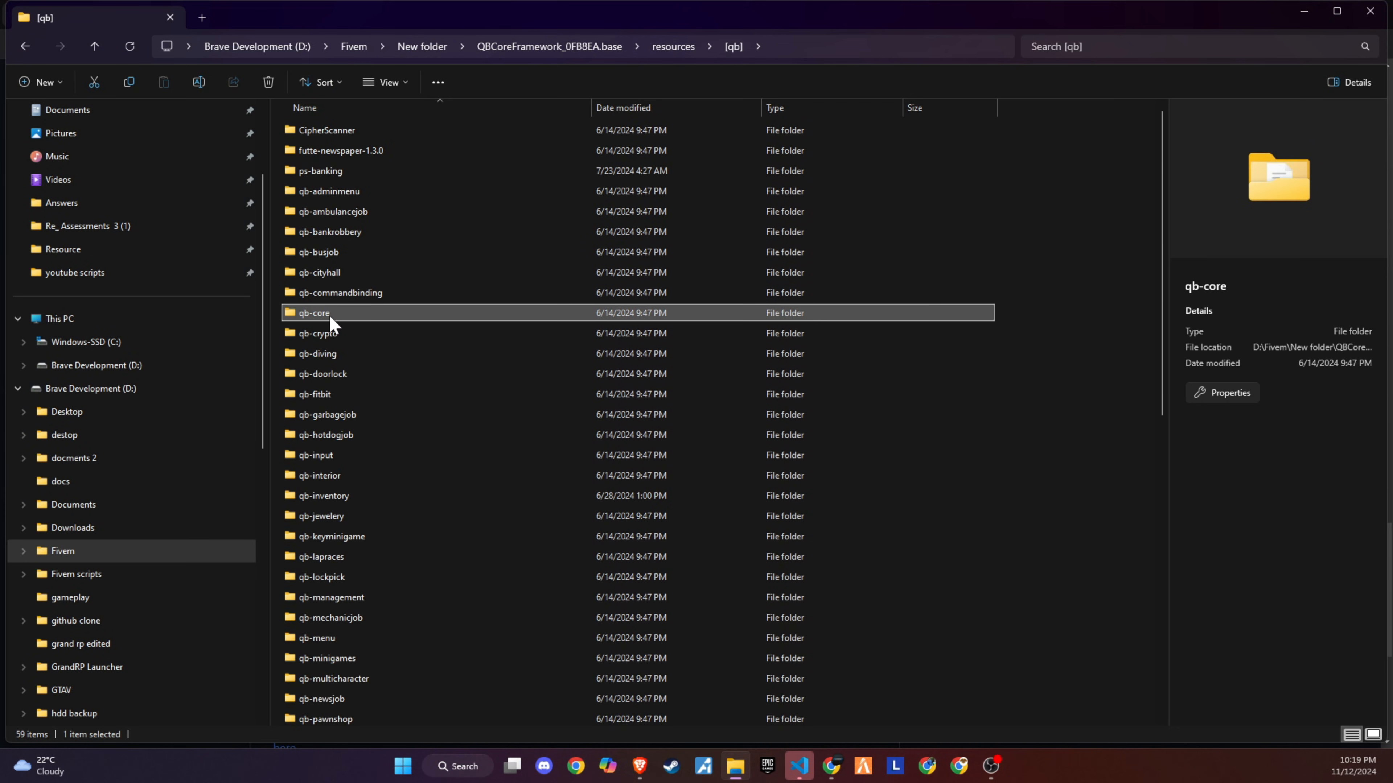
double_click(315, 312)
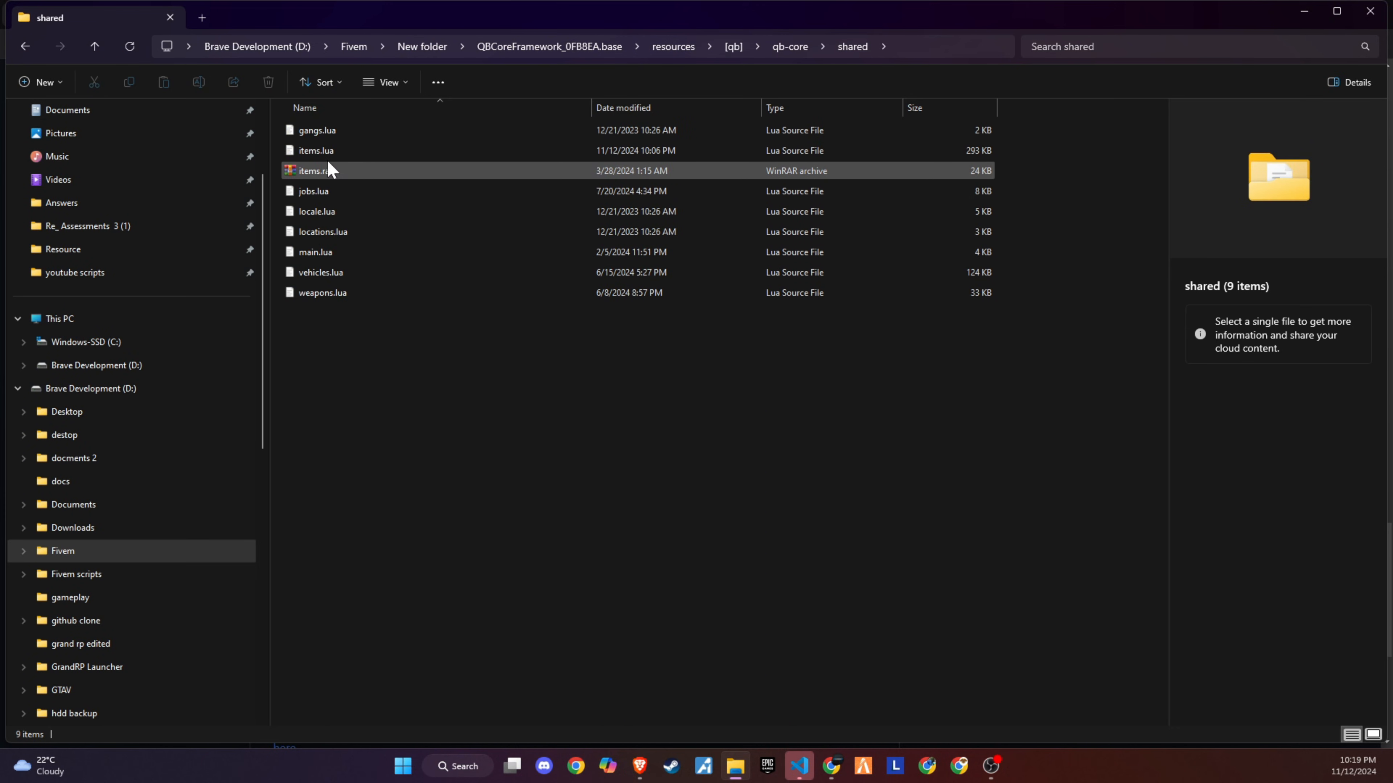
left_click(315, 150)
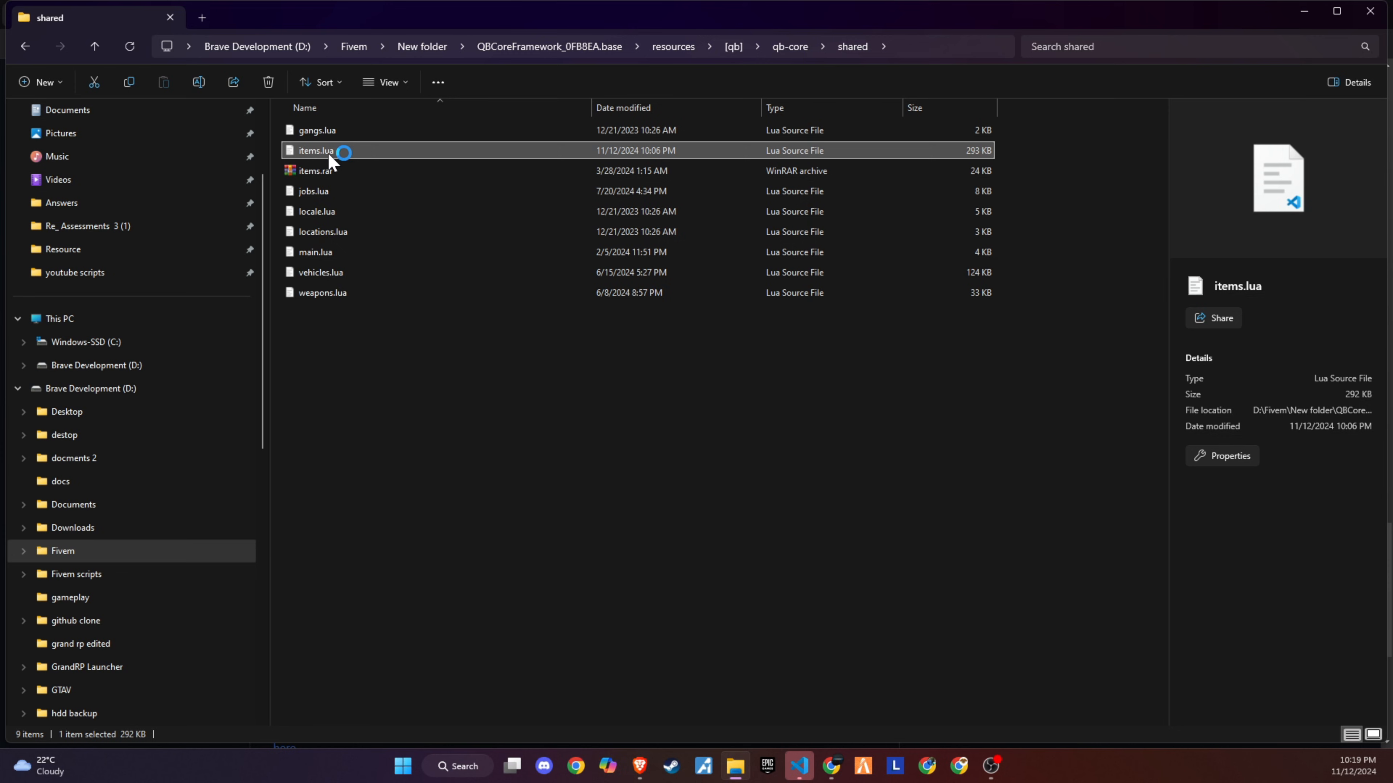
- Paste the customizableplate entry under QBShared.Items = { in items.lua
double_click(316, 151)
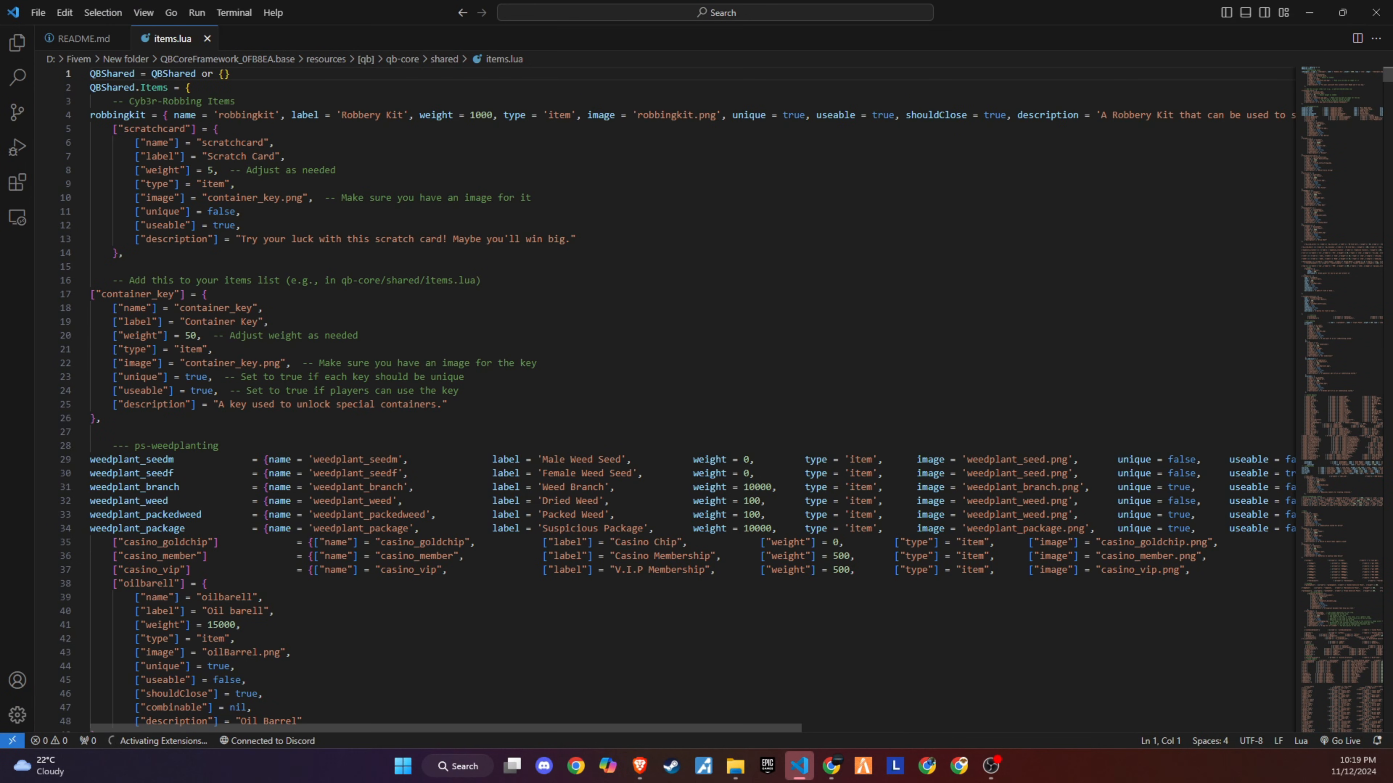
left_click(187, 87)
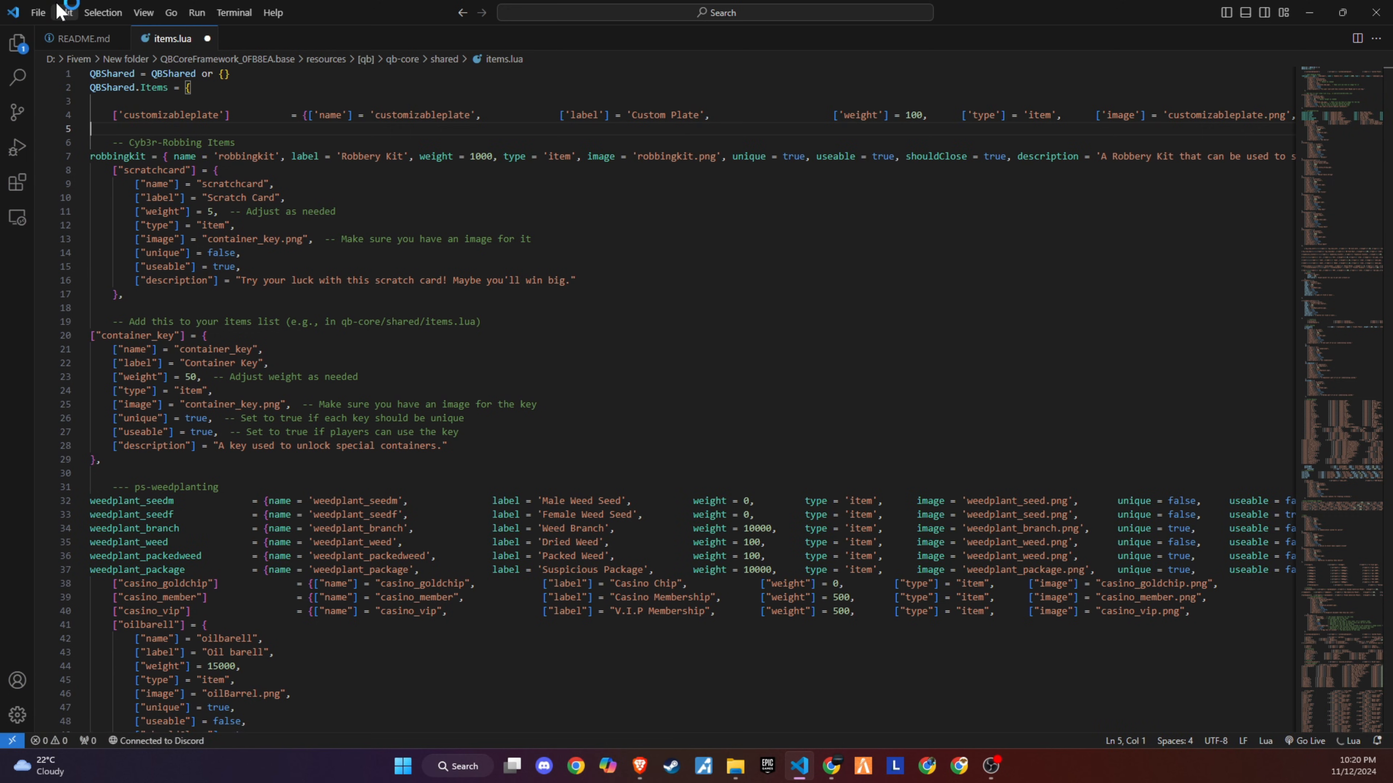
key("ctrl+s")
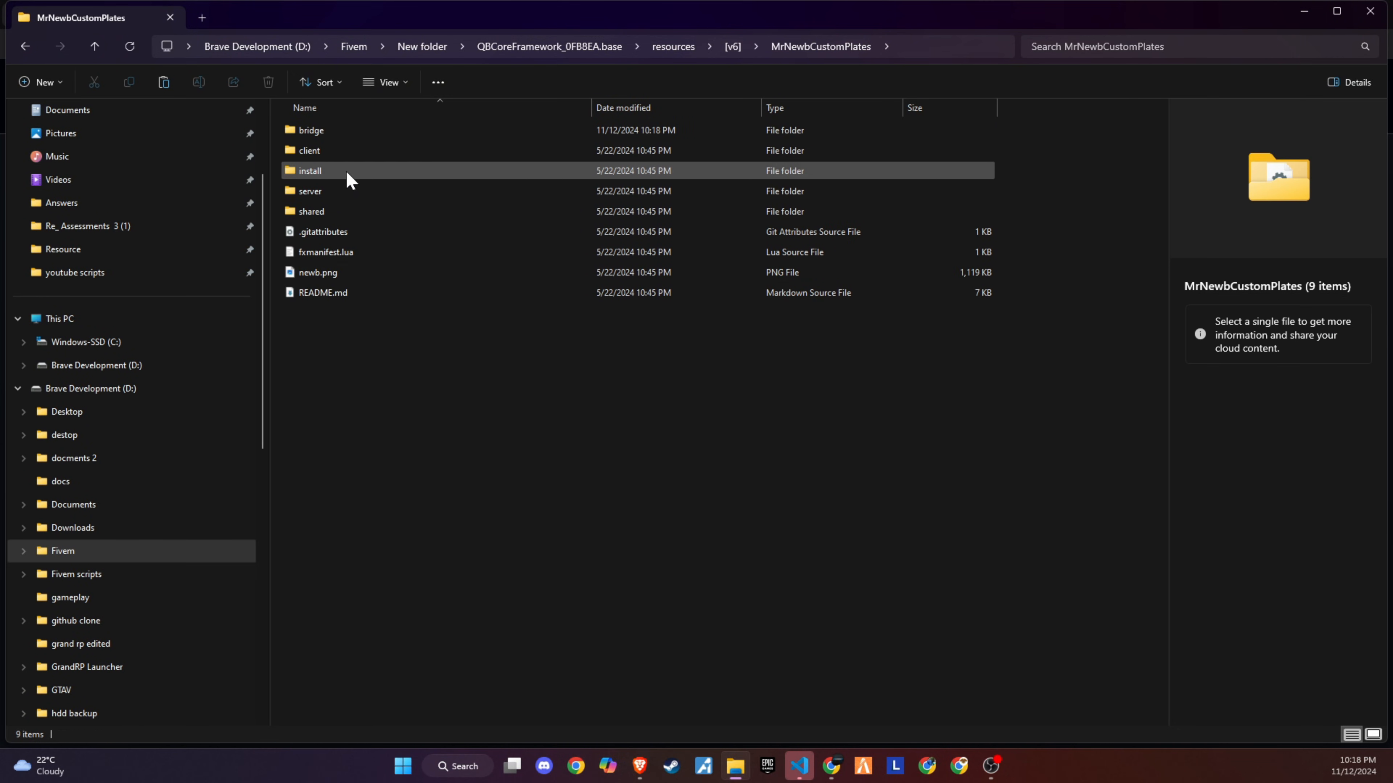
- Look at customizableplate.png in the resource's install folder, then return to [v6]
double_click(309, 171)
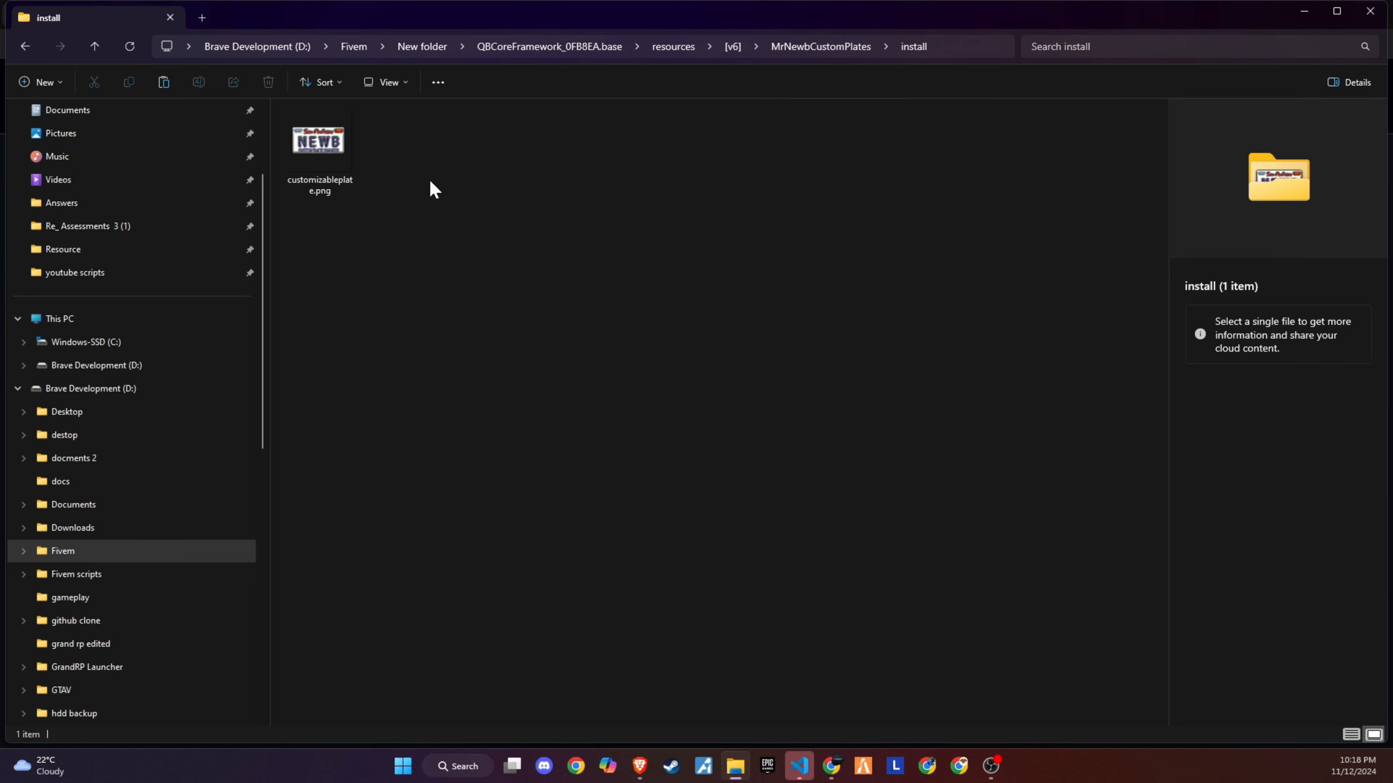
left_click(319, 142)
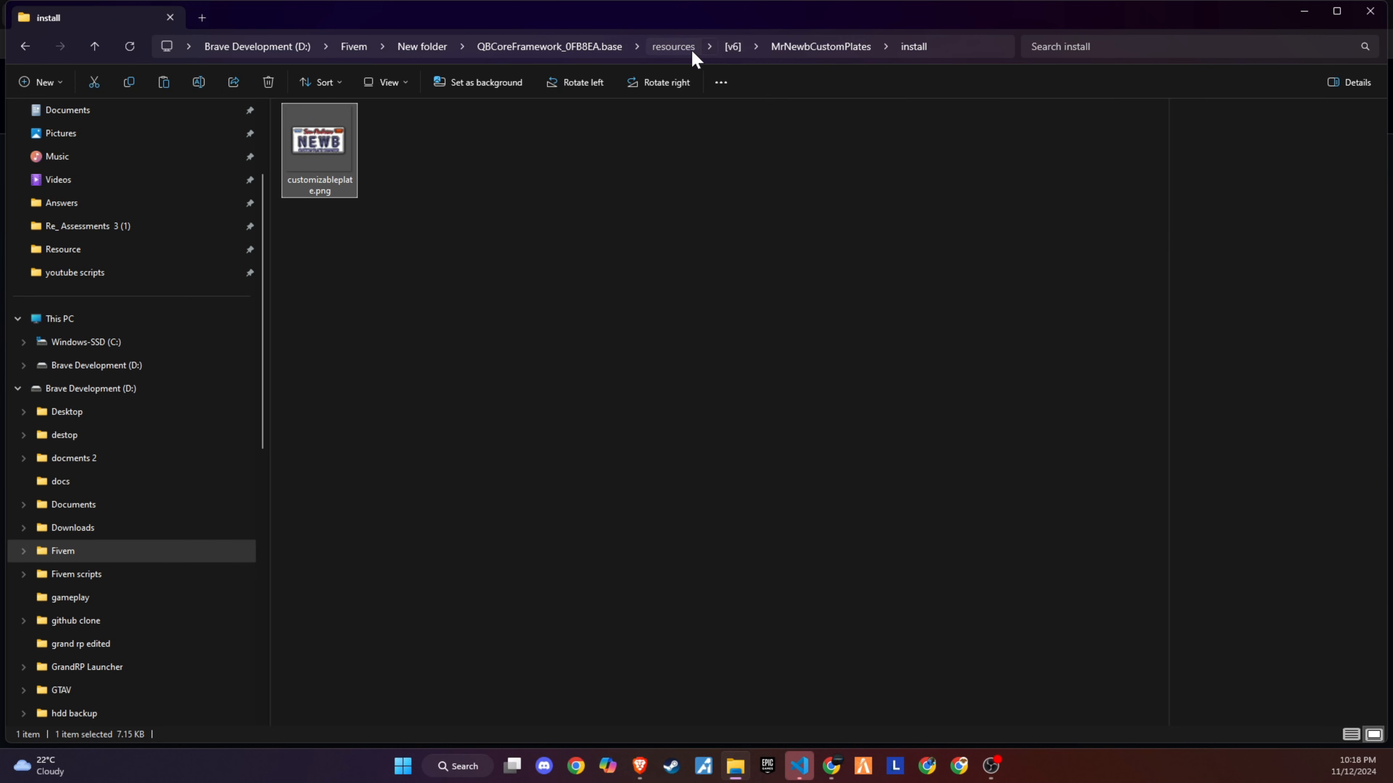
left_click(672, 47)
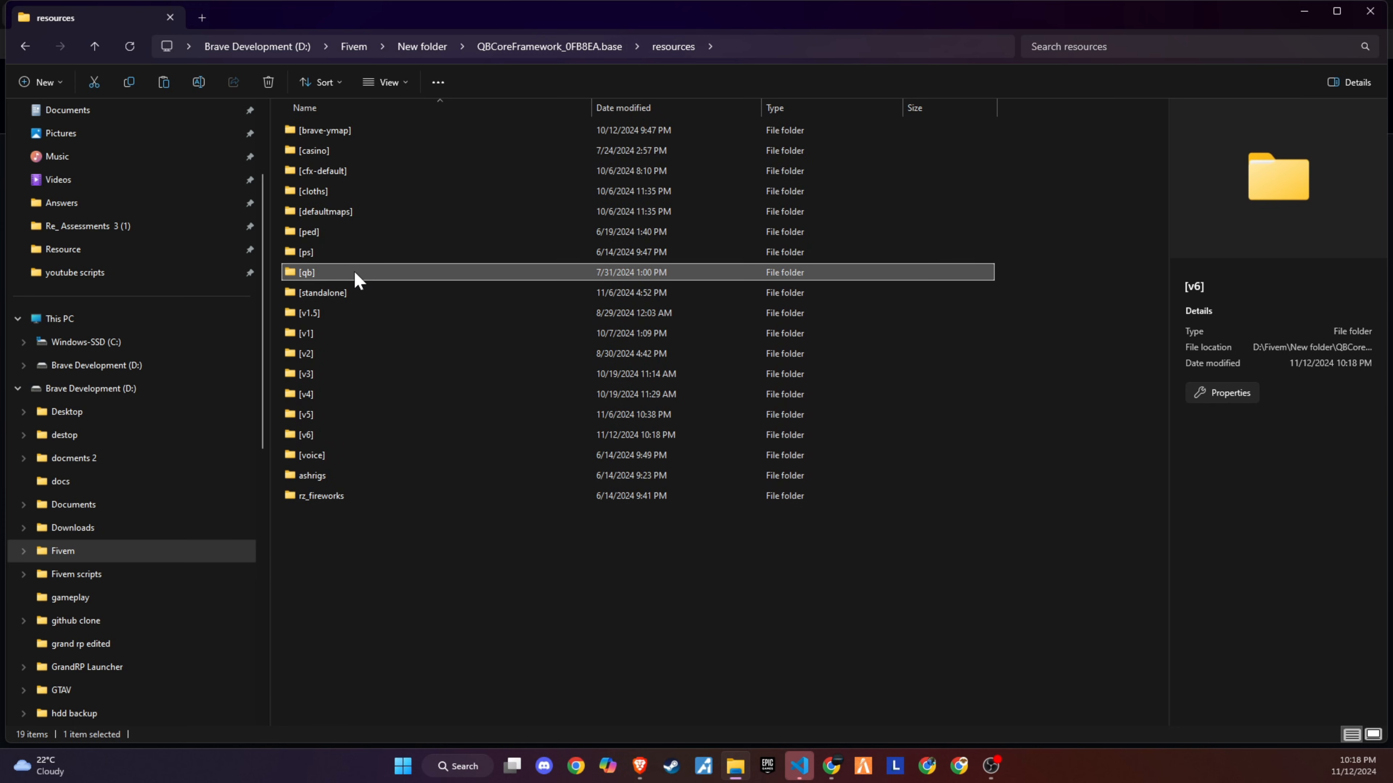
- Browse qb-inventory's html\images folder, then reopen the MrNewbCustomPlates resource folder
double_click(305, 272)
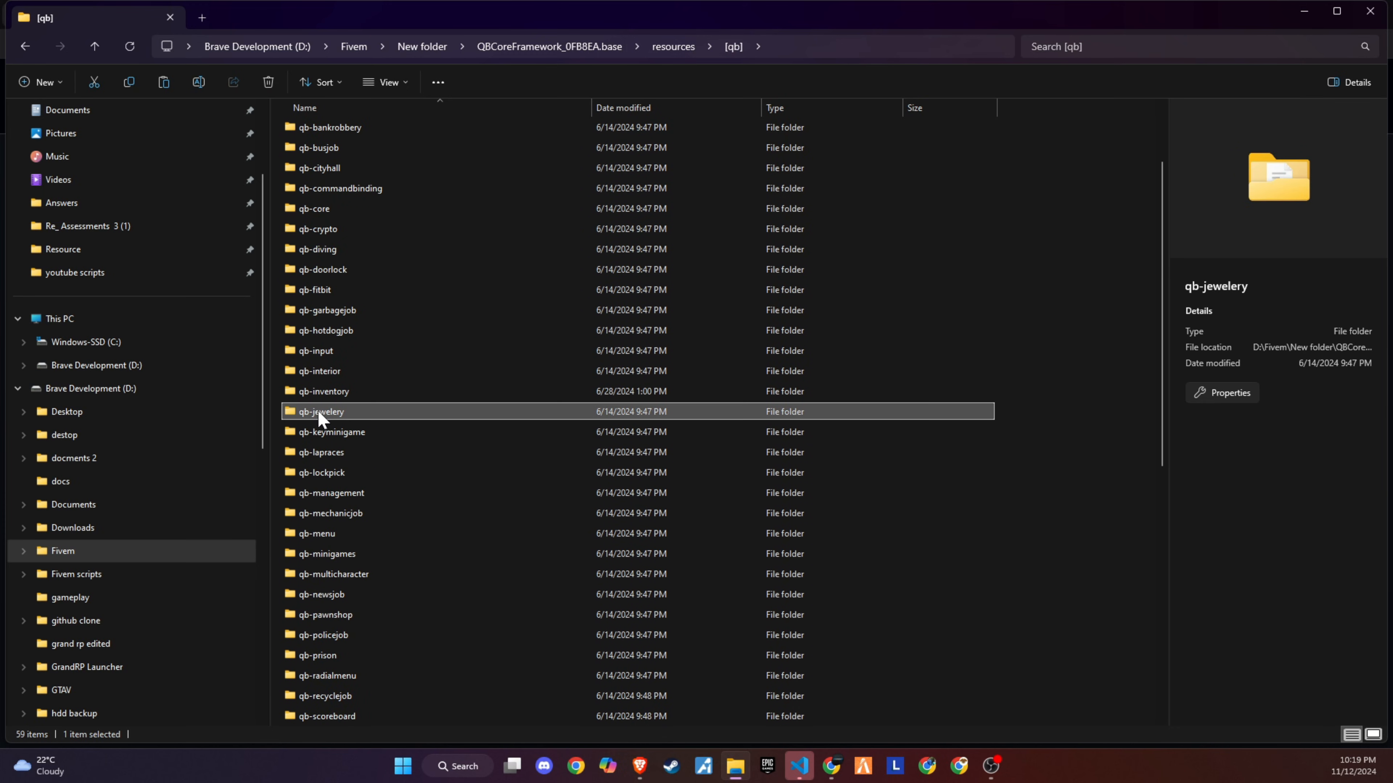
double_click(324, 391)
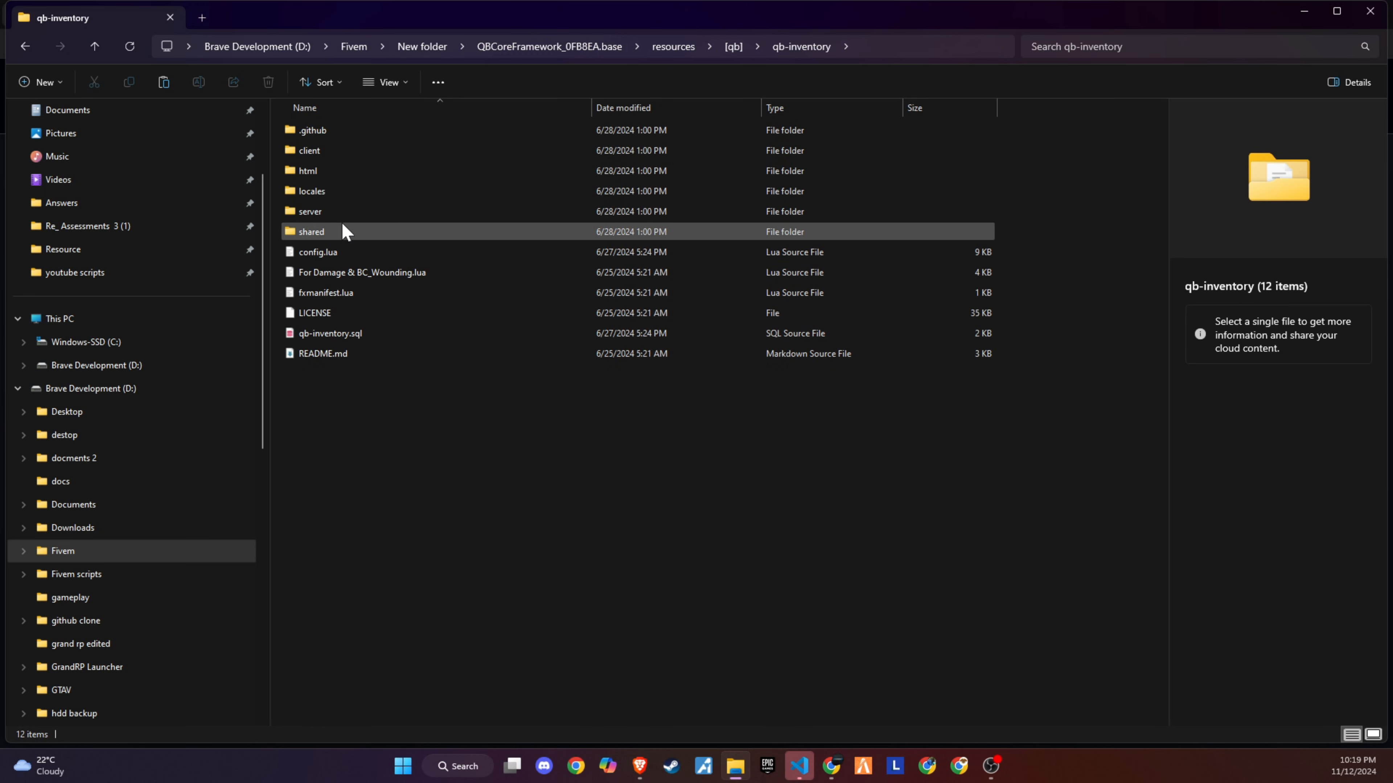
mouse_move(345, 191)
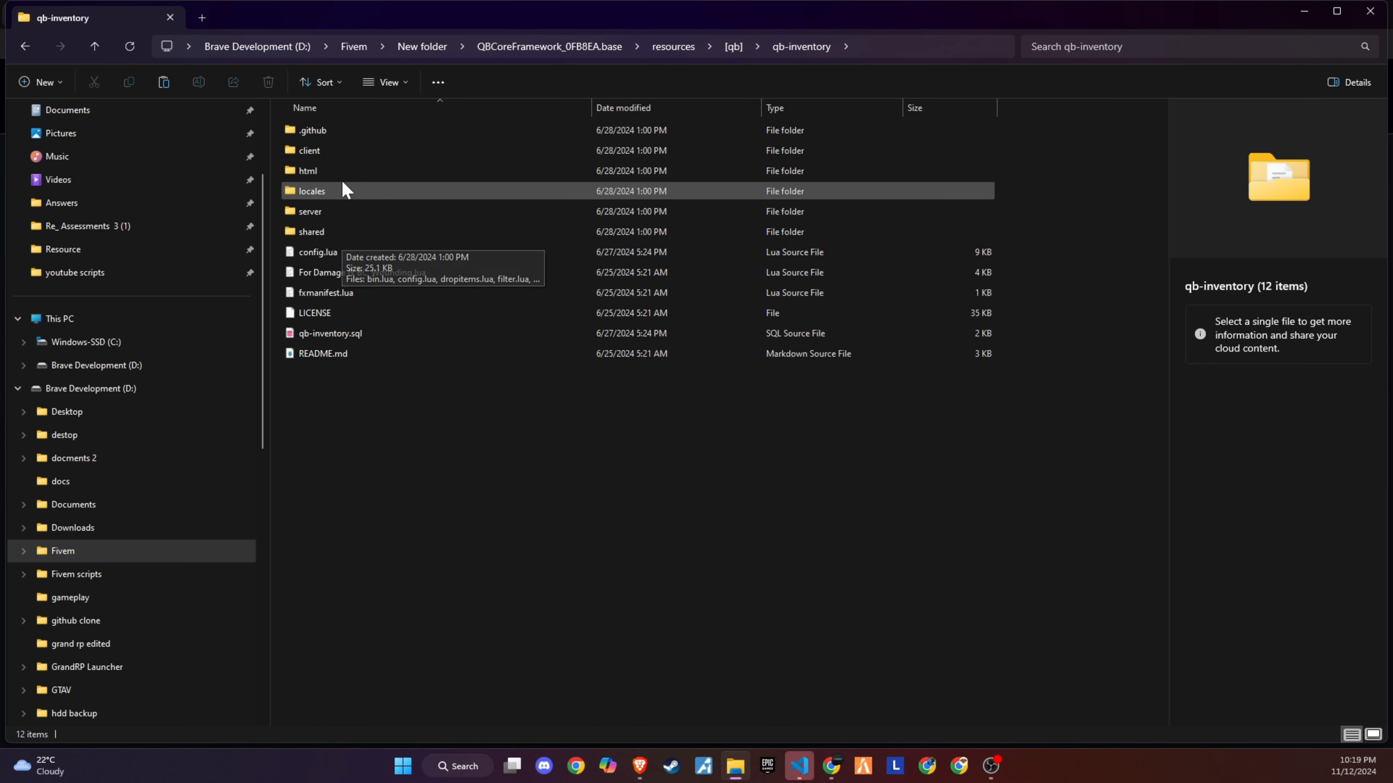
double_click(306, 170)
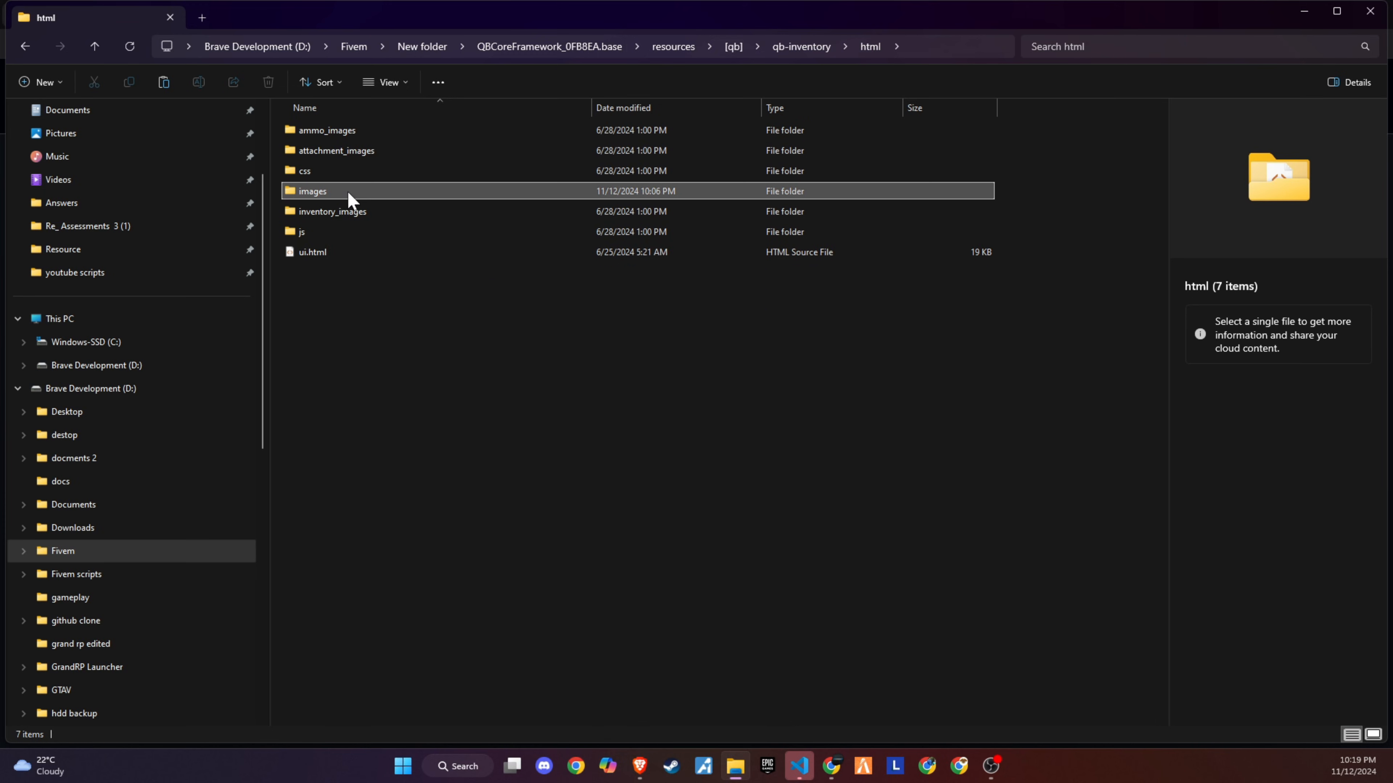
double_click(312, 191)
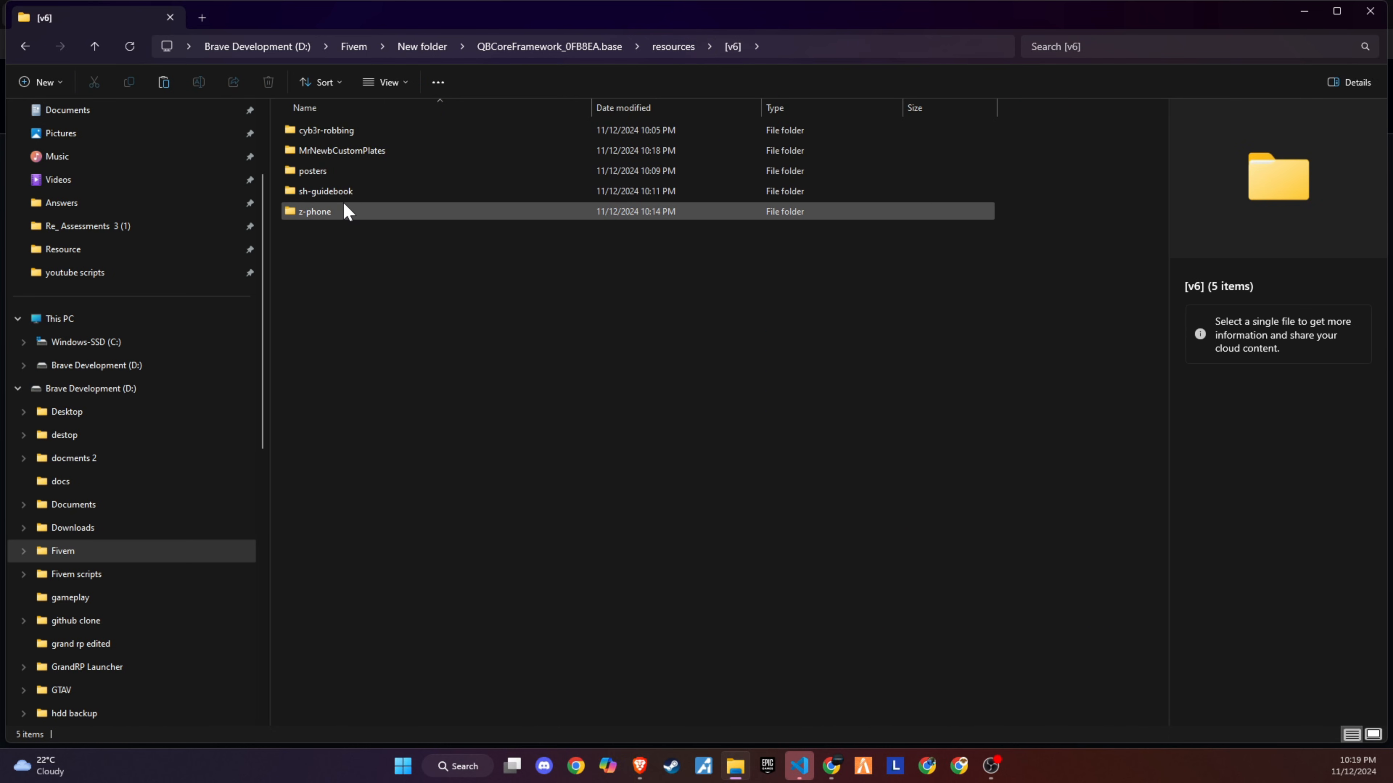
double_click(341, 150)
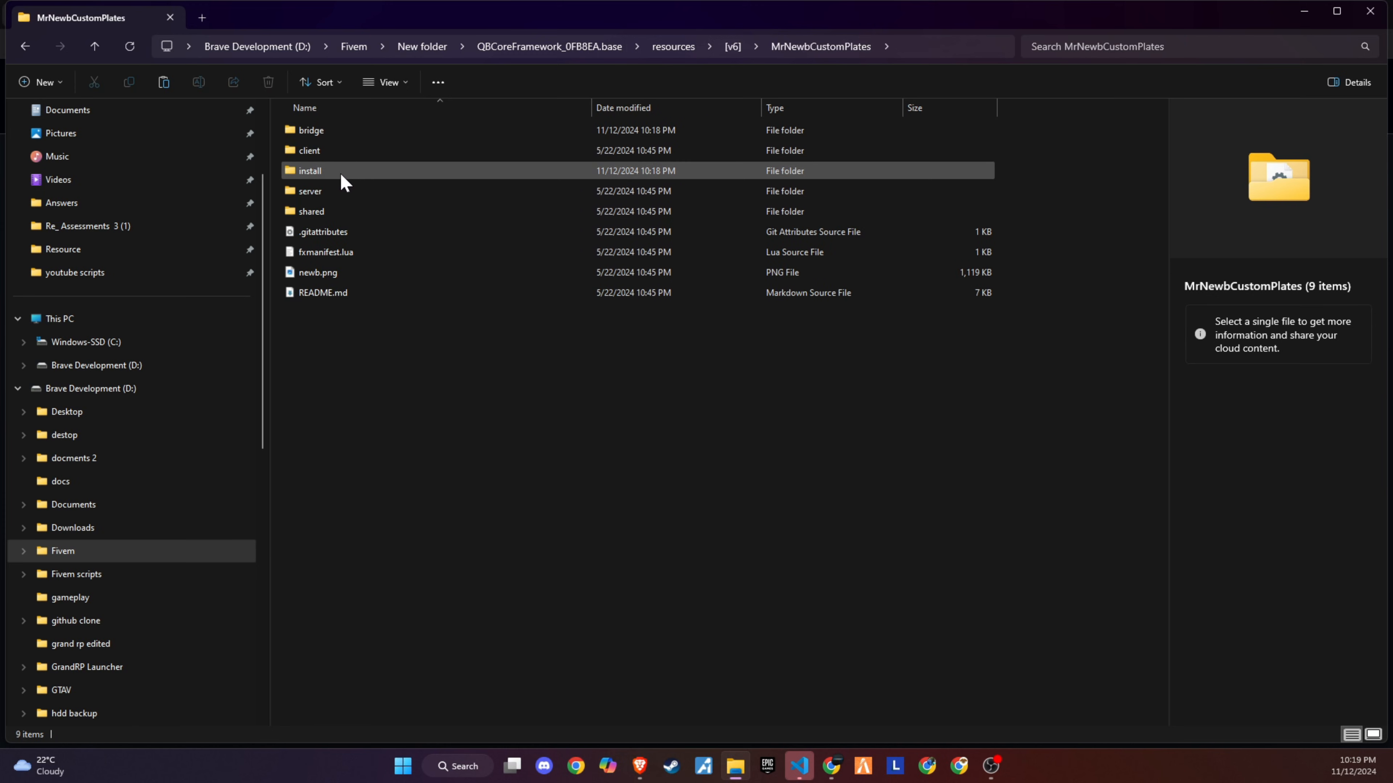
mouse_move(340, 175)
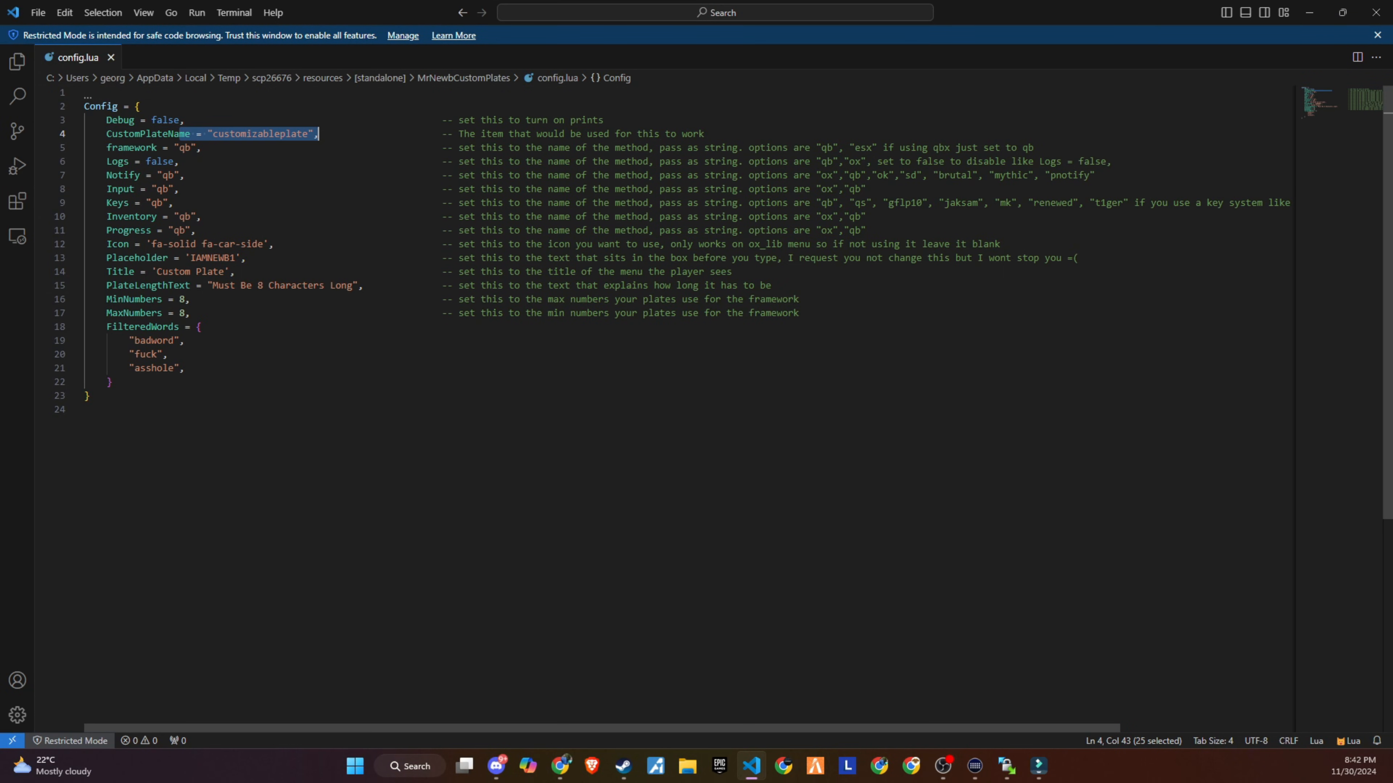
double_click(173, 148)
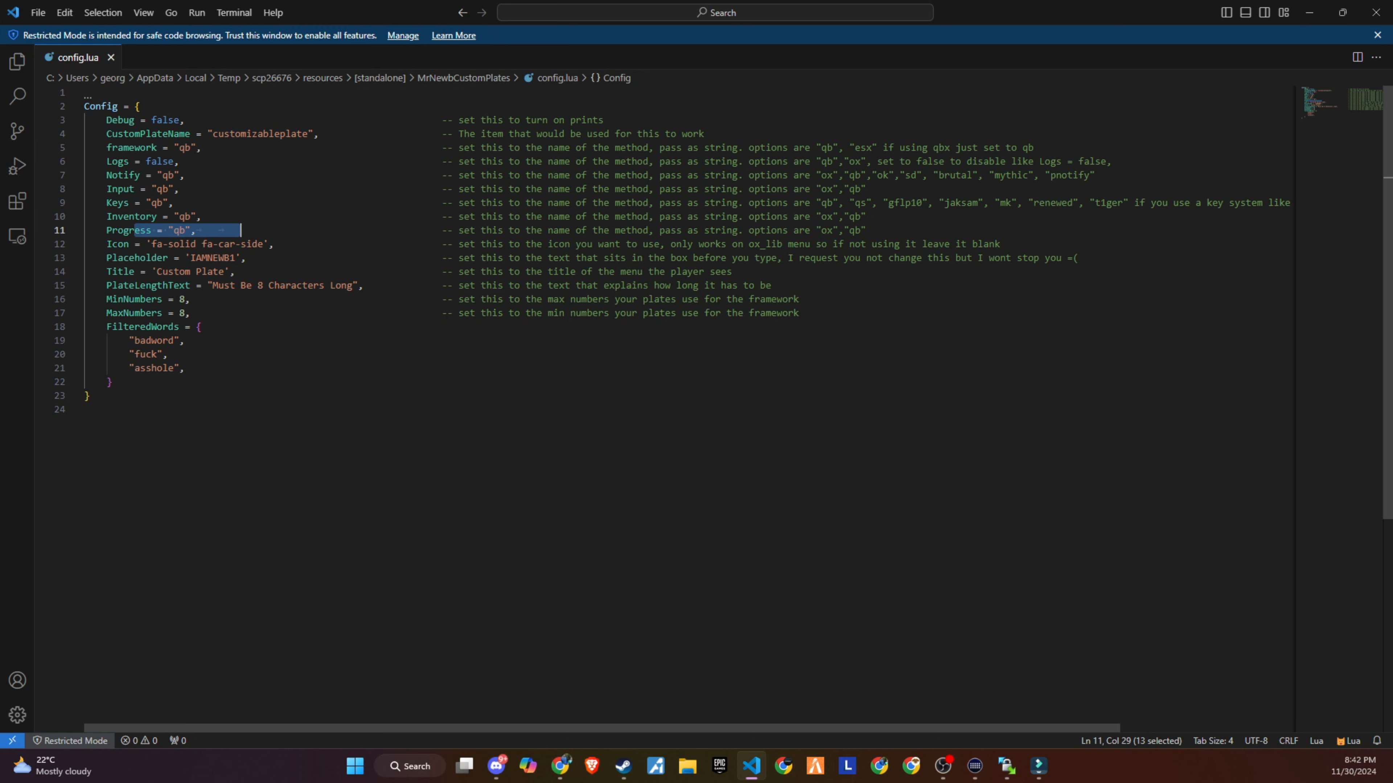
left_click(191, 298)
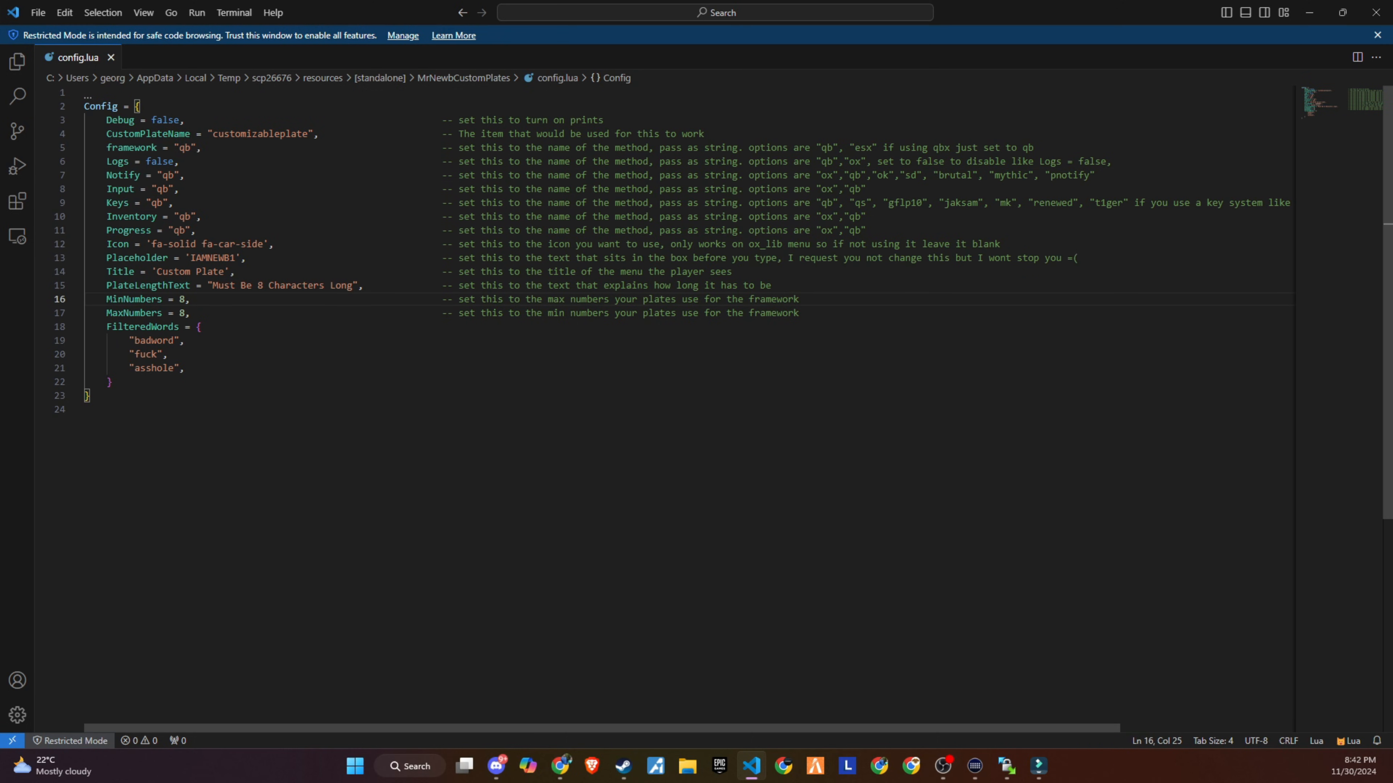
double_click(214, 258)
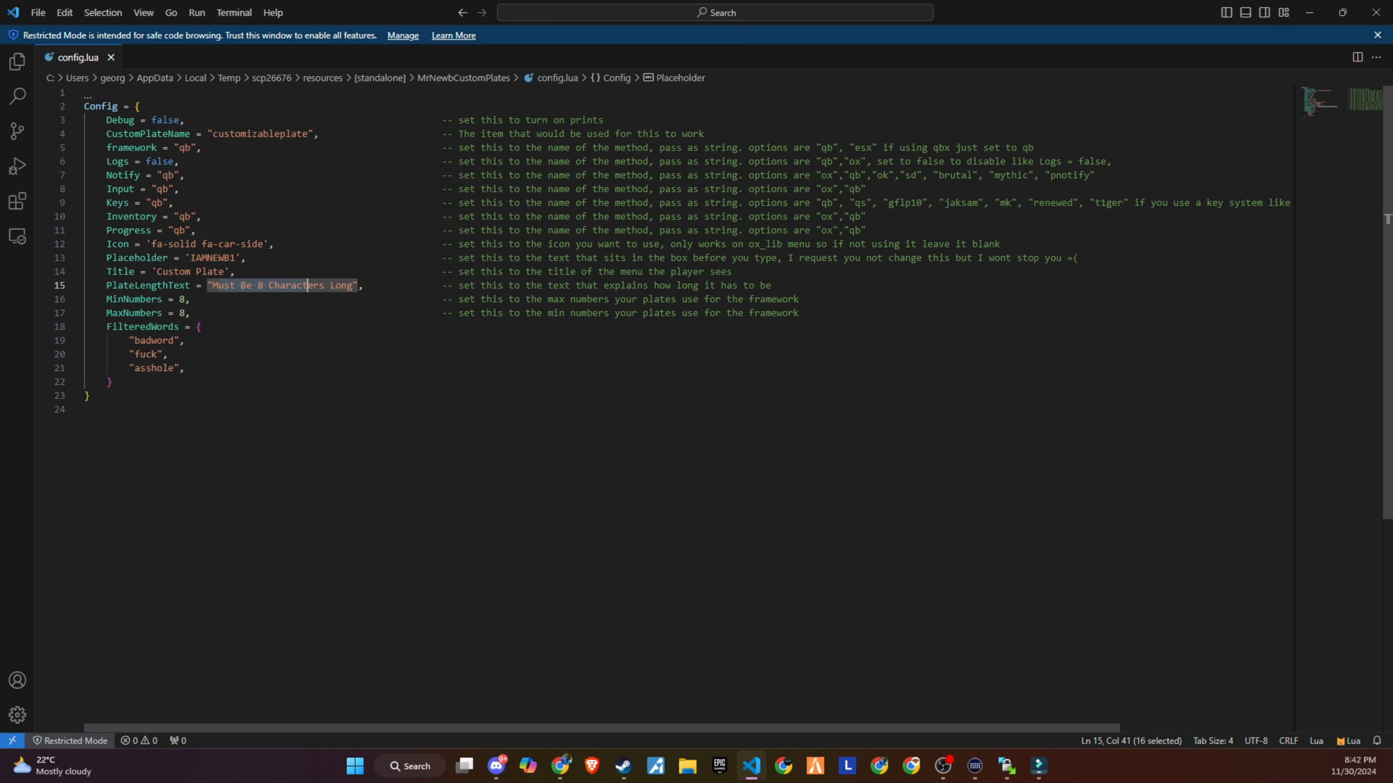
left_click(199, 326)
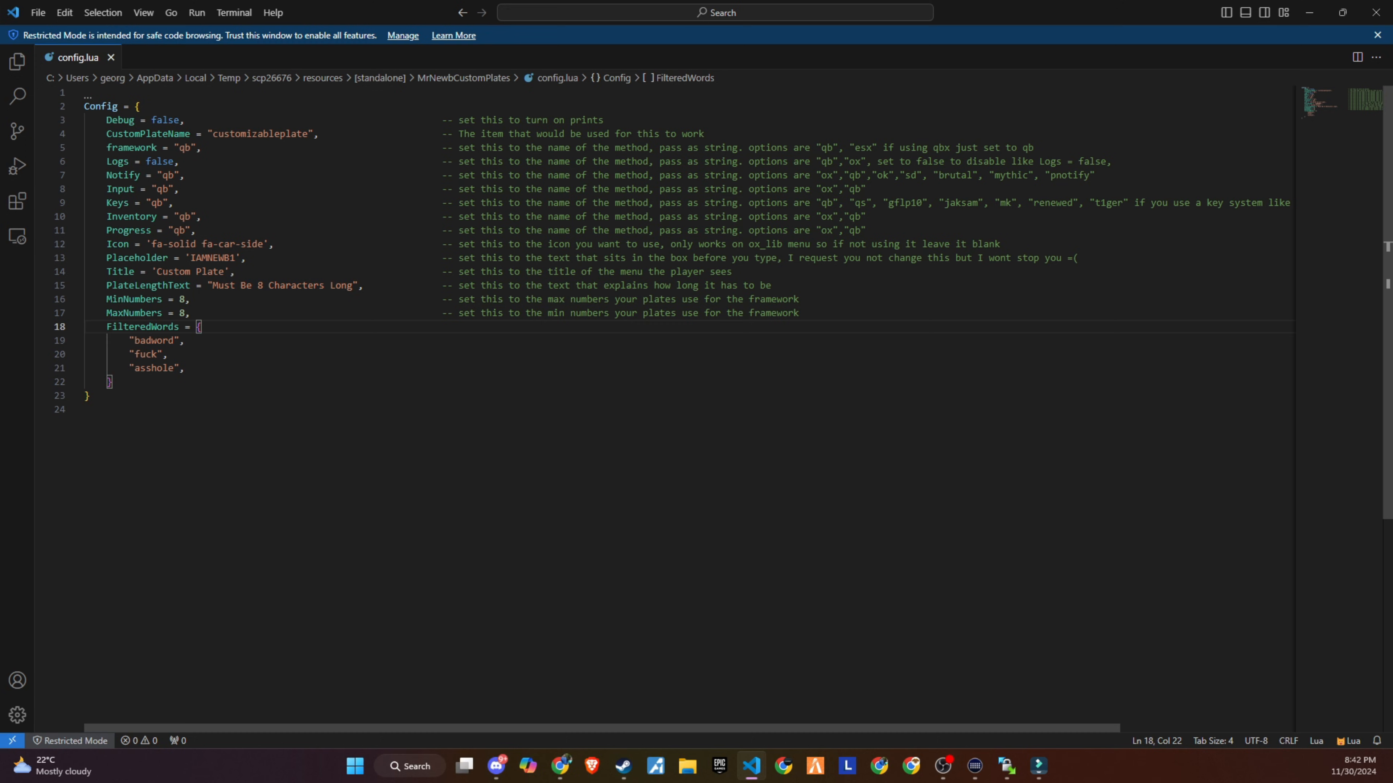
left_click(184, 313)
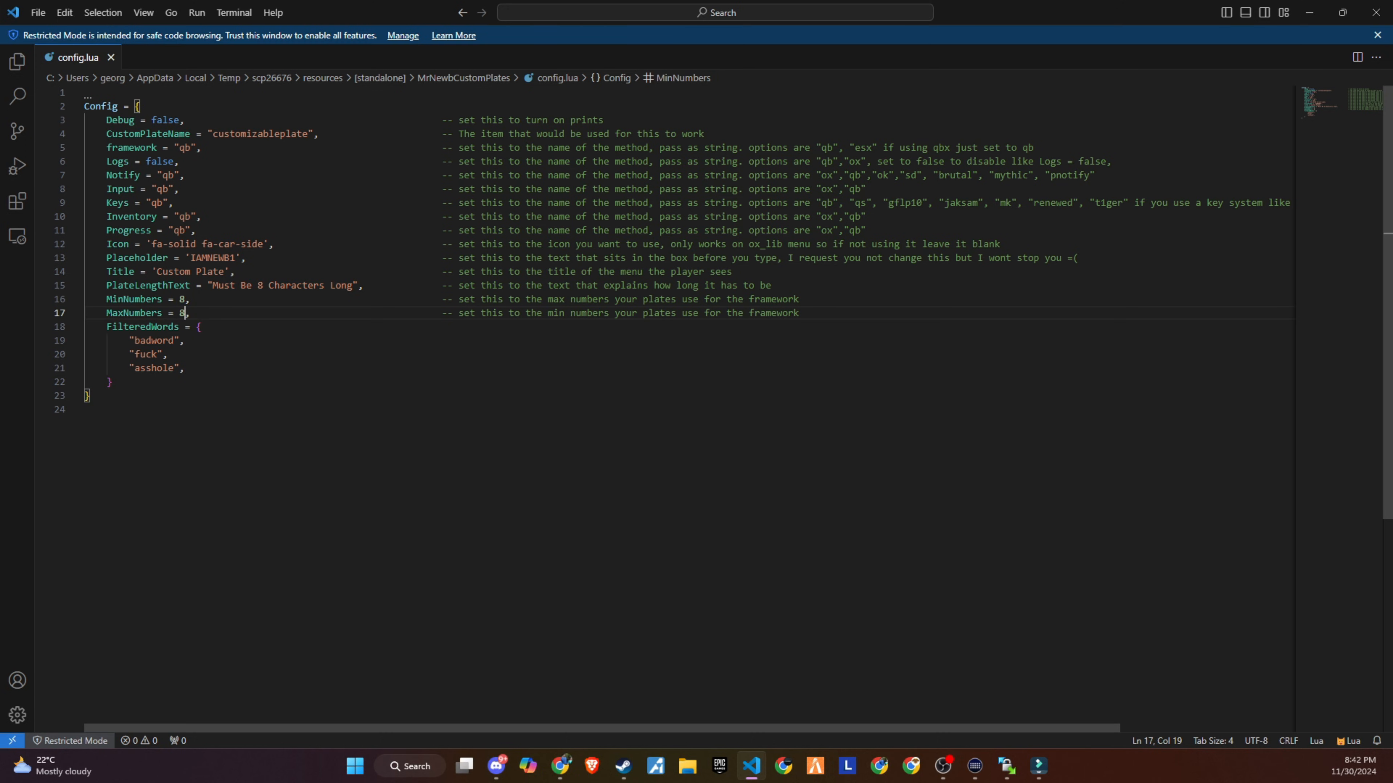
double_click(182, 313)
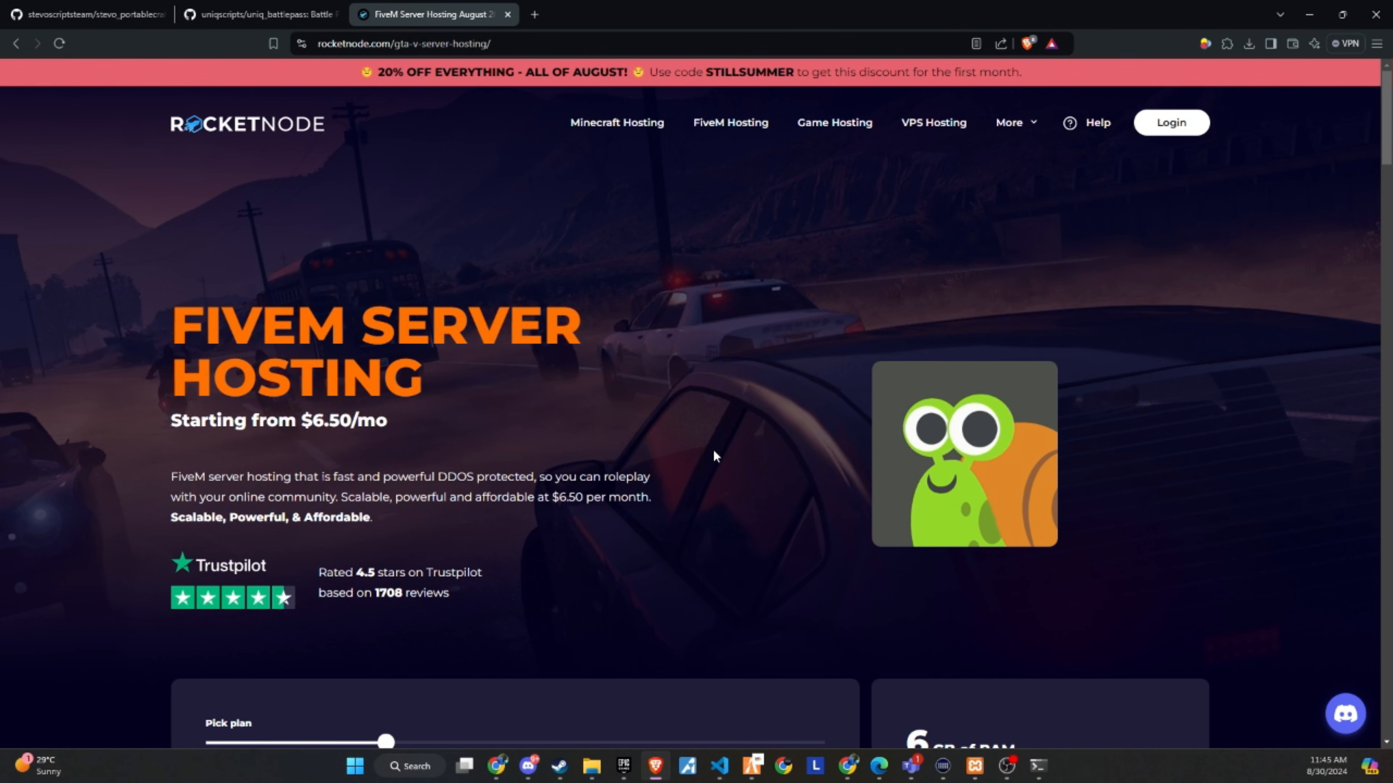
mouse_move(657, 244)
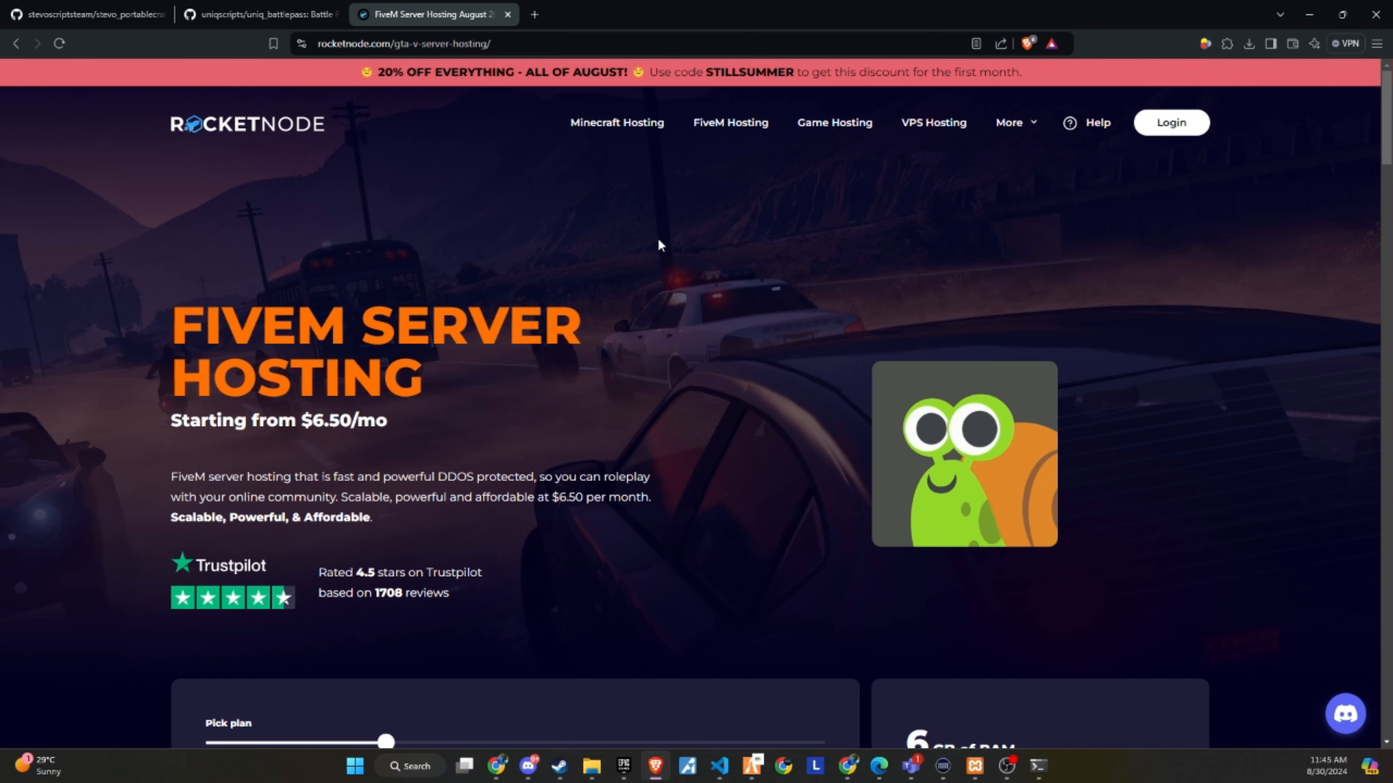
mouse_move(442, 198)
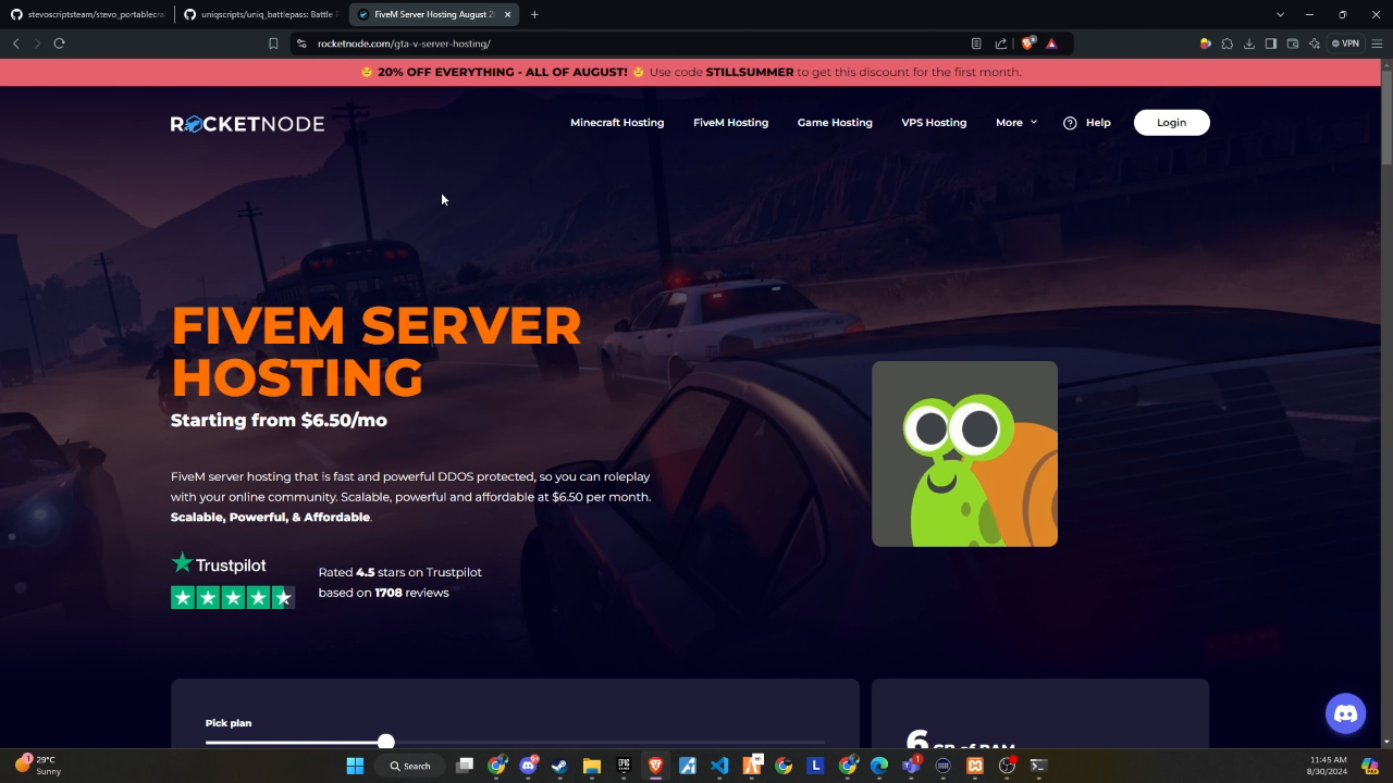
scroll("down", 3)
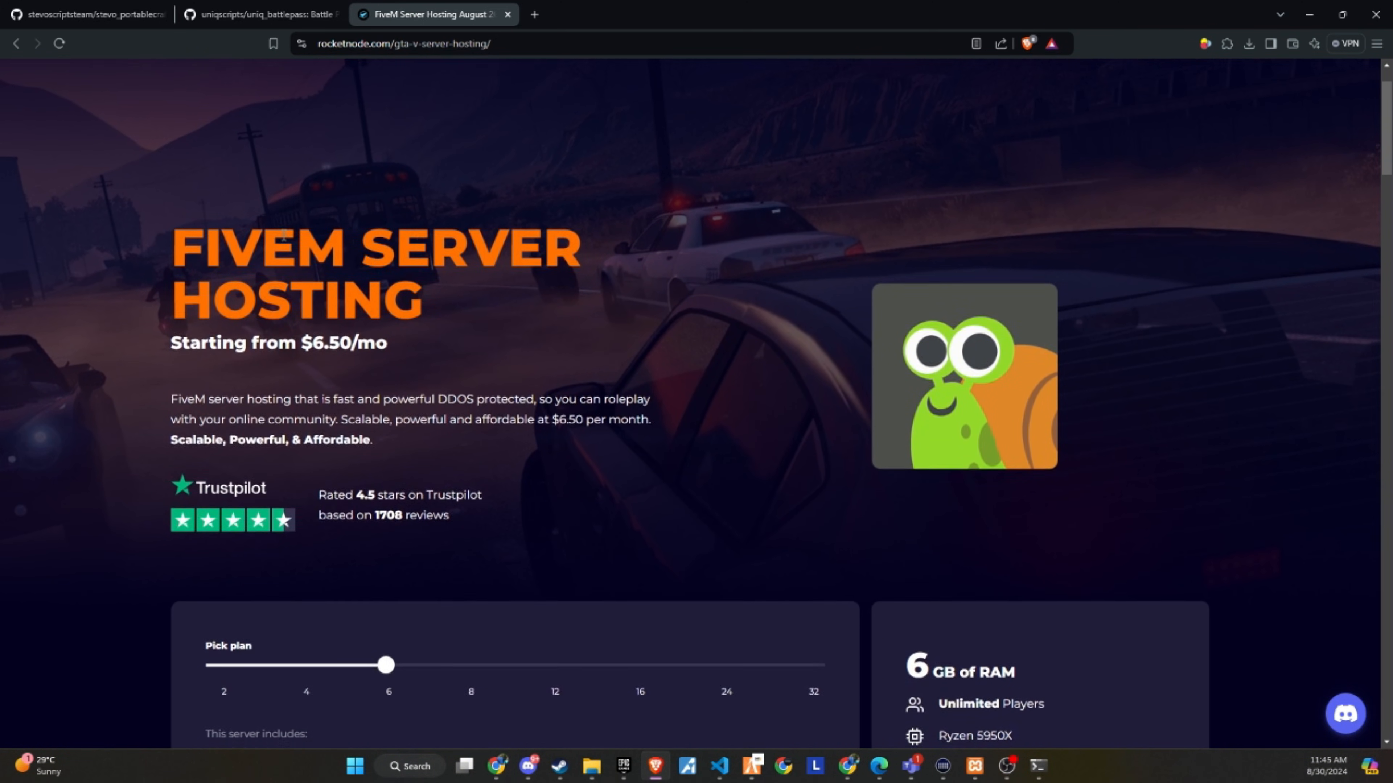
scroll("down", 3)
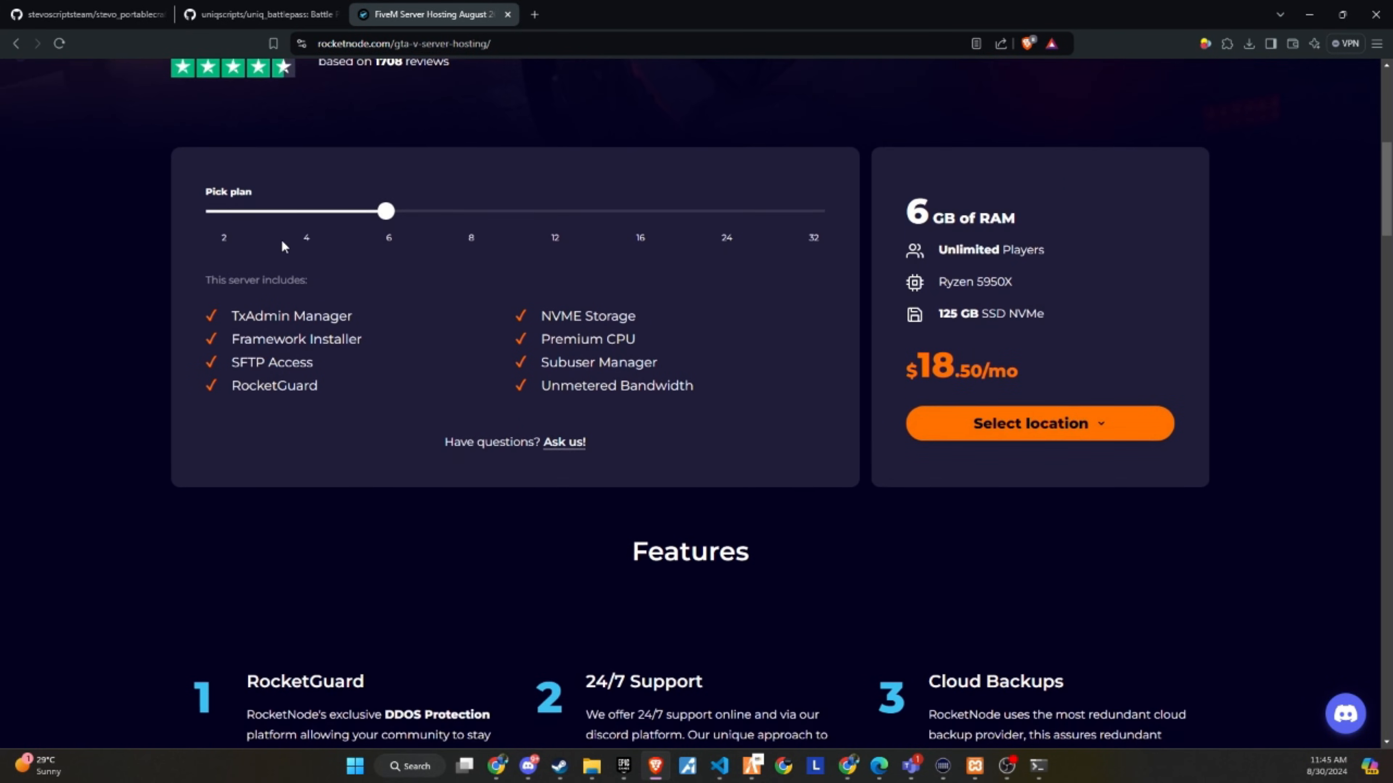
scroll("down", 3)
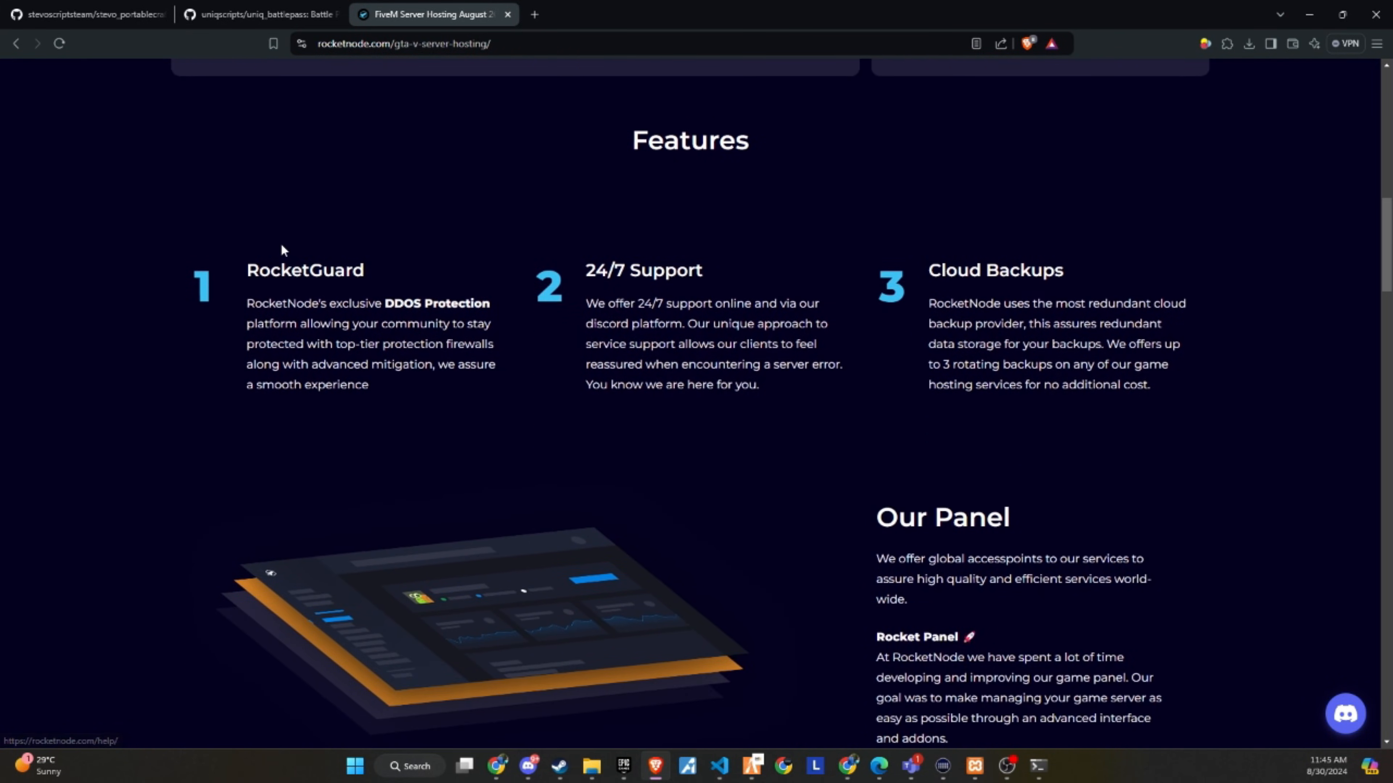
scroll("down", 3)
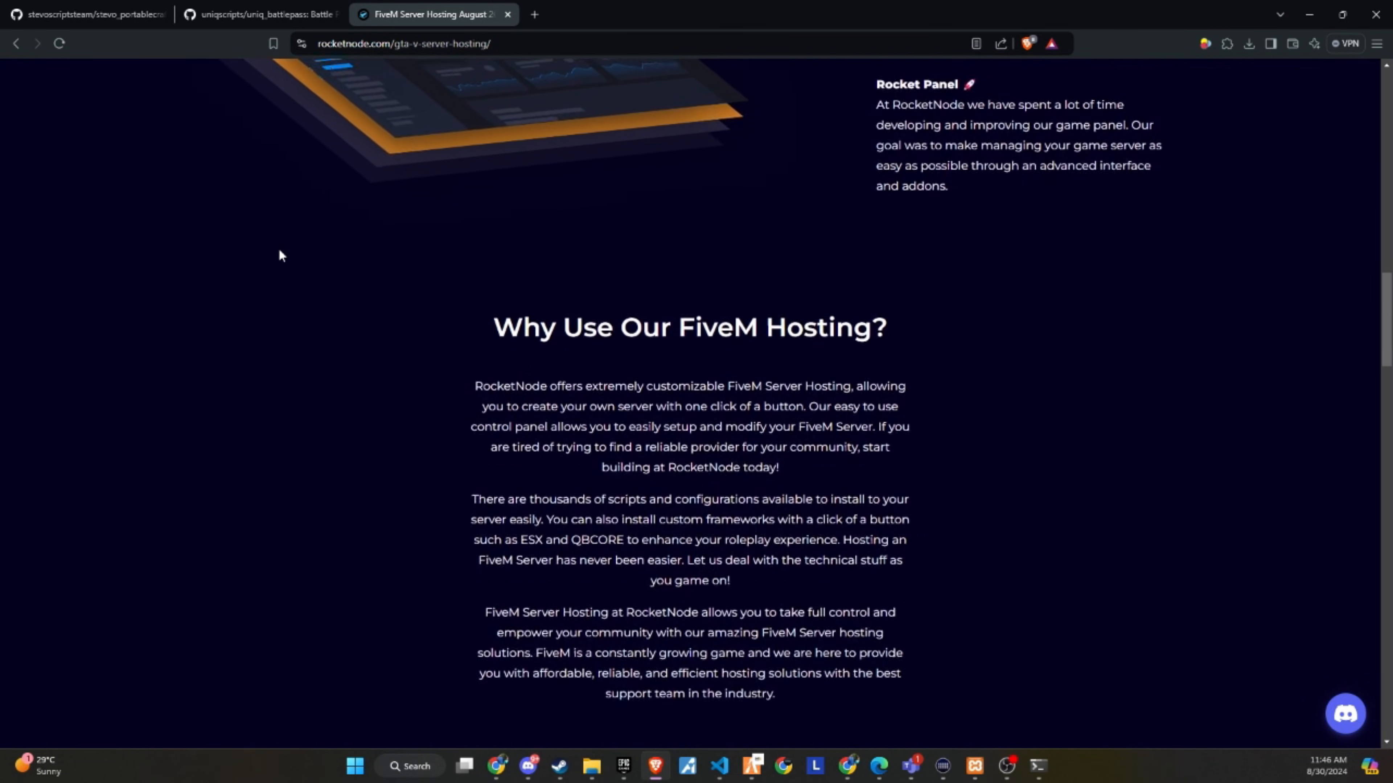
scroll("down", 3)
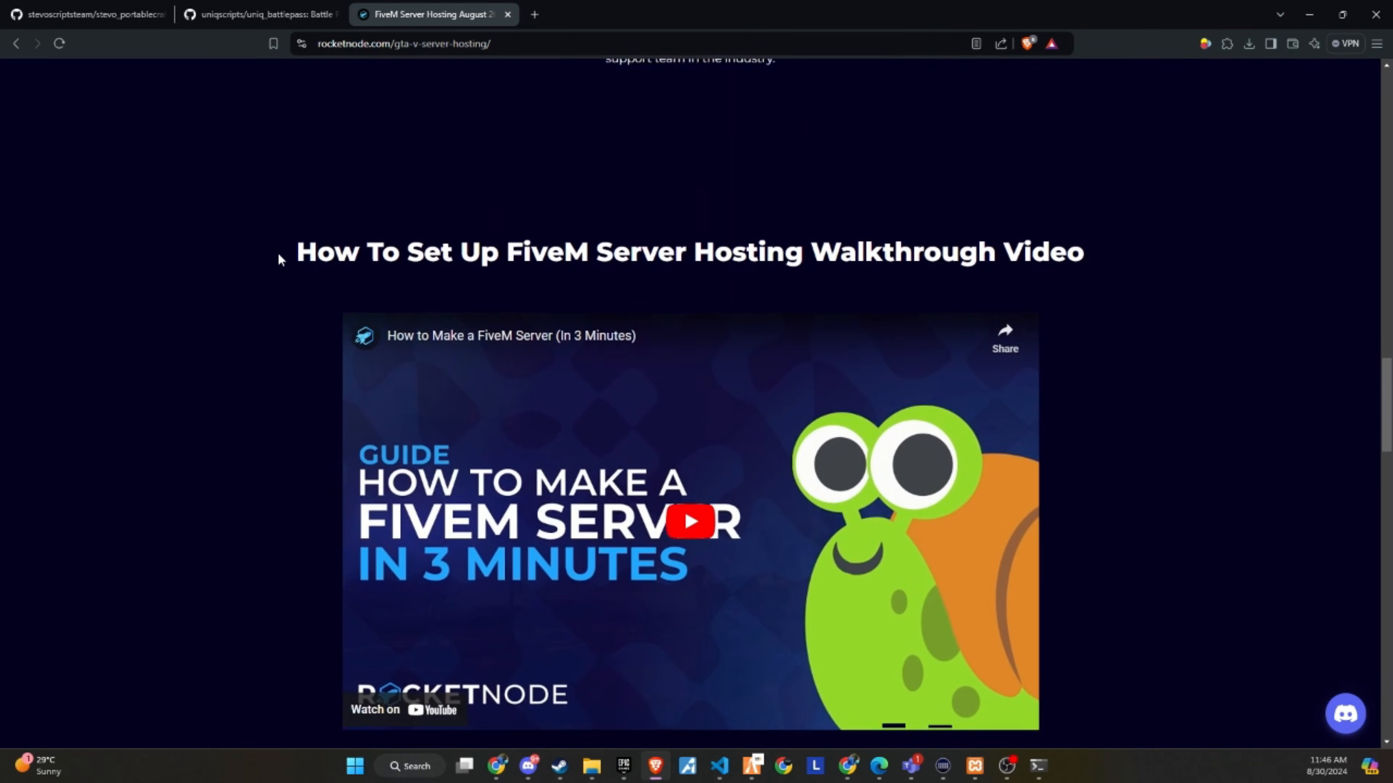
scroll("down", 3)
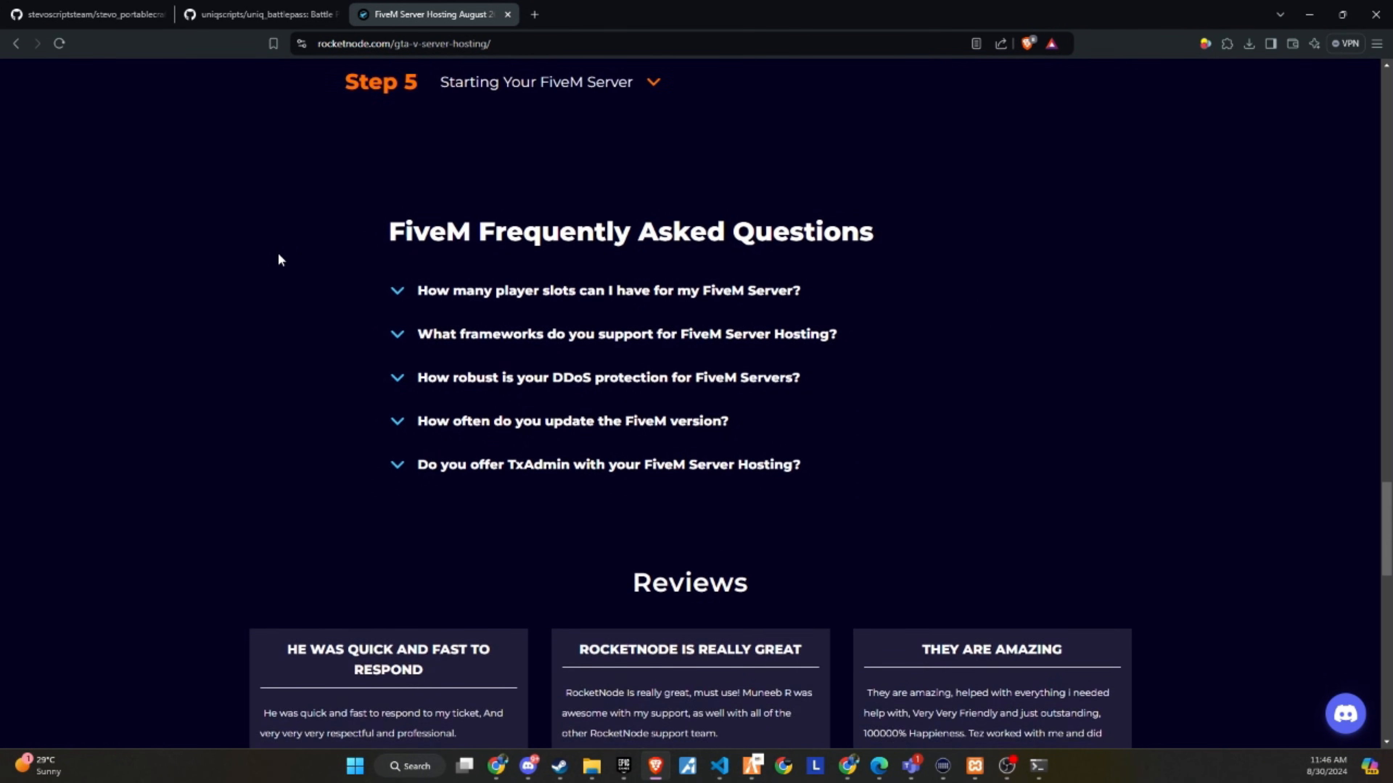
scroll("up", 3)
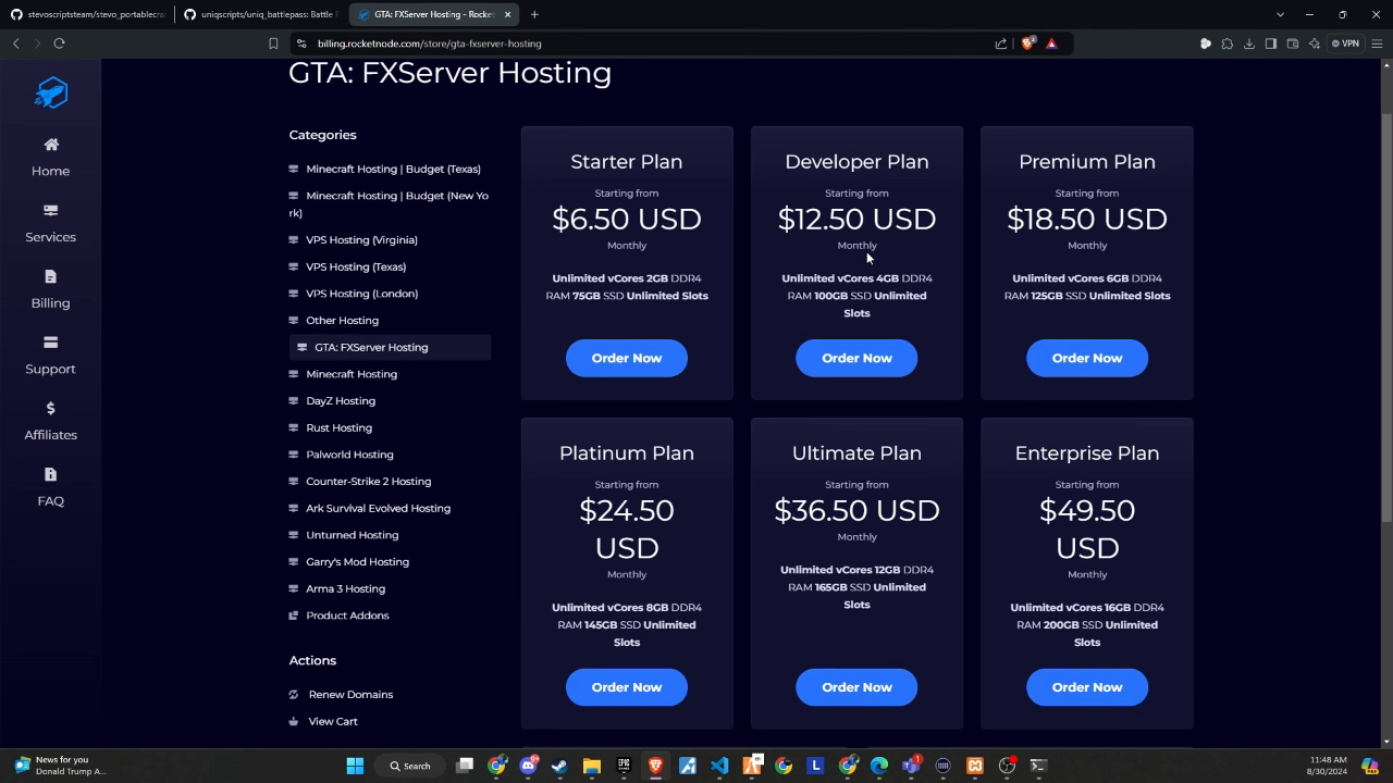
mouse_move(575, 203)
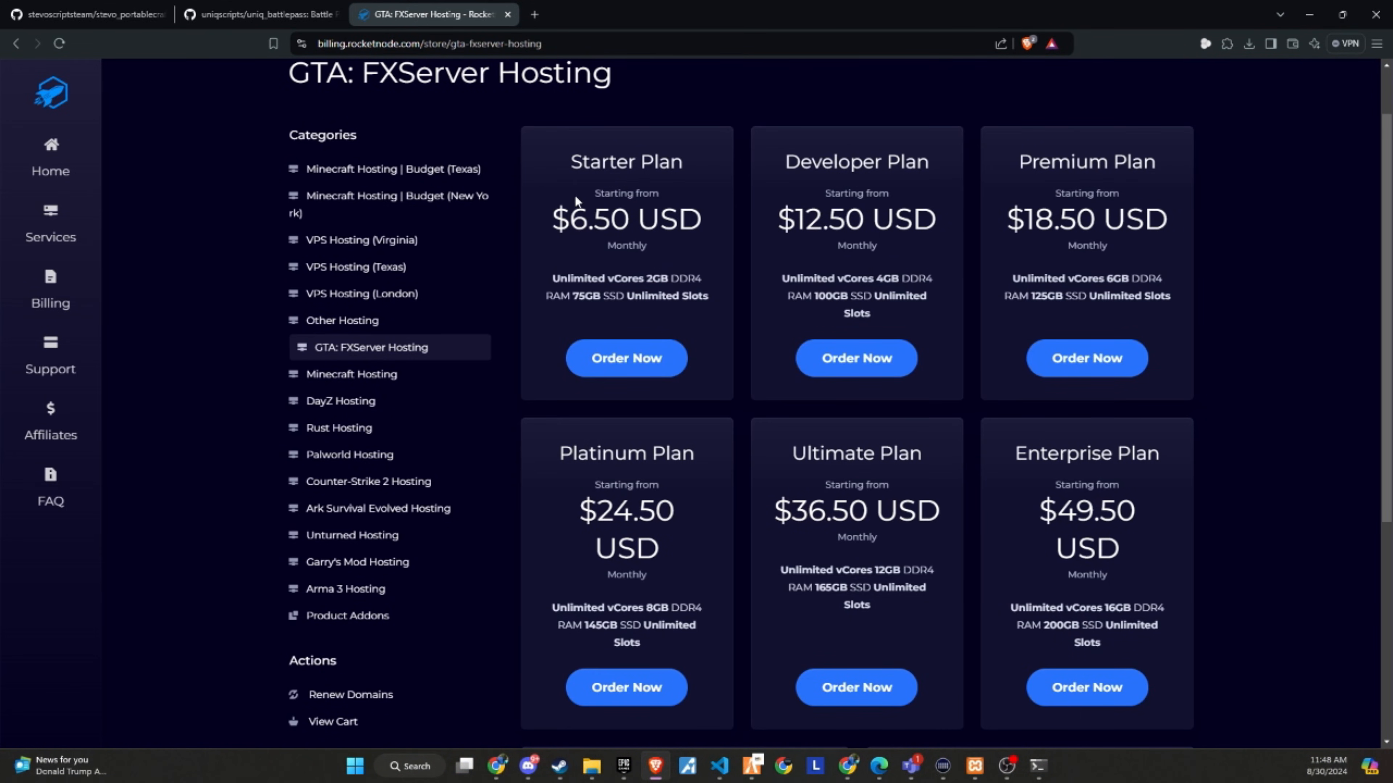
mouse_move(630, 258)
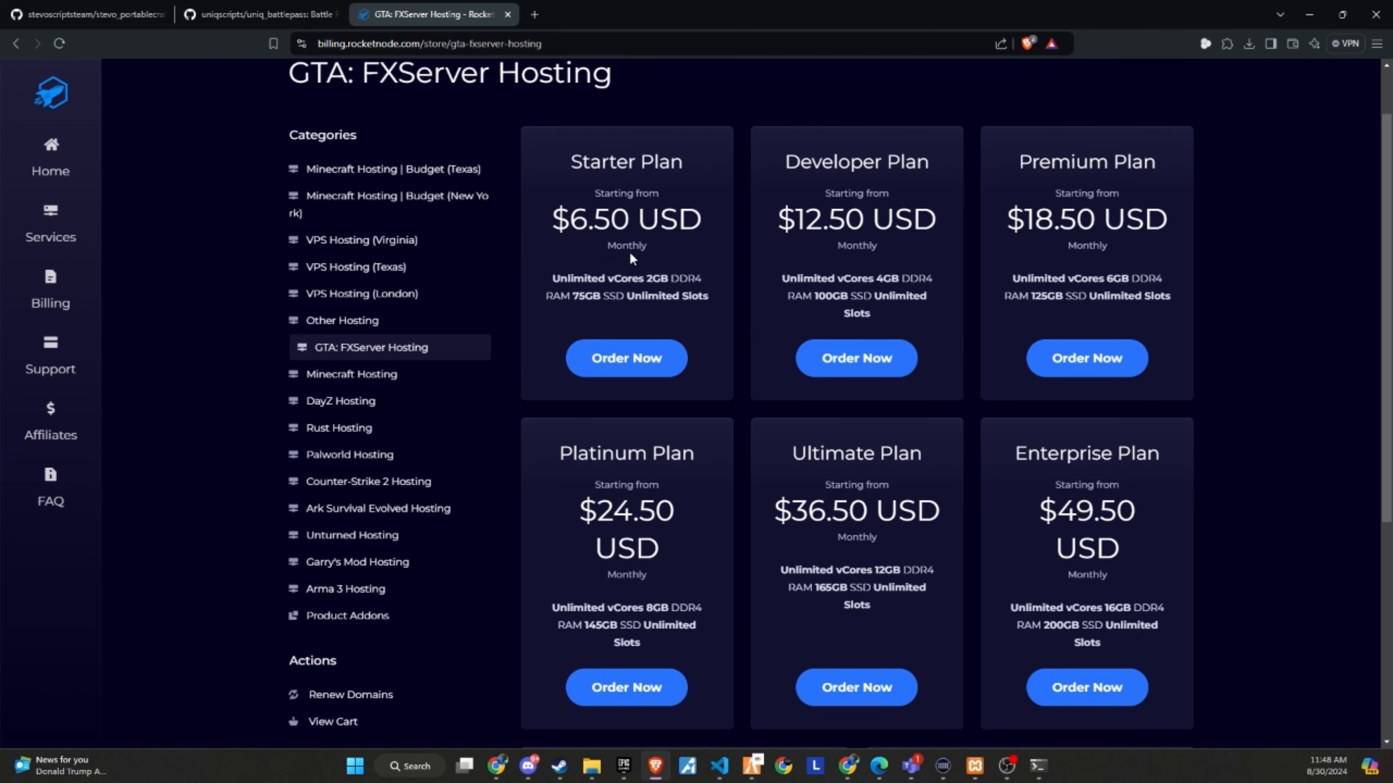
- Scroll the GTA FXServer Hosting store page down to the Premier and God plans
scroll("down", 3)
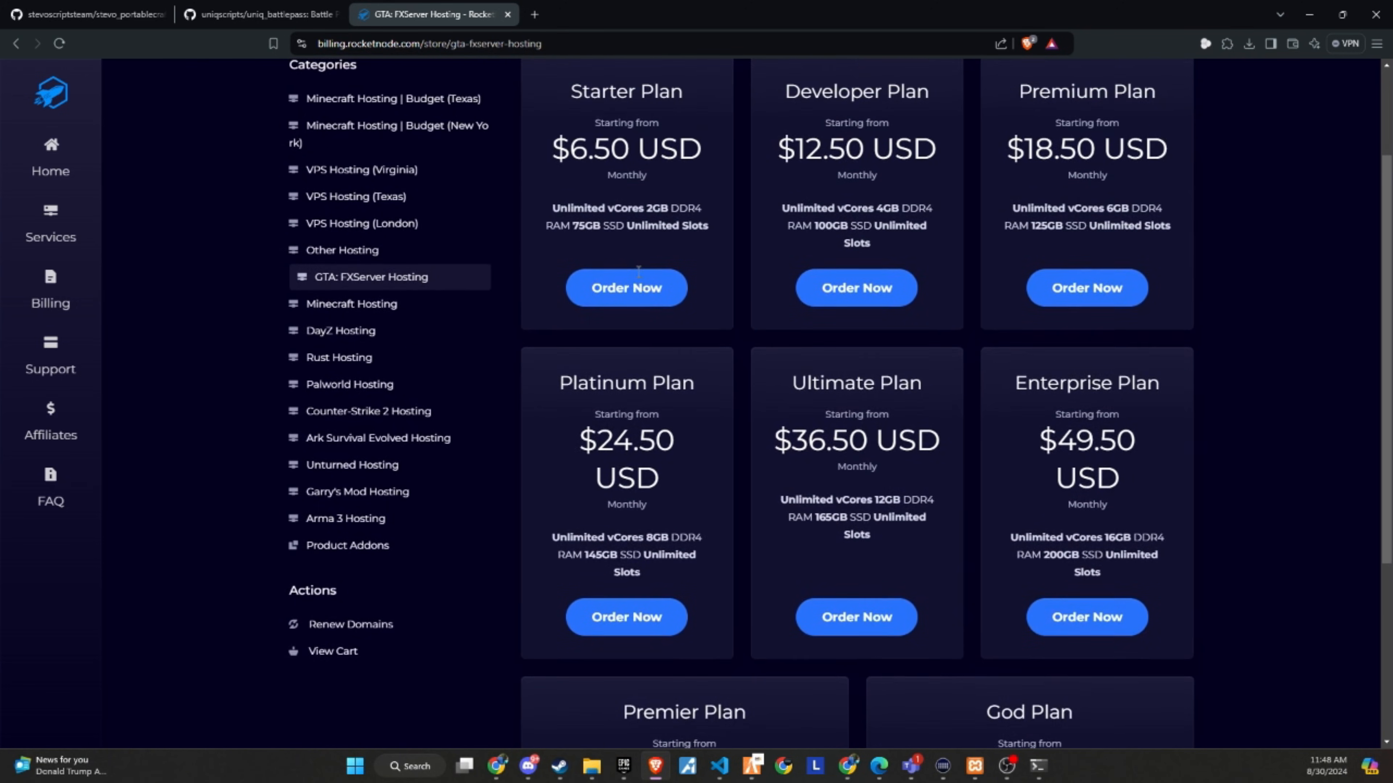
scroll("down", 3)
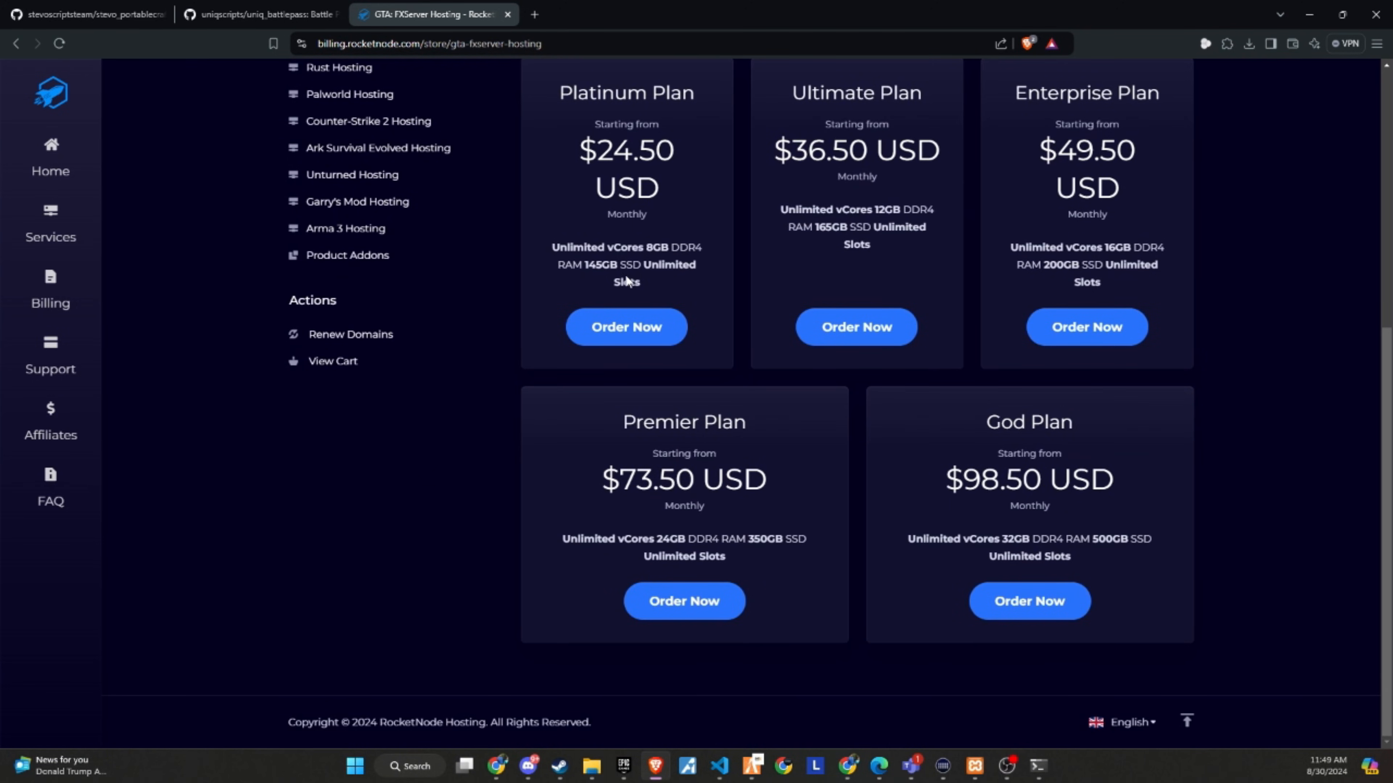
mouse_move(844, 606)
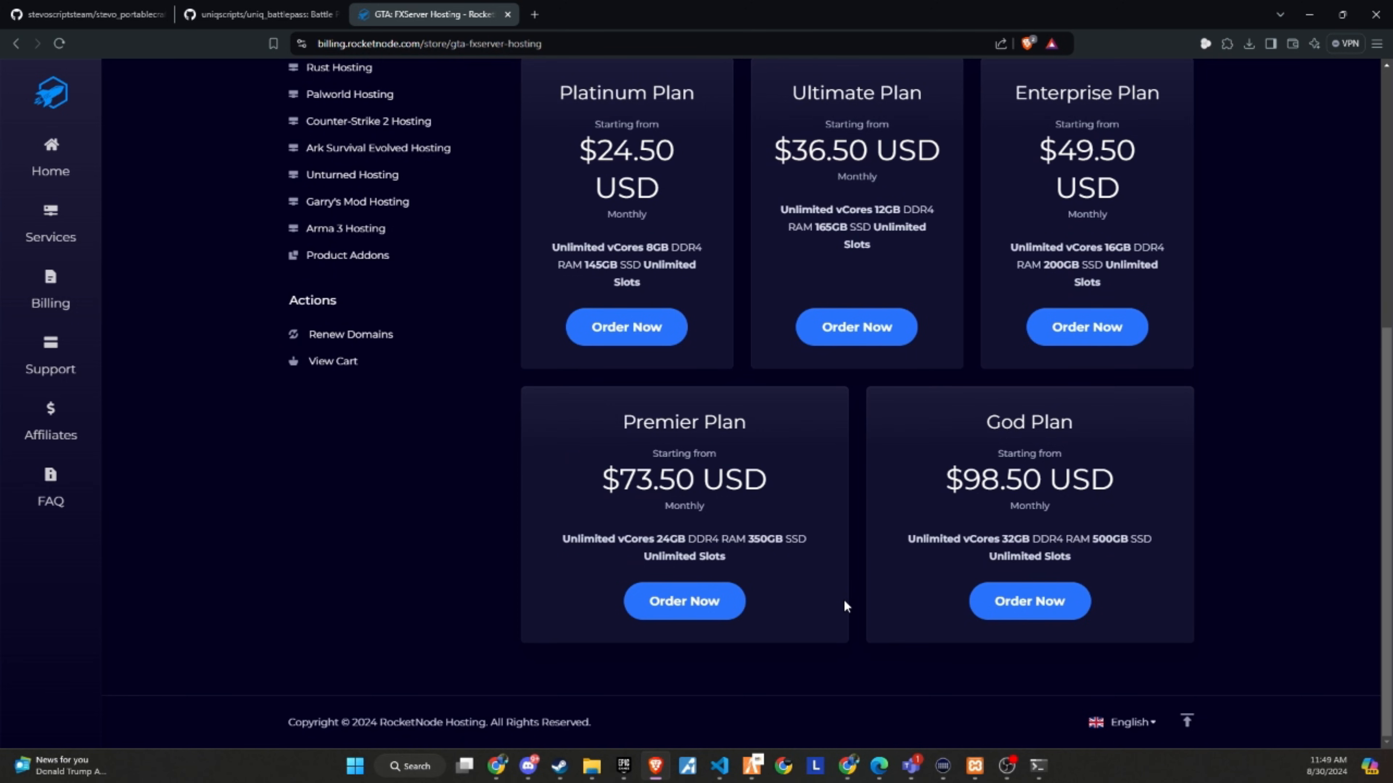
- Validate the BRAVE25 promo code on the God Plan checkout, total $73.87
left_click(1029, 600)
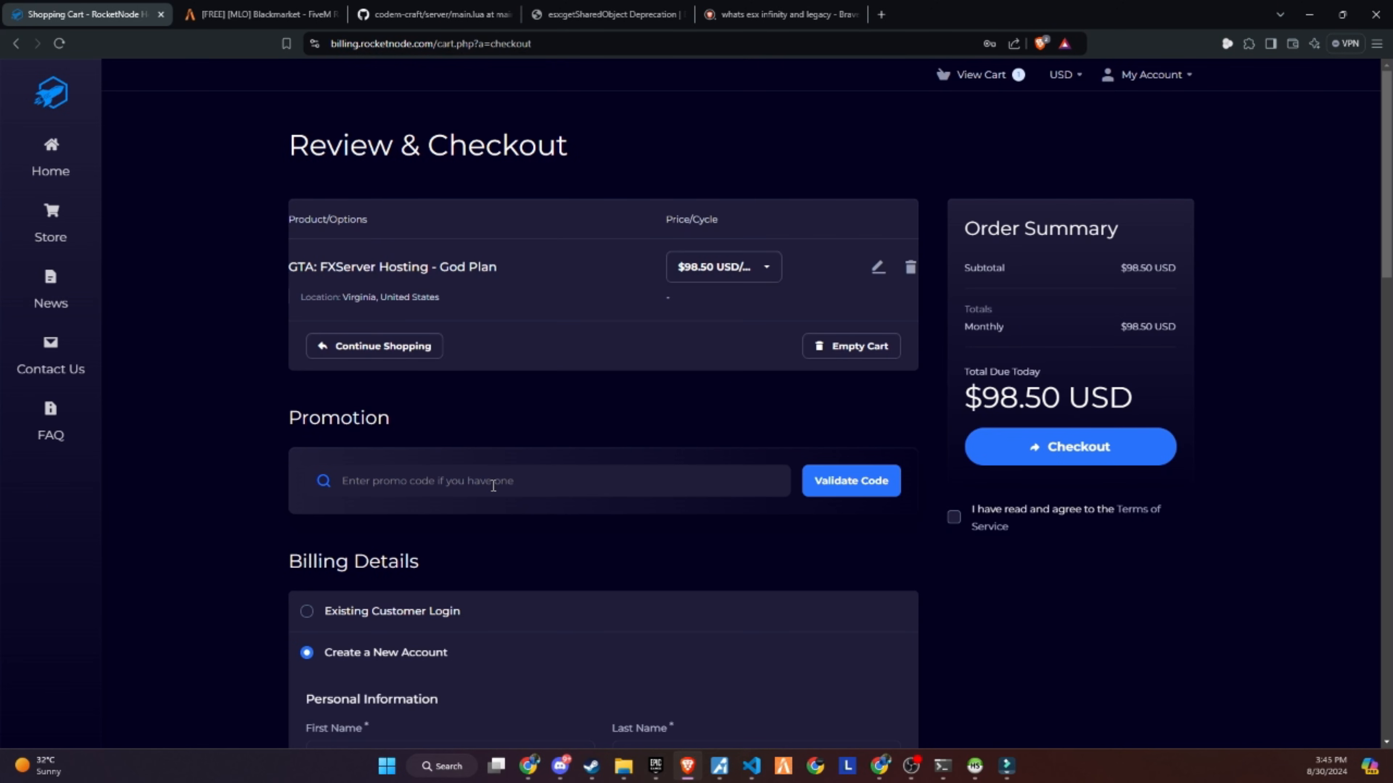
type("BRAVE25")
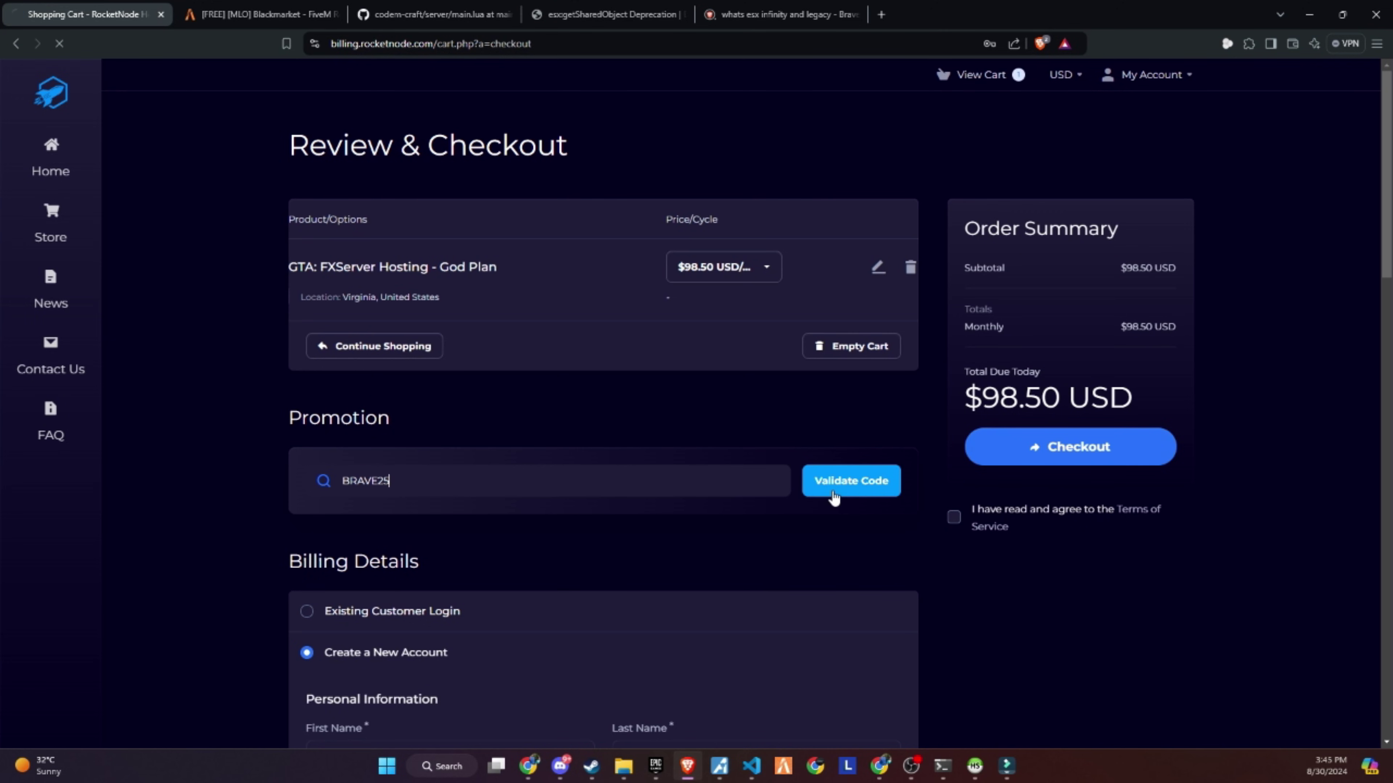
mouse_move(802, 586)
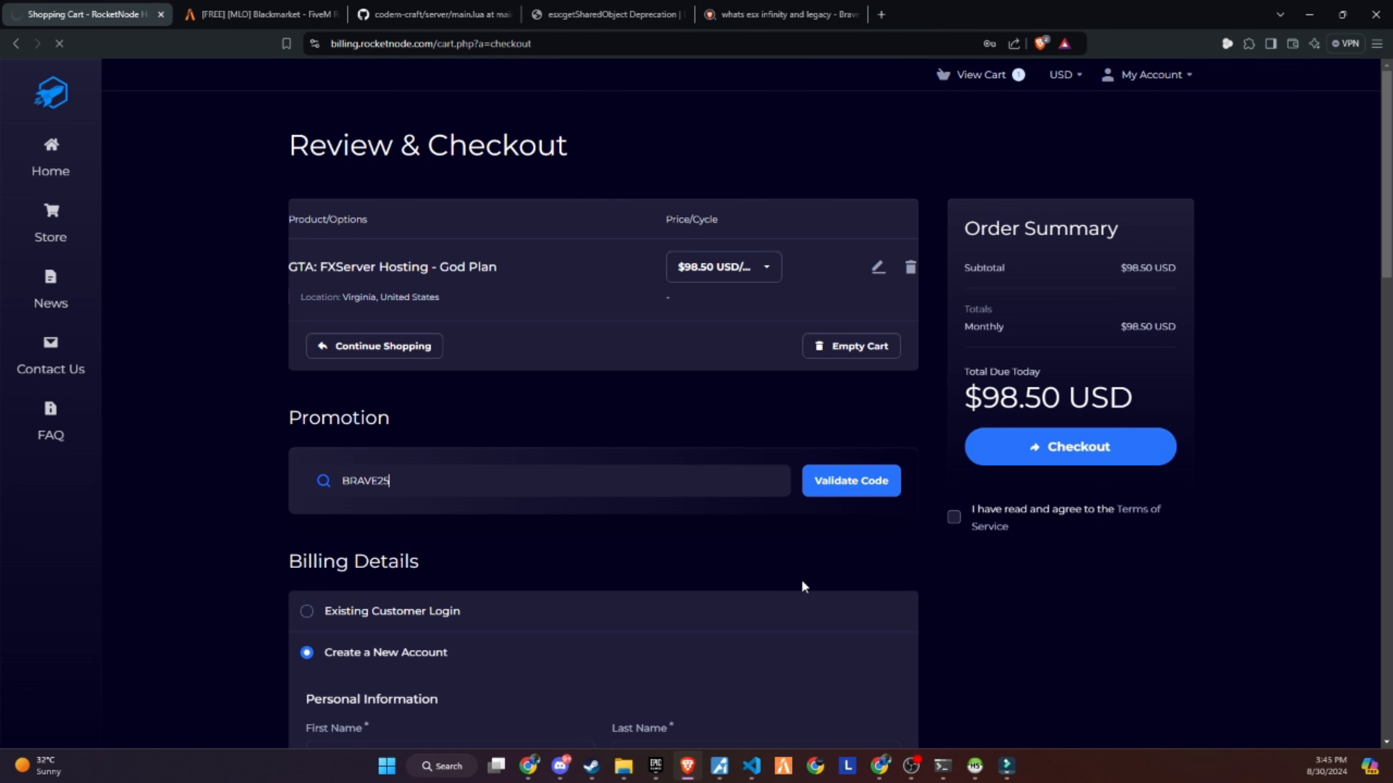
left_click(848, 480)
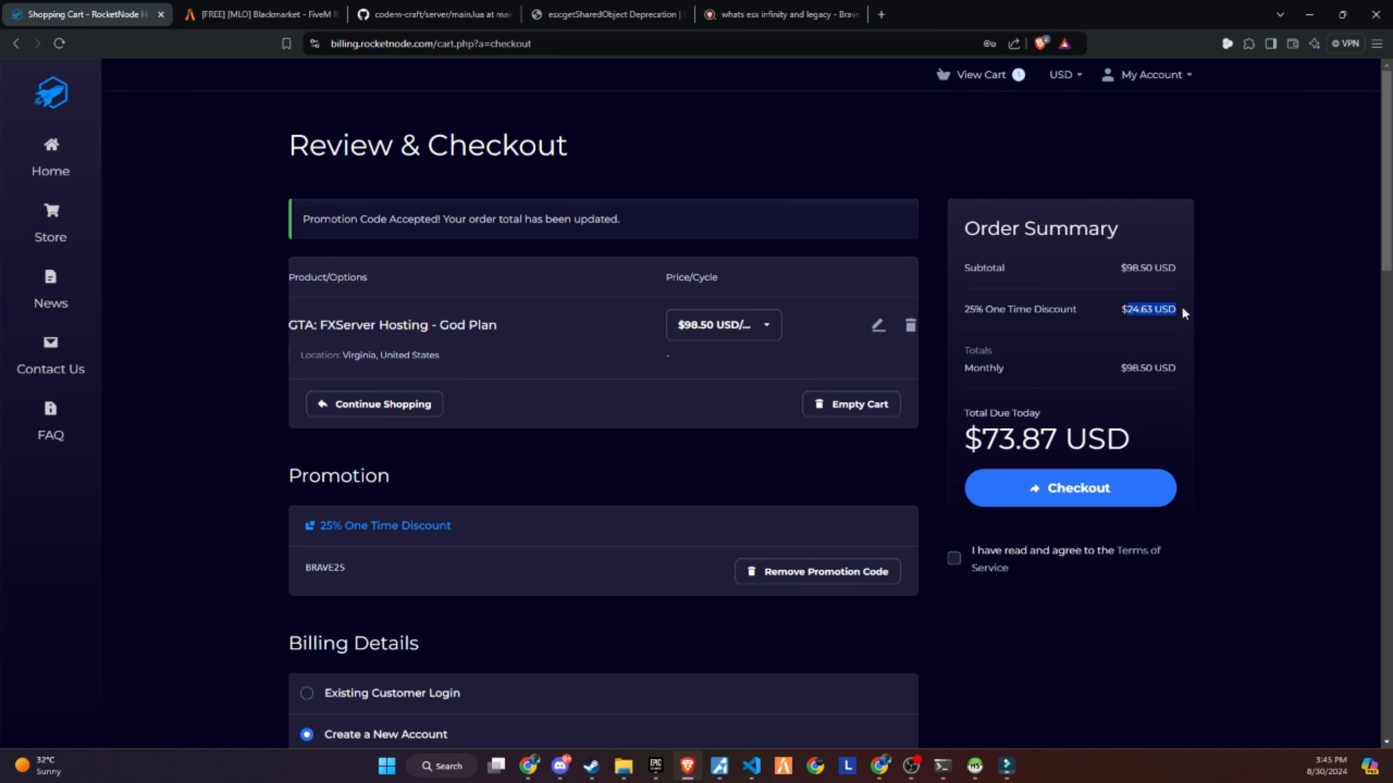
mouse_move(1080, 443)
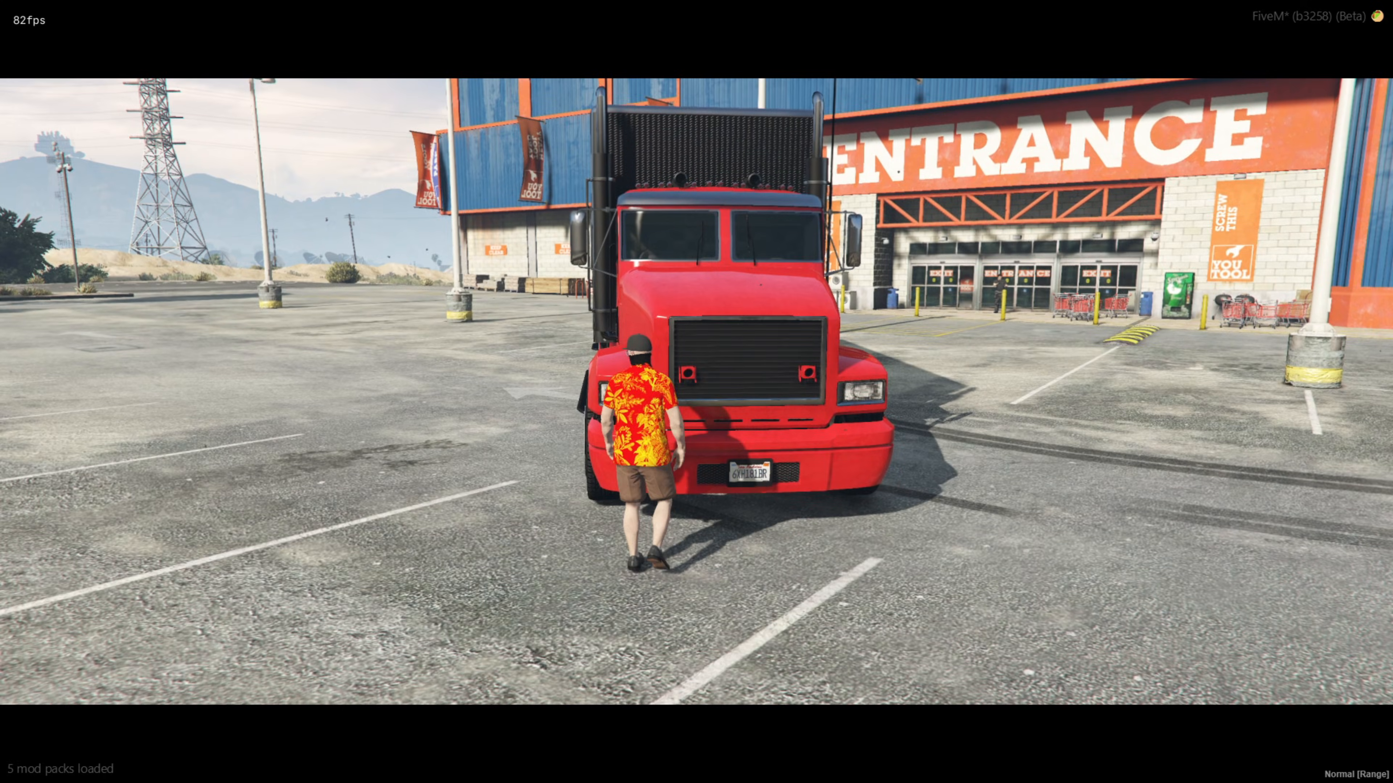
- Use the Custom Plate item from the inventory to set the truck's plate to BRAVE143
key("tab")
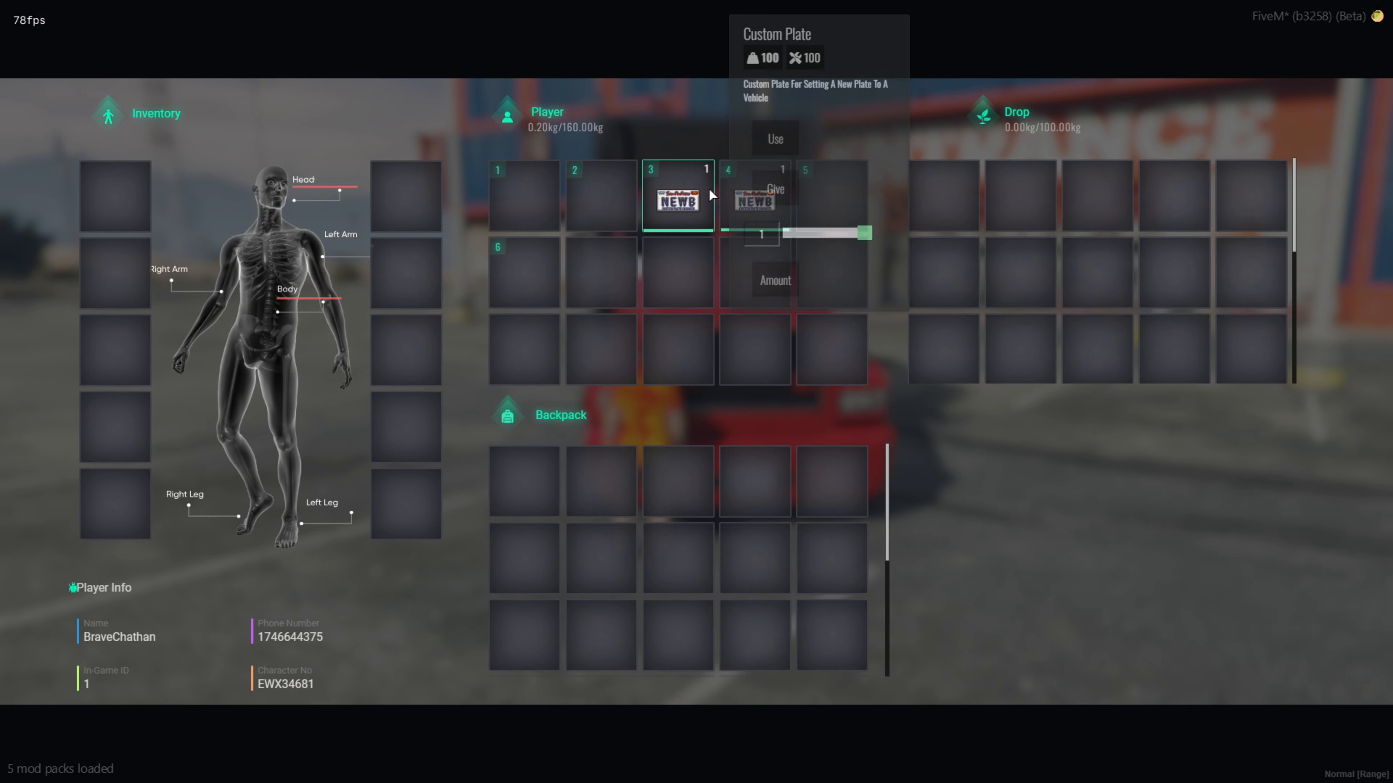
left_click(773, 139)
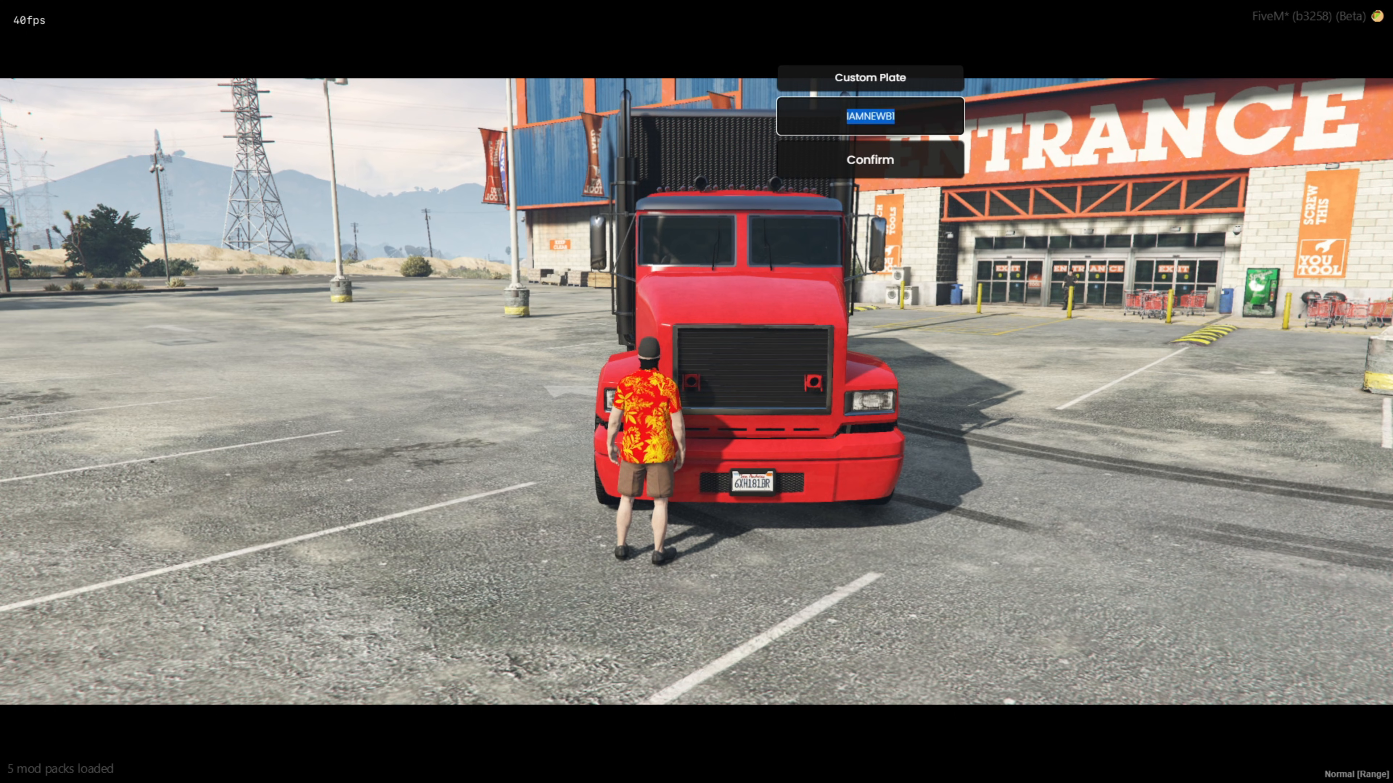
left_click(869, 159)
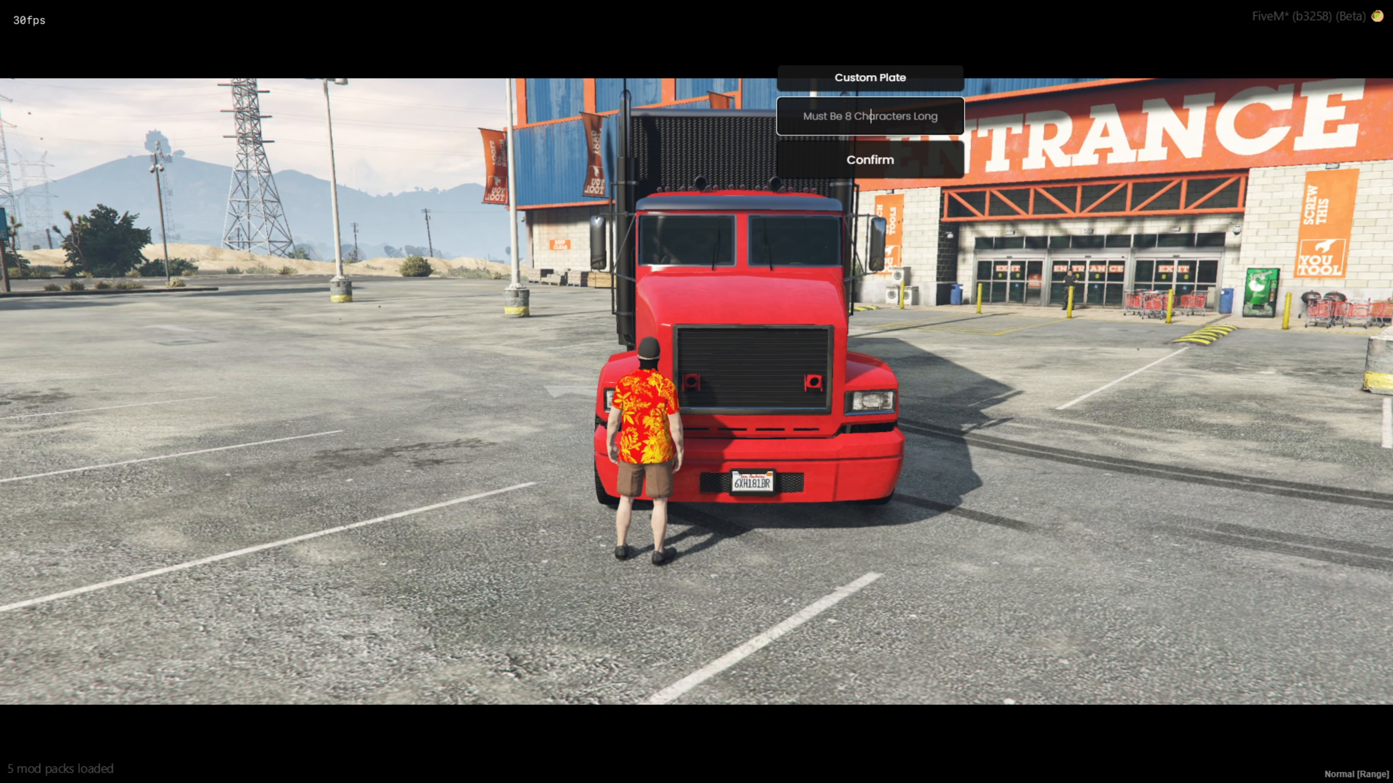
type("Brave")
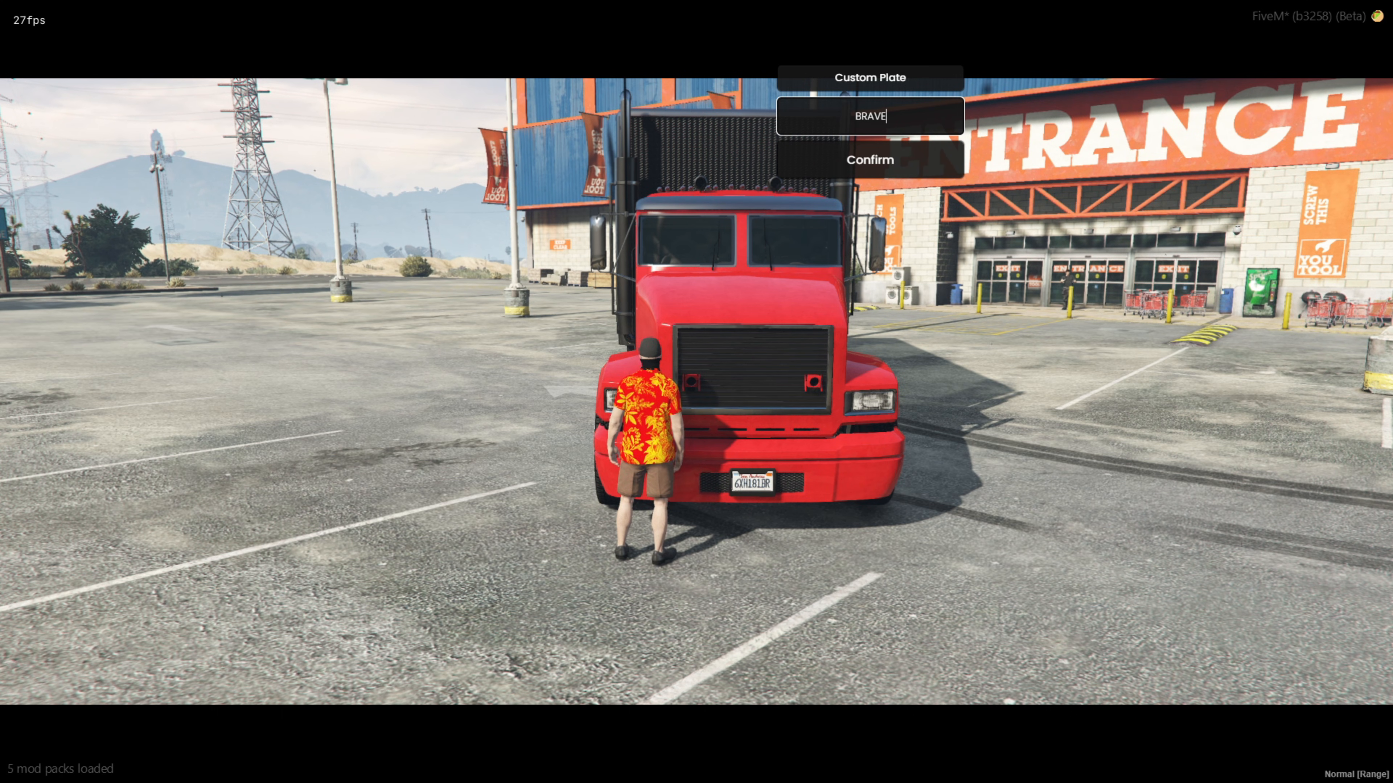
left_click(869, 160)
type("999999")
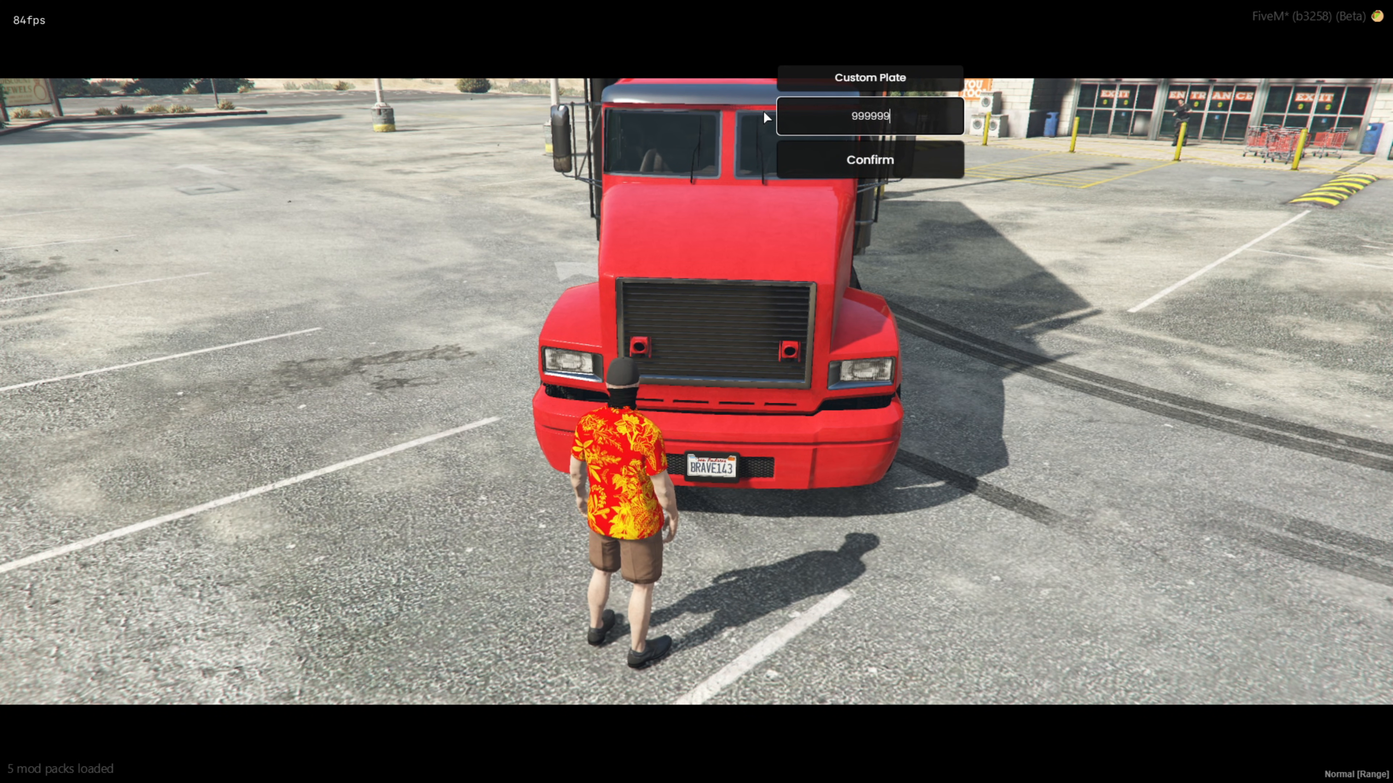
left_click(869, 160)
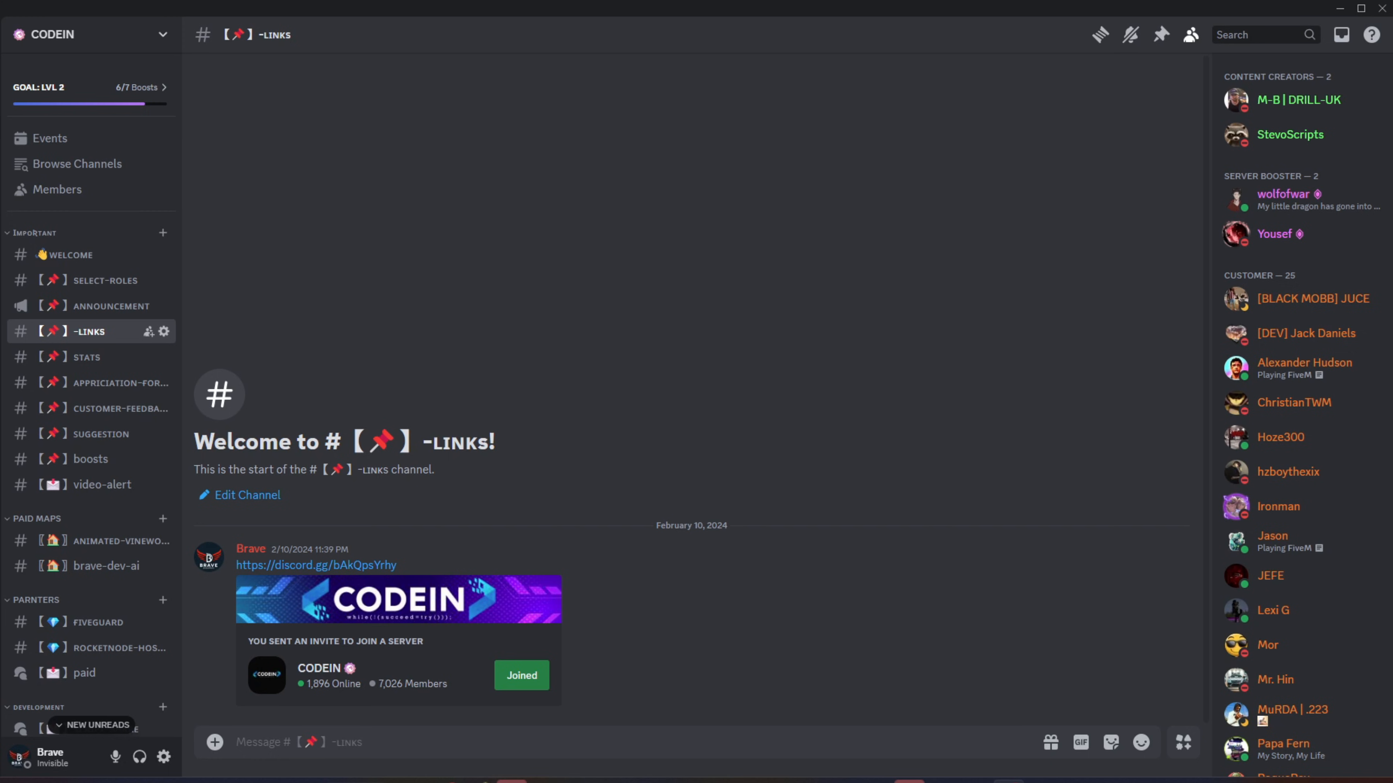
- Browse the CODEIN server's chat-gpt and logo-gpt channels
left_click(95, 527)
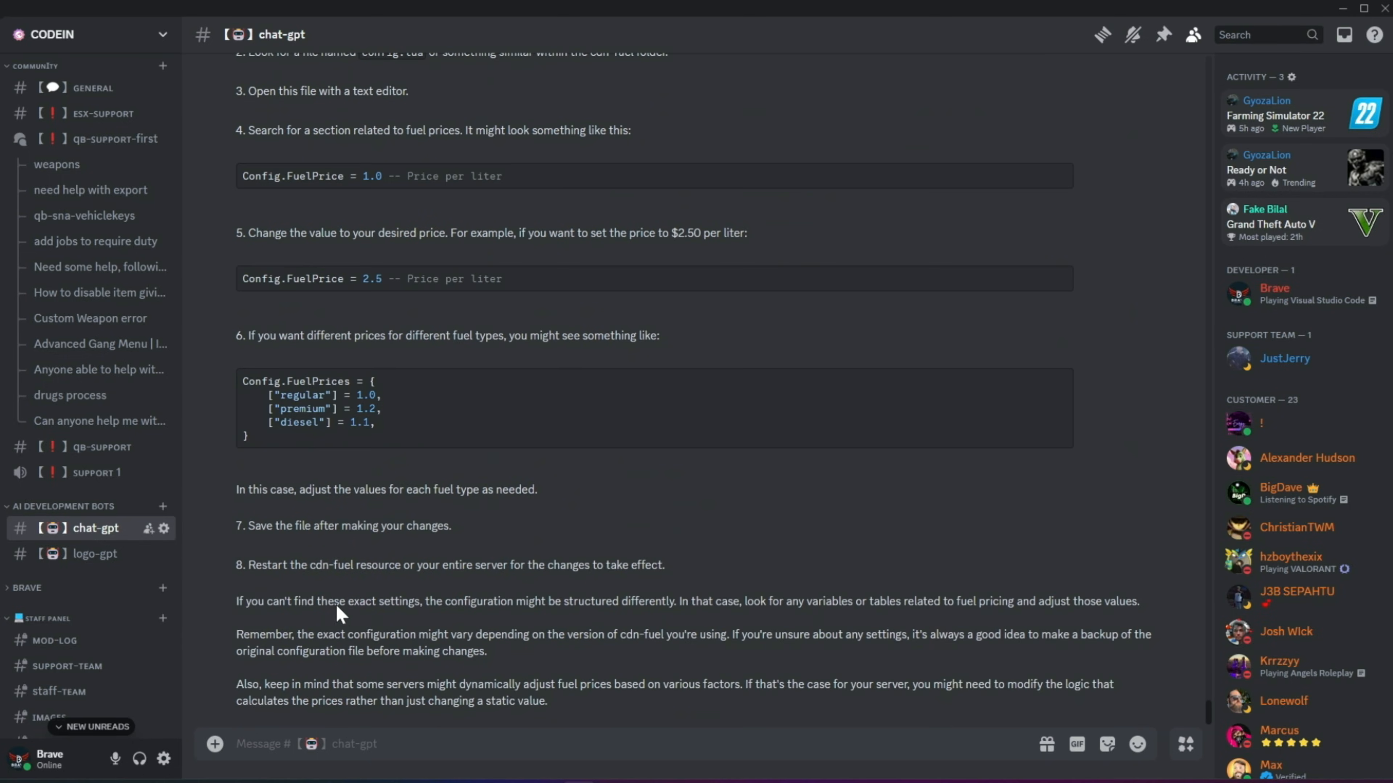
scroll("up", 3)
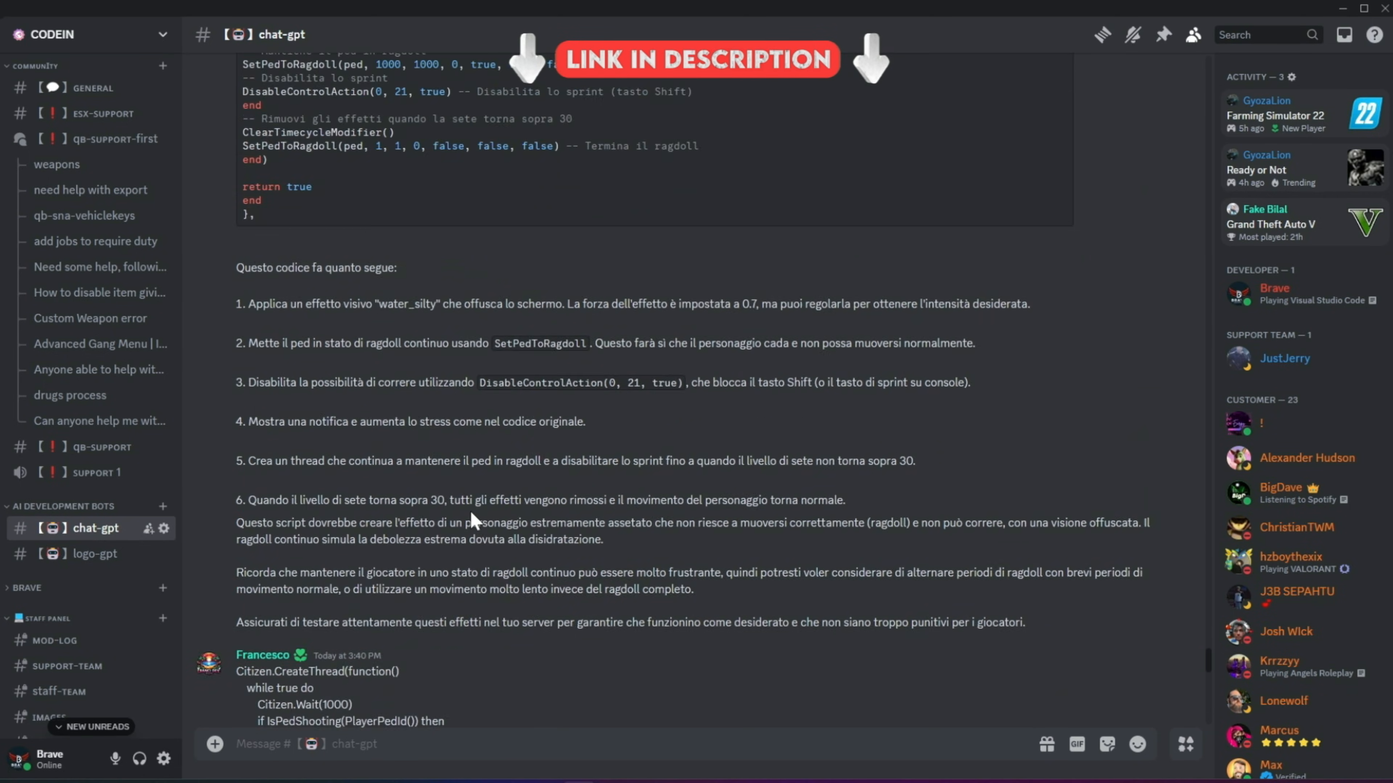
left_click(82, 553)
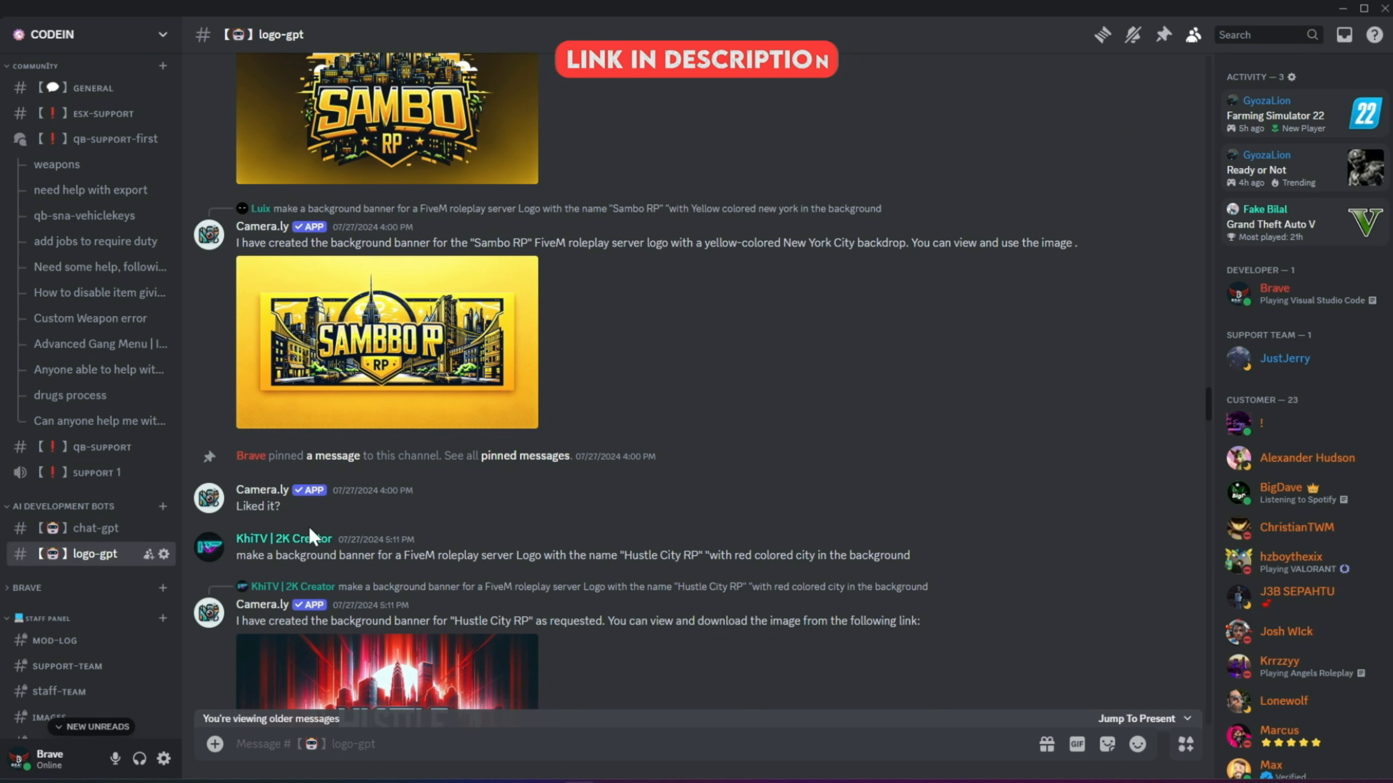
scroll("down", 3)
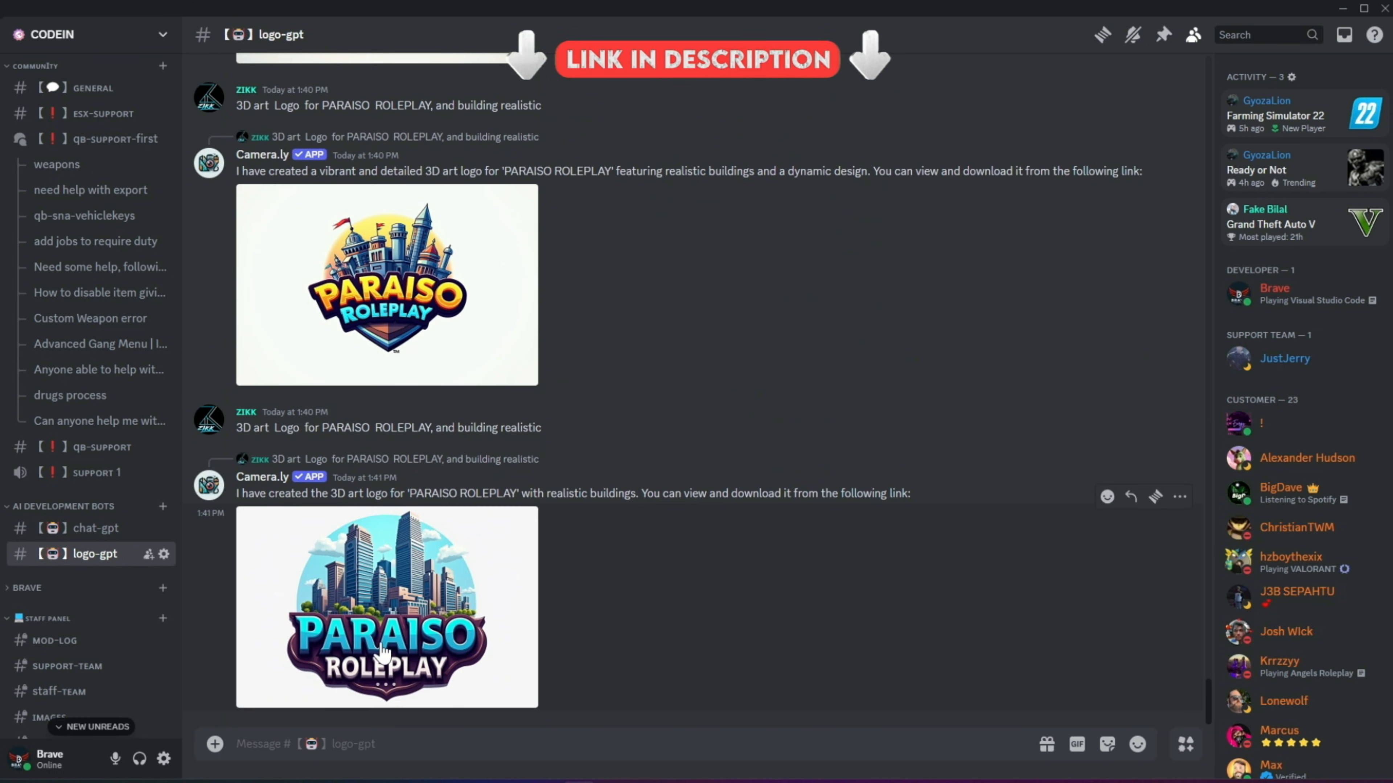
scroll("up", 3)
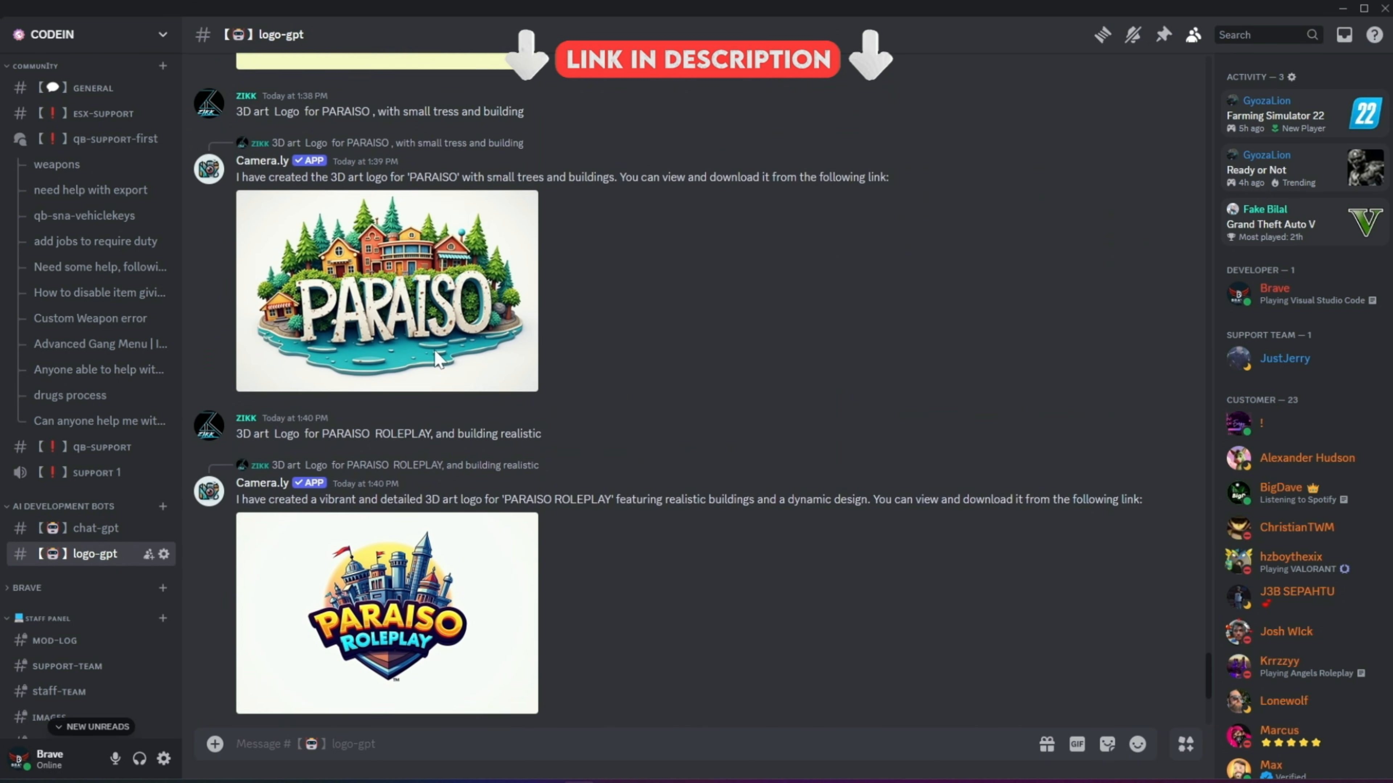
scroll("up", 3)
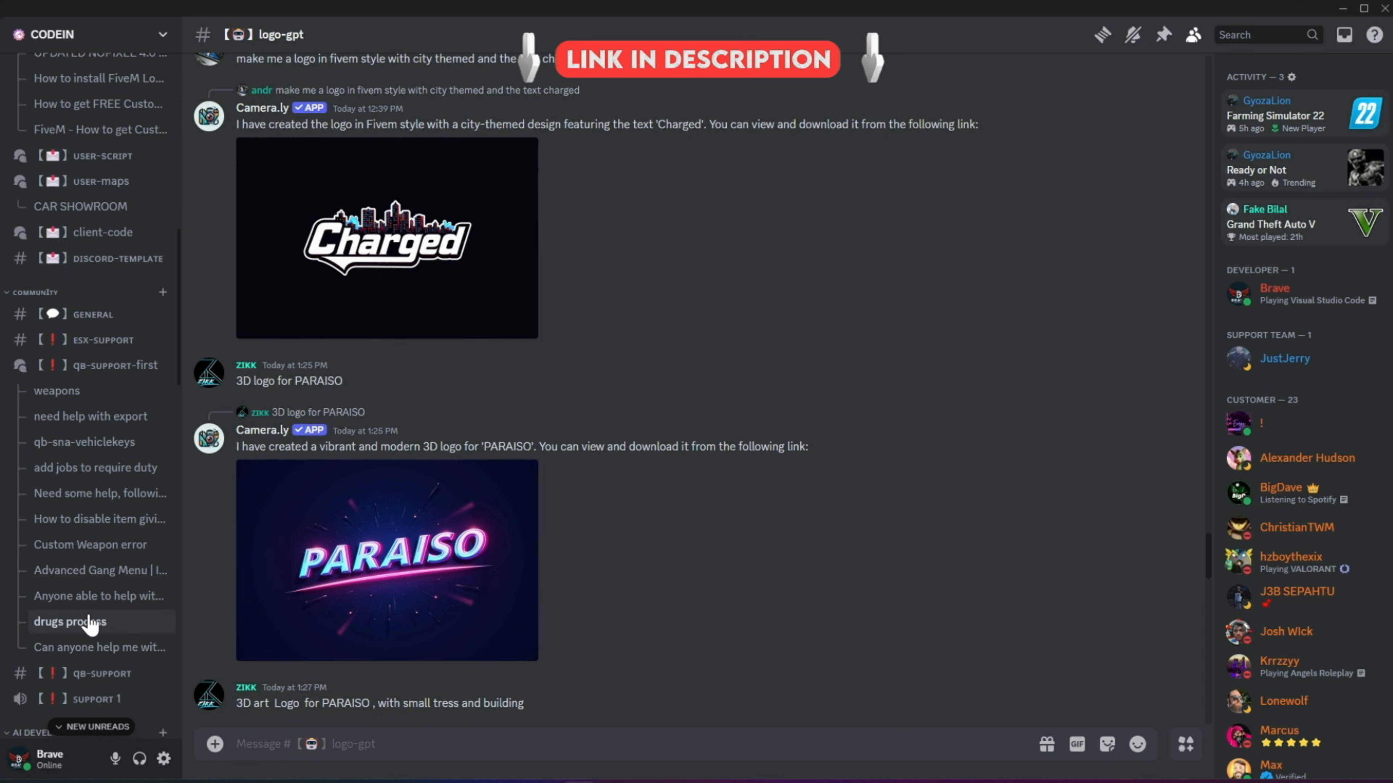
scroll("up", 3)
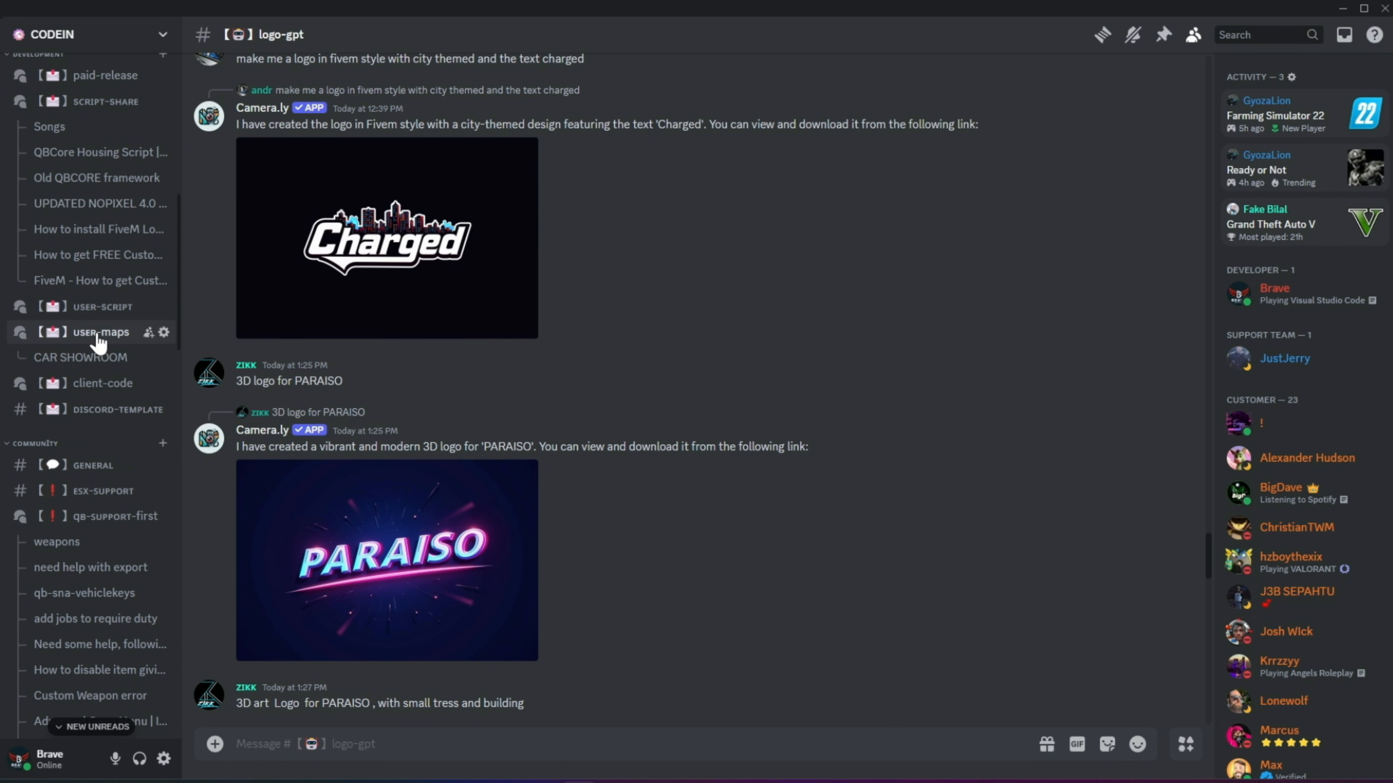
- Move through discord-template to the client-code forum of scripts
left_click(115, 409)
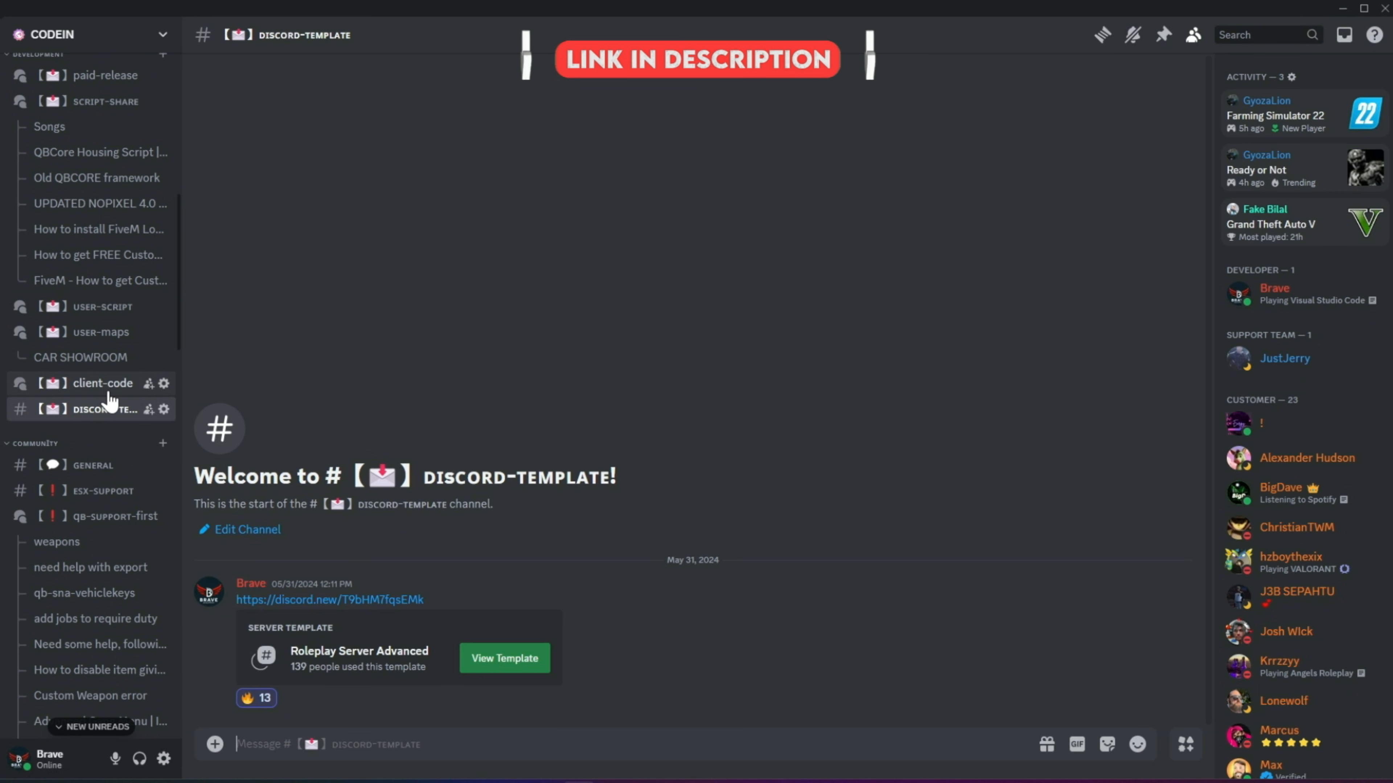
left_click(102, 383)
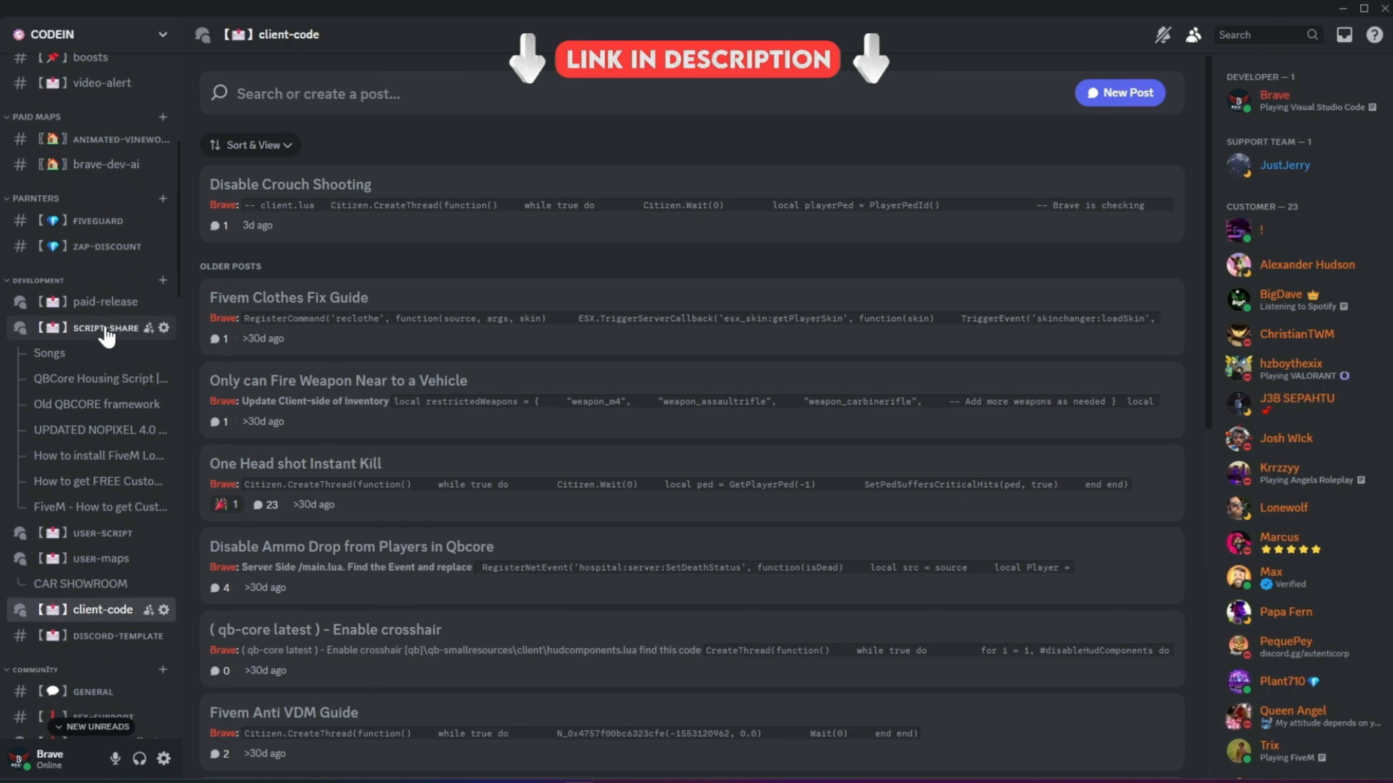